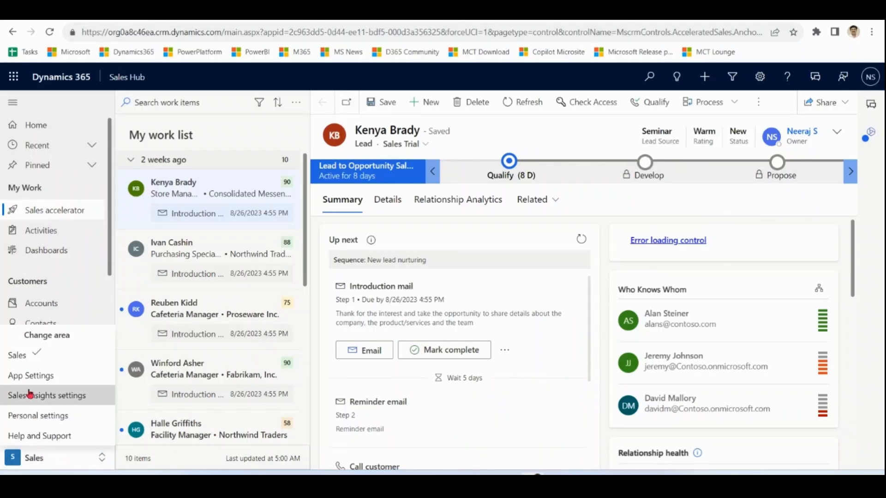
Open the '3 Café Grande Espresso Machines for A. Datum' opportunity from the open opportunities list
click(34, 458)
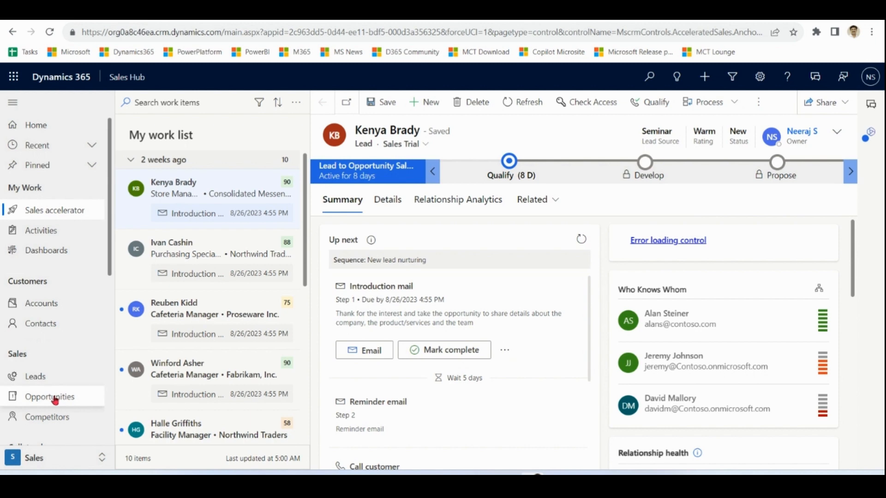
click(50, 397)
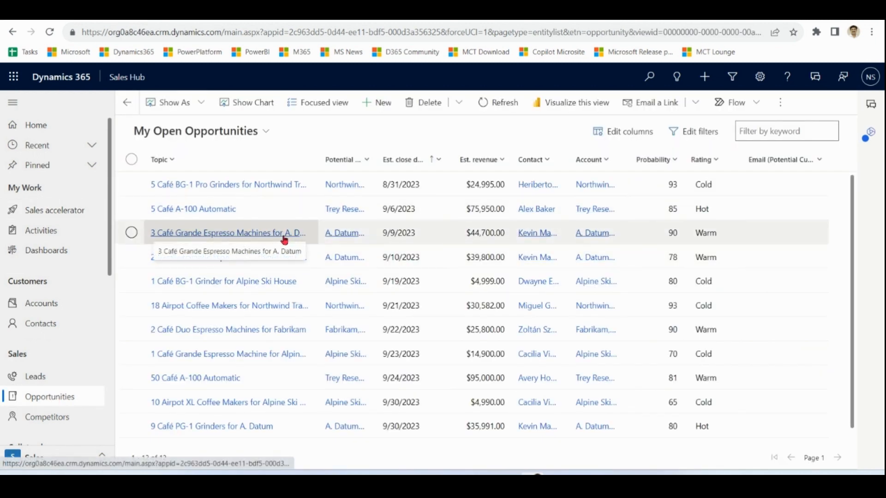
click(227, 233)
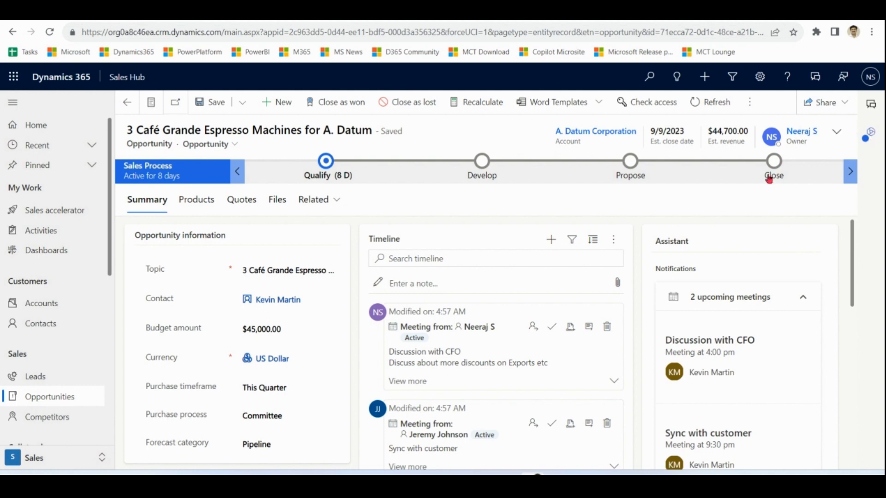
Have Sales Copilot summarize the espresso machines opportunity, then show its three open activities
click(870, 131)
text(Summarize opportunity @)
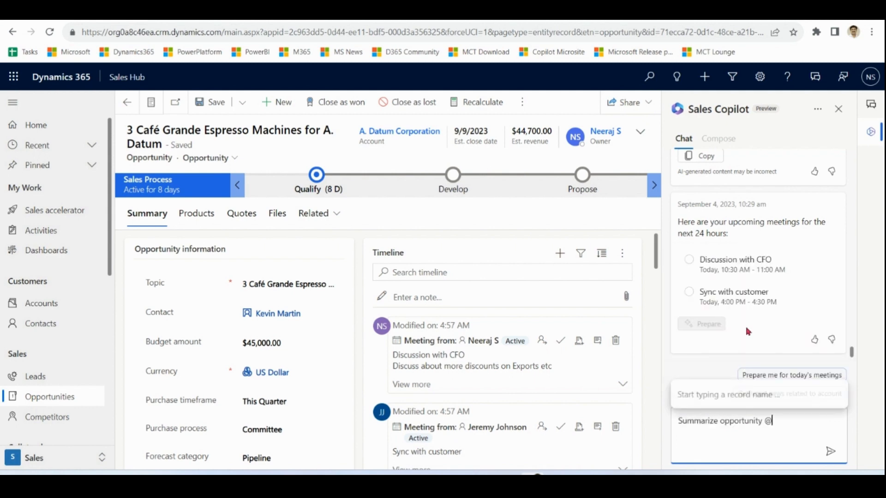
text(3)
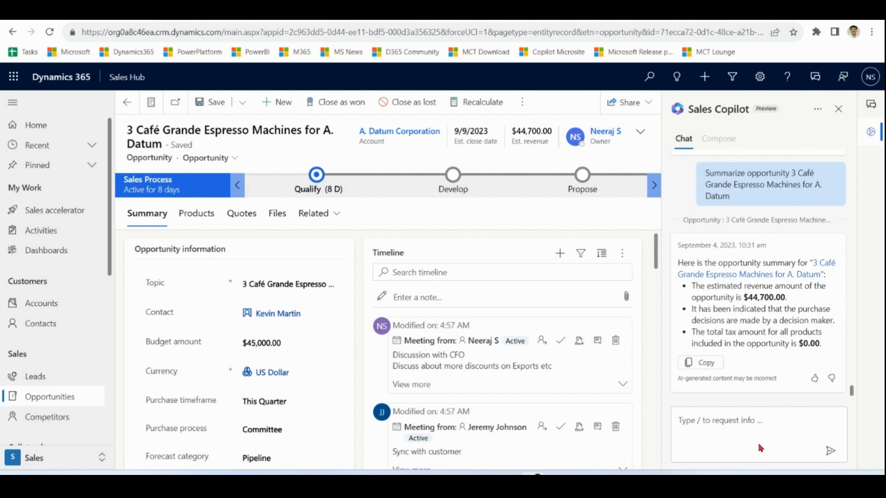
click(289, 283)
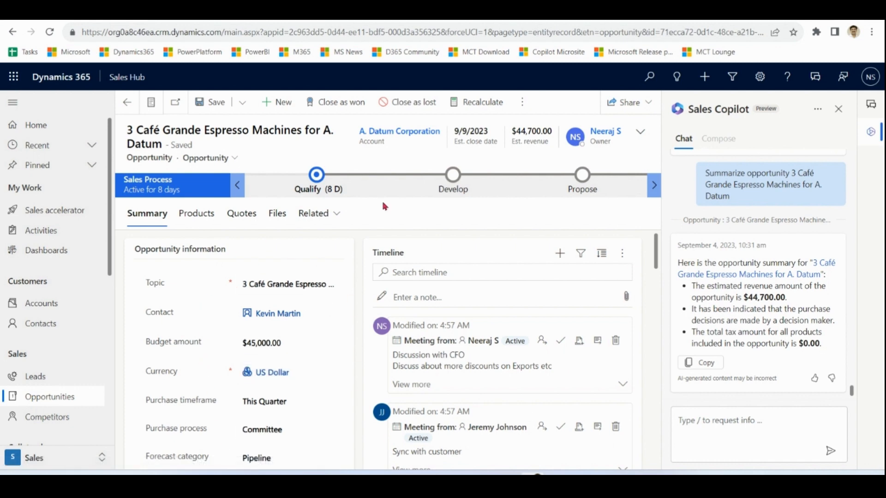
click(317, 213)
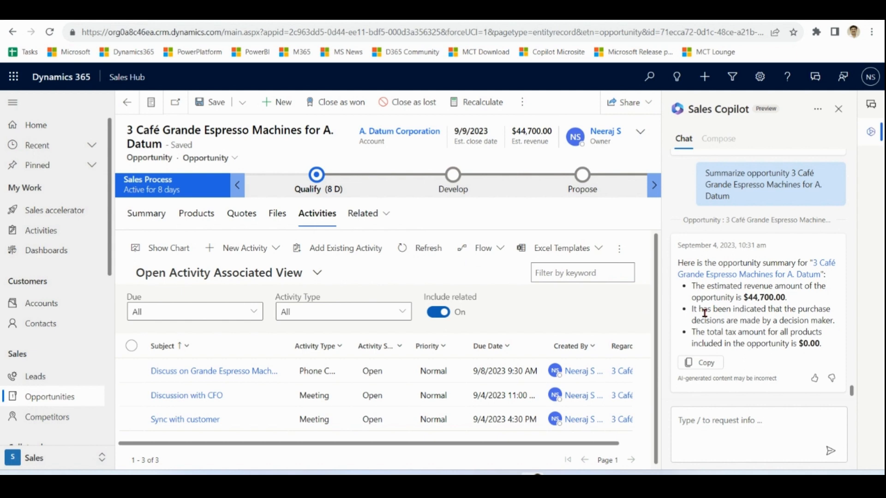
click(34, 458)
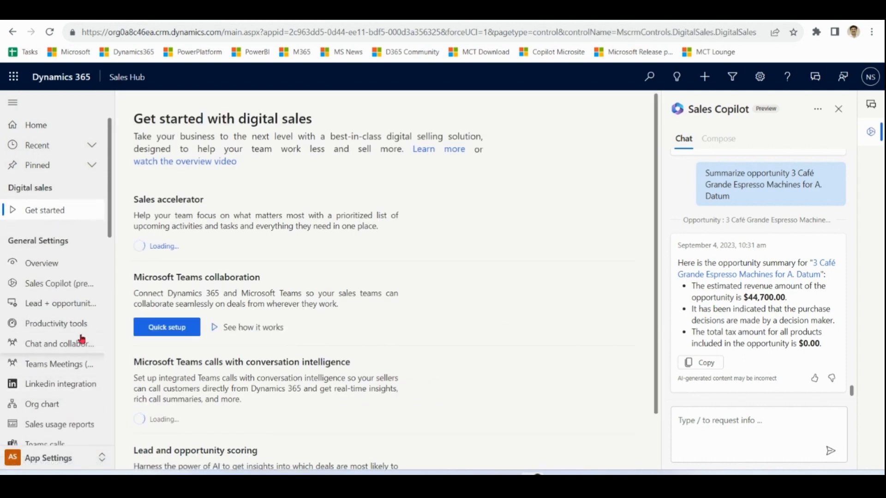
Show the Sales Copilot record summary settings and highlight the first-7-fields sentence
click(60, 283)
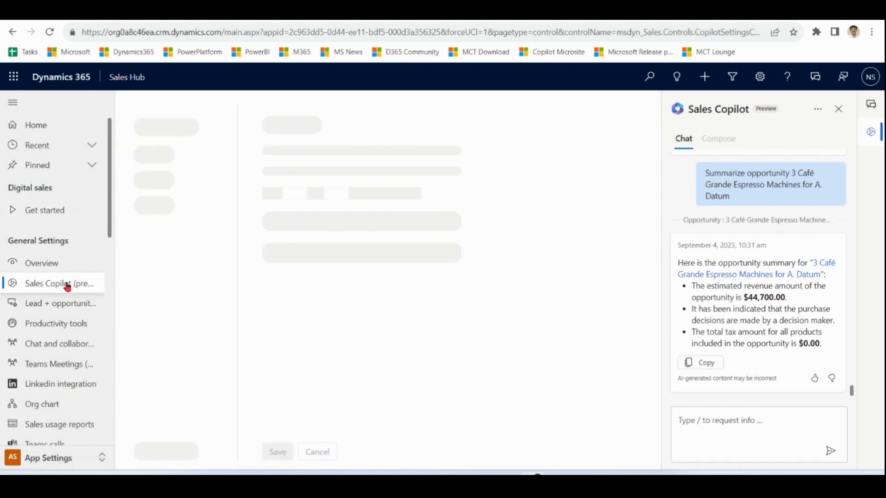
click(61, 284)
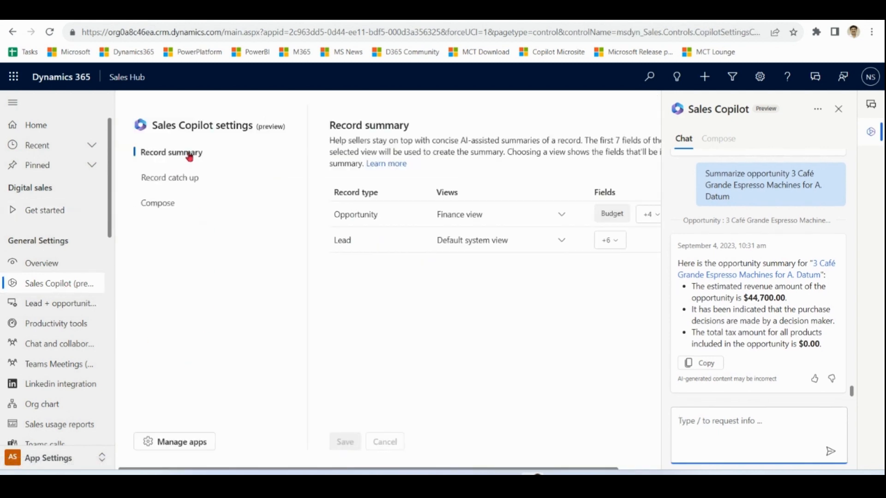
click(839, 109)
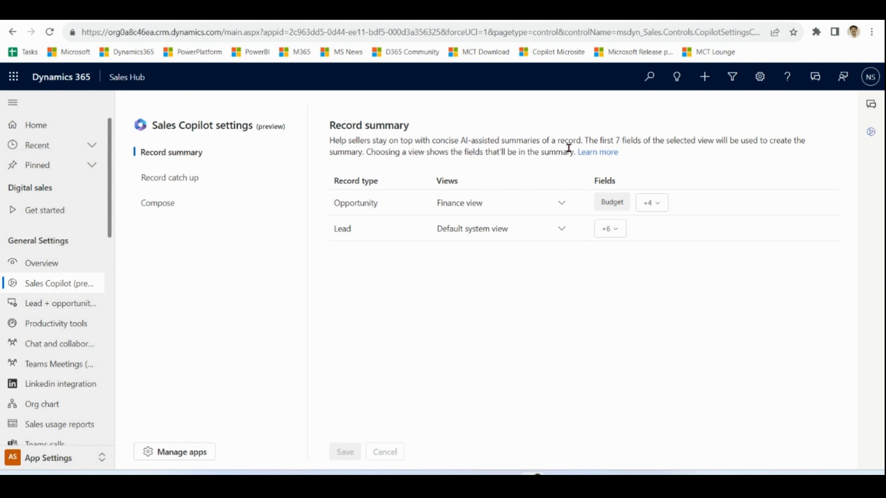
drag(587, 140, 647, 141)
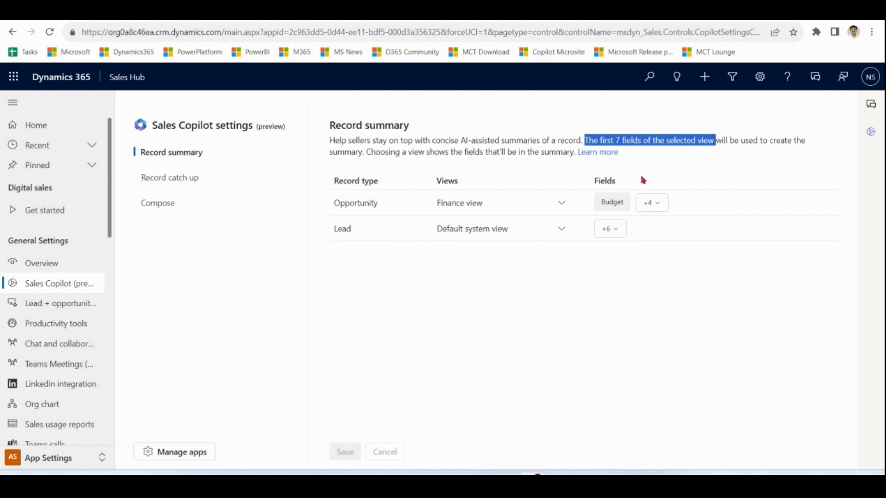
Set opportunity record summaries to use the All Opportunities view and save
click(561, 202)
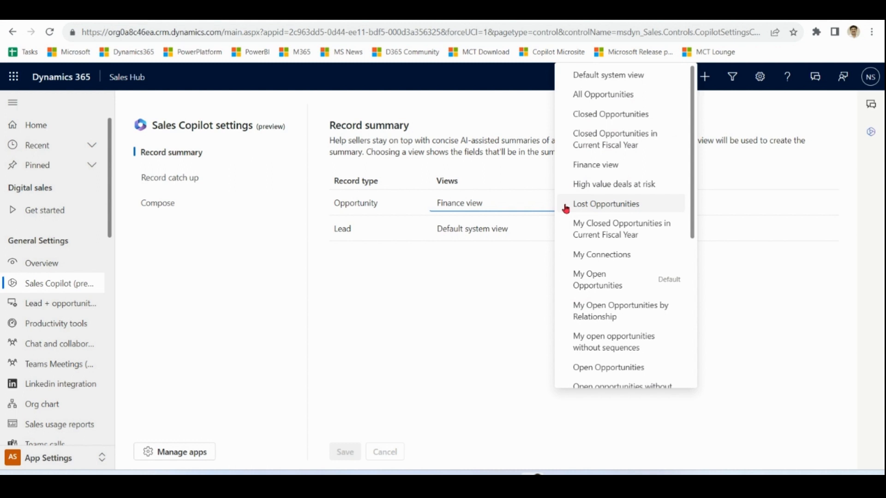
mouse_move(514, 177)
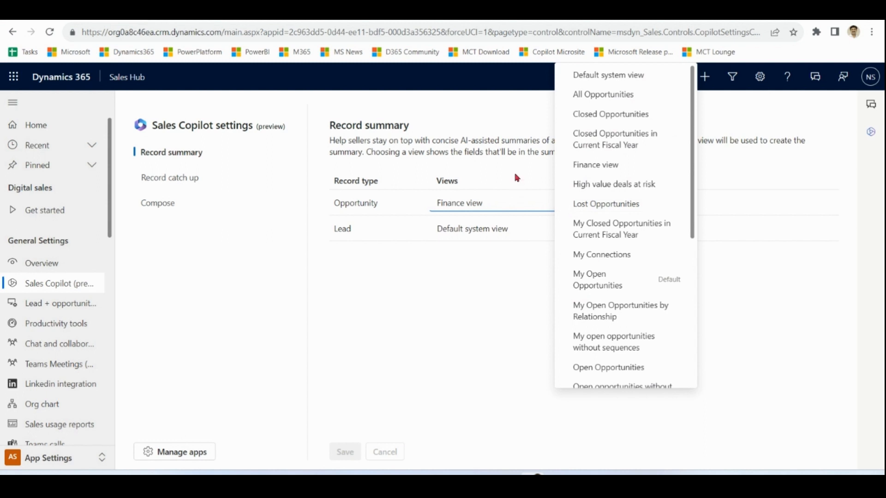
mouse_move(603, 94)
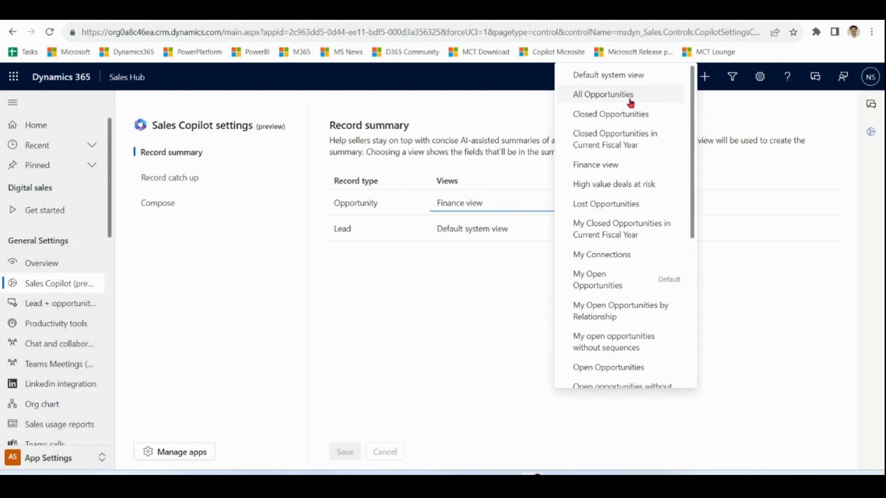
click(603, 94)
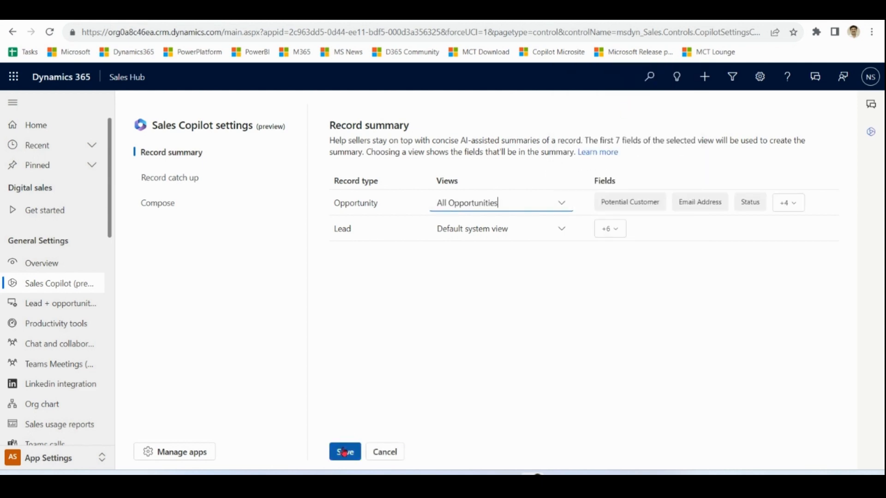
click(344, 451)
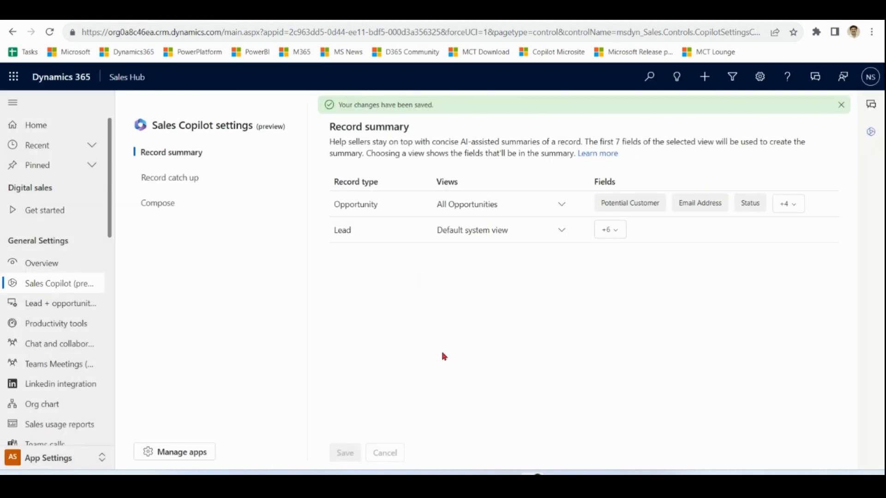
click(48, 458)
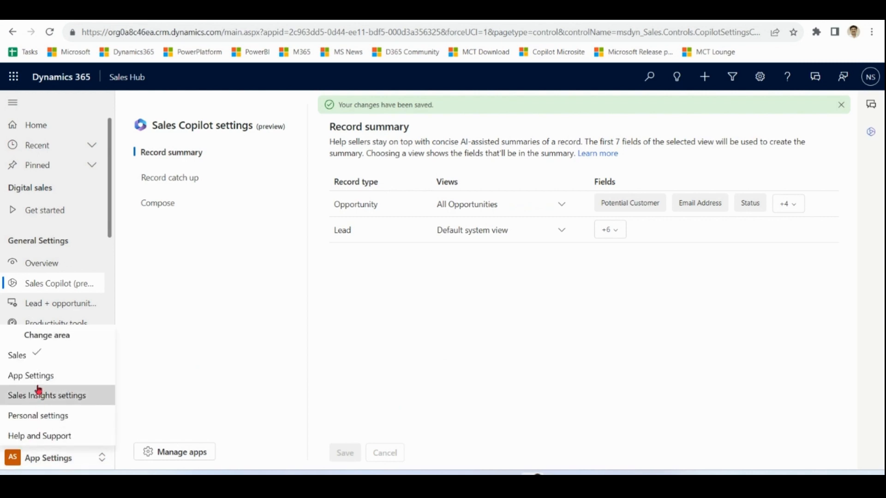
Return to the opportunity in Sales and have Copilot regenerate its summary with the new fields
click(16, 354)
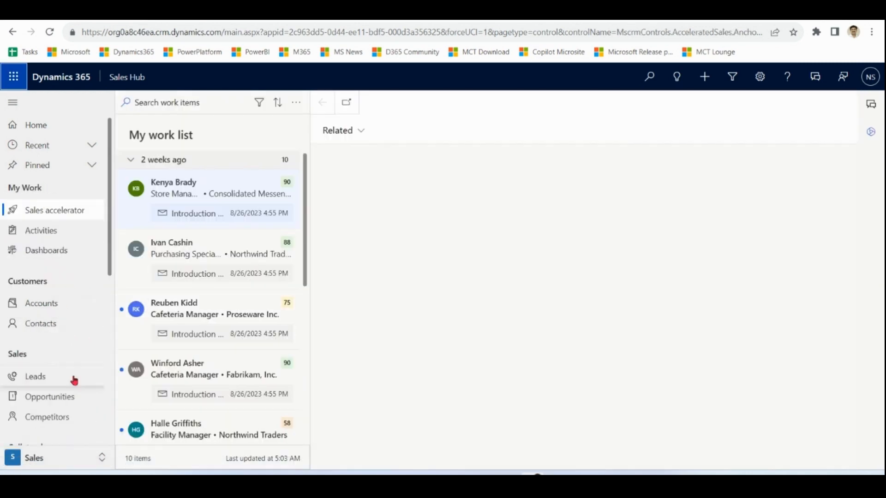
click(50, 396)
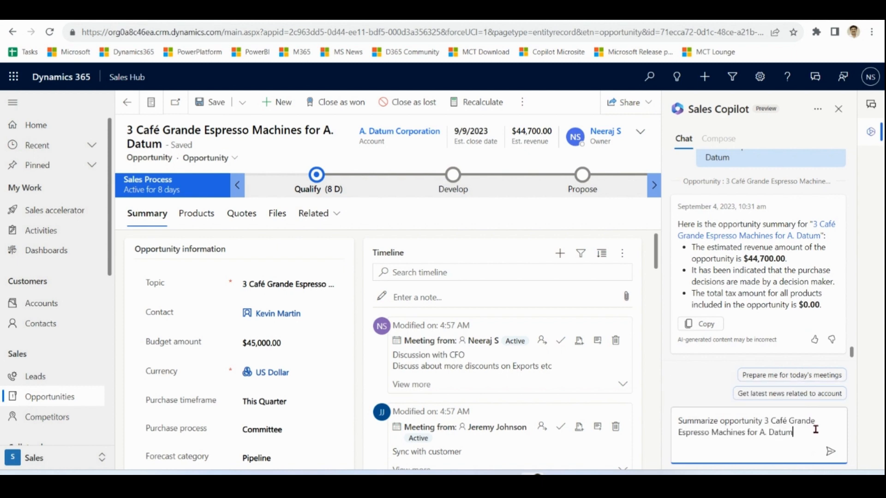
click(831, 452)
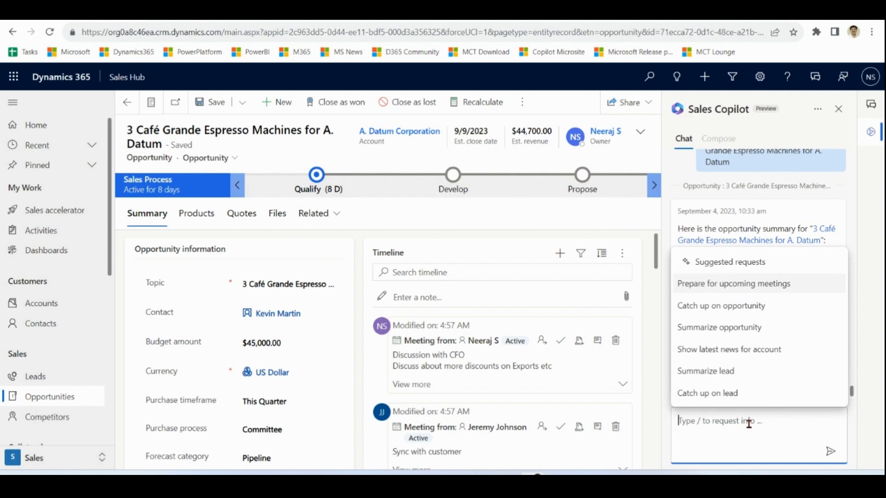
click(34, 458)
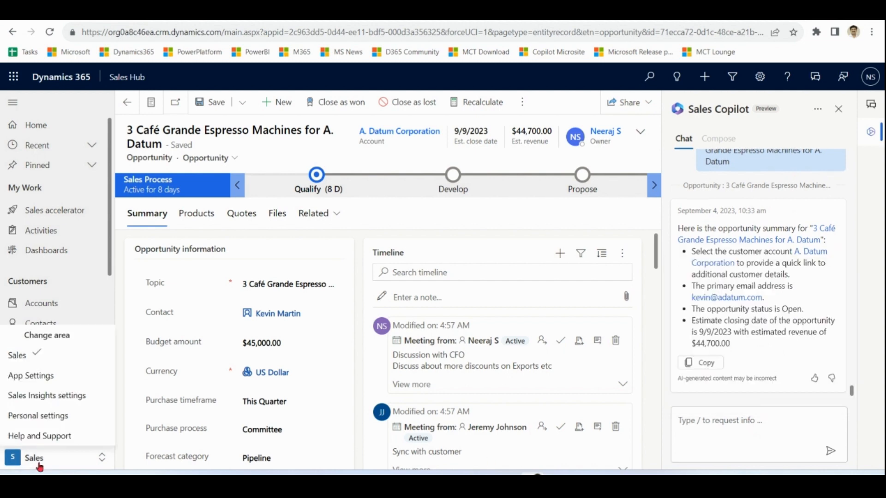
Review the lead view choices in Sales Copilot record summary settings, leaving Default system view
click(34, 458)
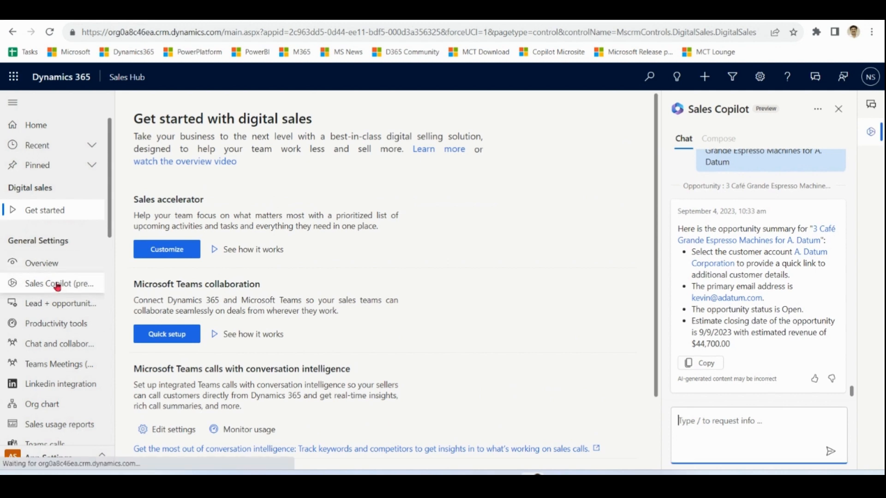
click(60, 284)
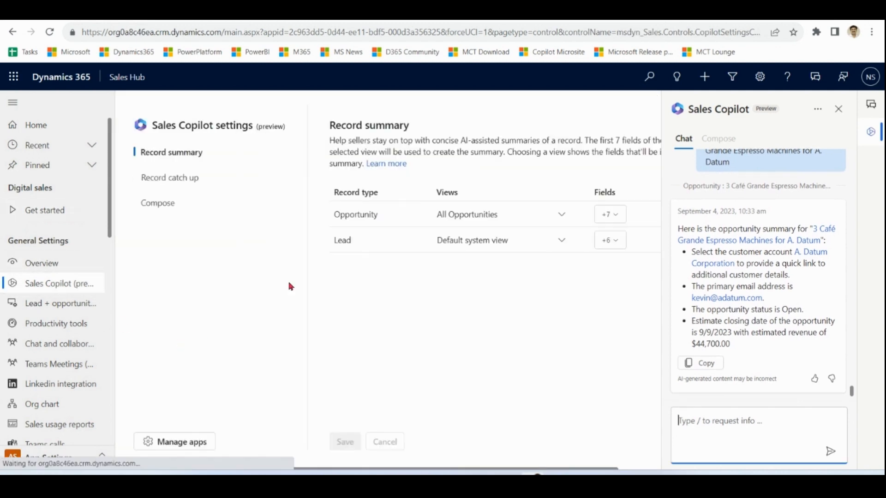
click(839, 108)
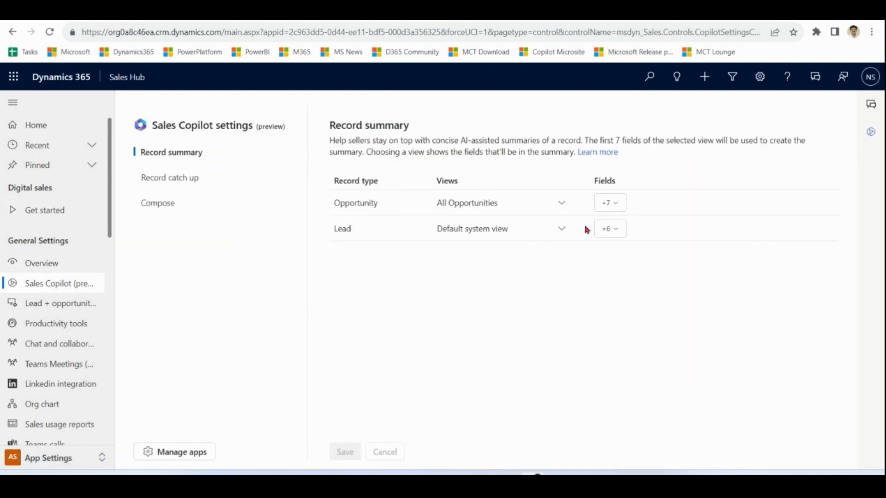
click(561, 203)
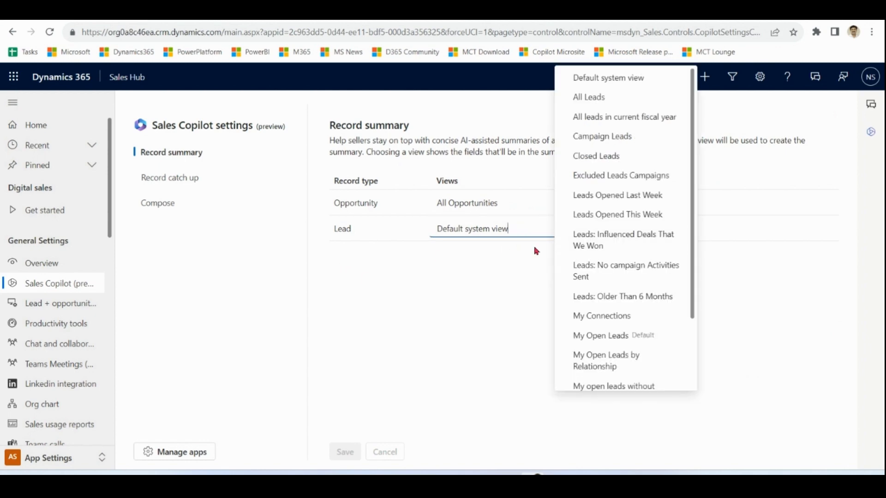
click(472, 228)
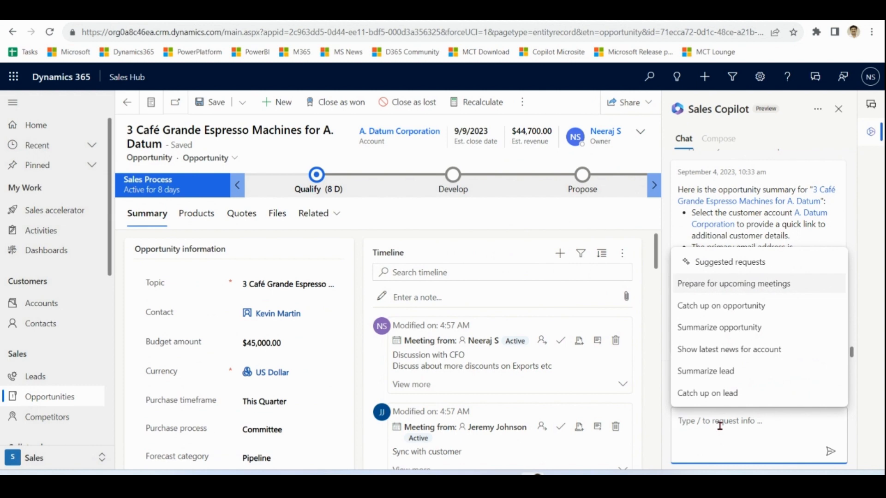
mouse_move(718, 371)
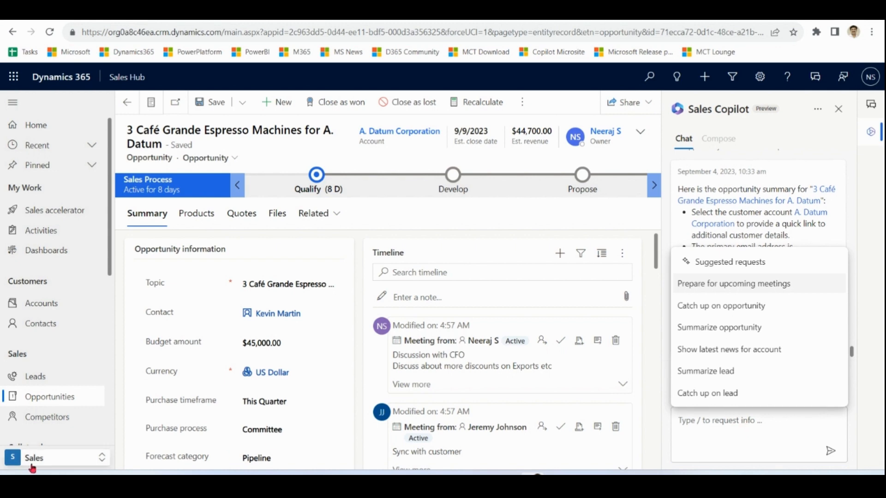
Show the Sales Copilot Record catch up settings with the side pane closed
click(34, 457)
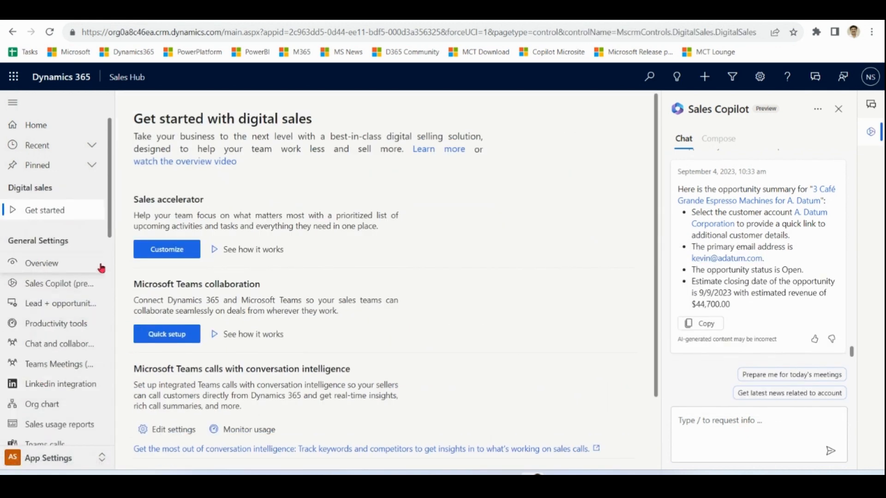
click(62, 284)
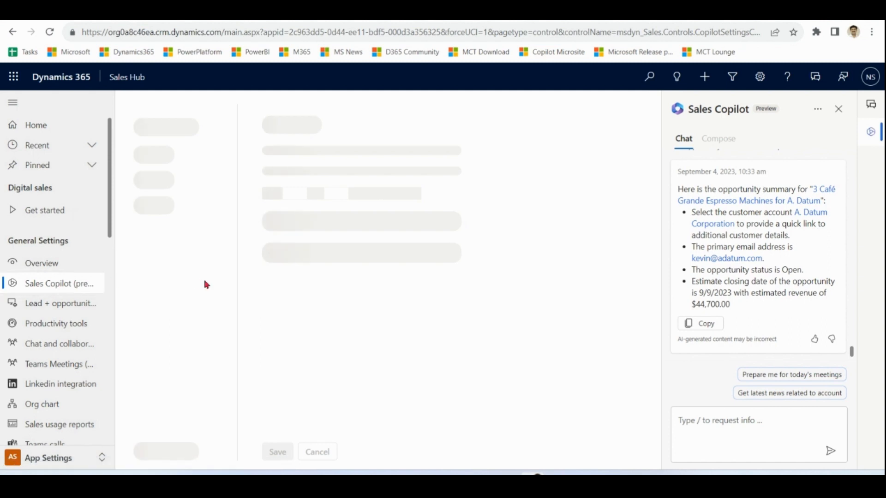
click(170, 177)
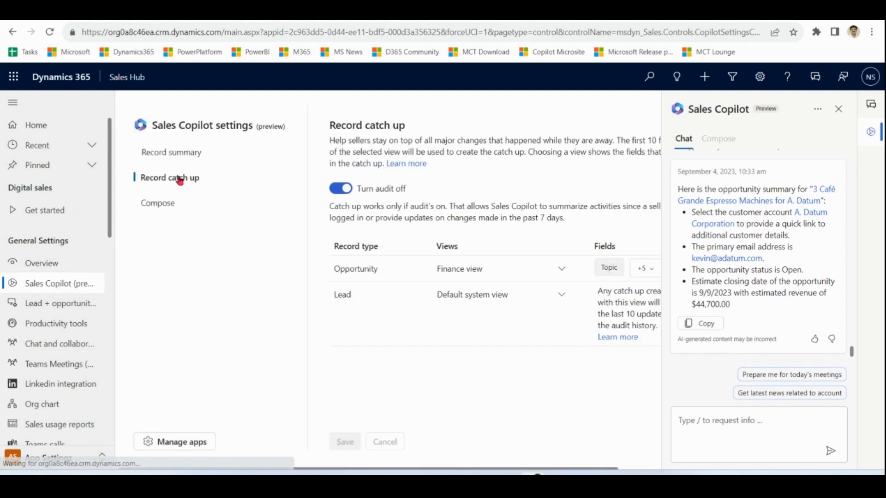
click(839, 109)
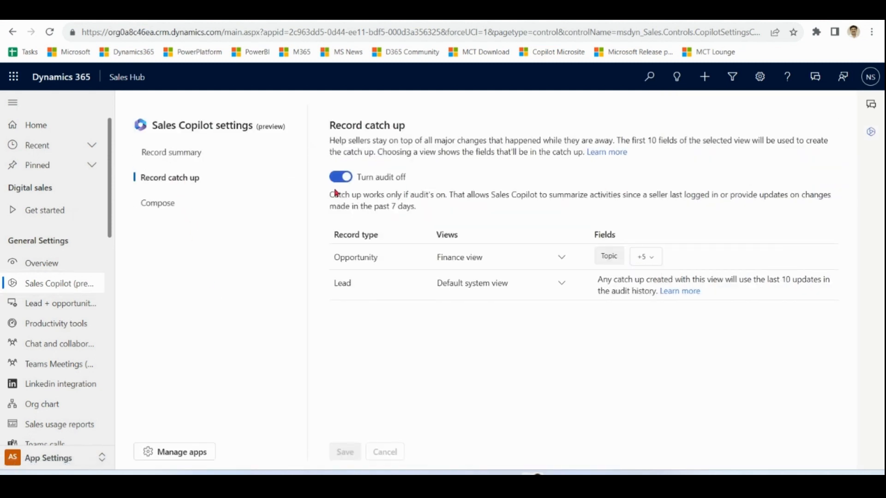
mouse_move(428, 189)
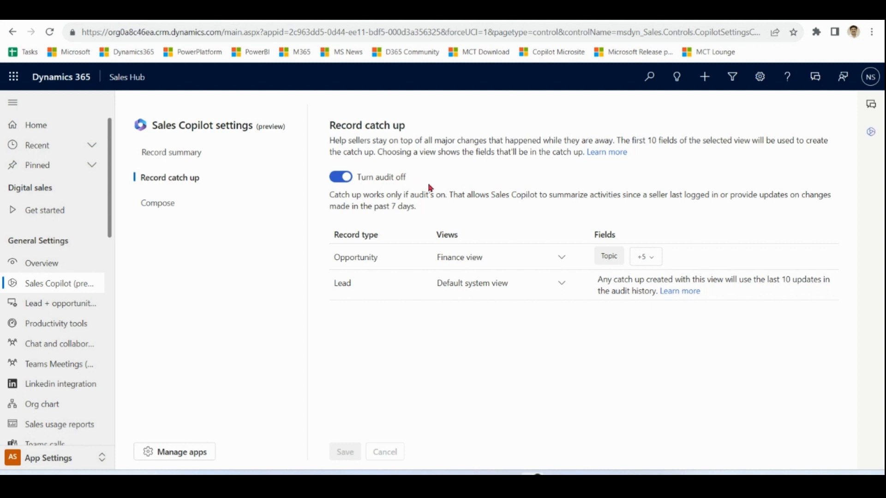
Highlight the catch-up description sentence about the first 10 fields
double_click(623, 141)
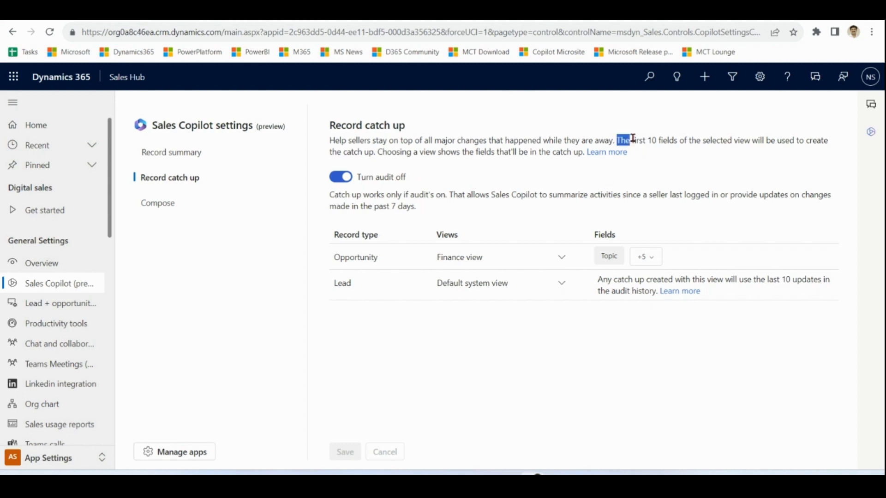
drag(618, 140, 775, 140)
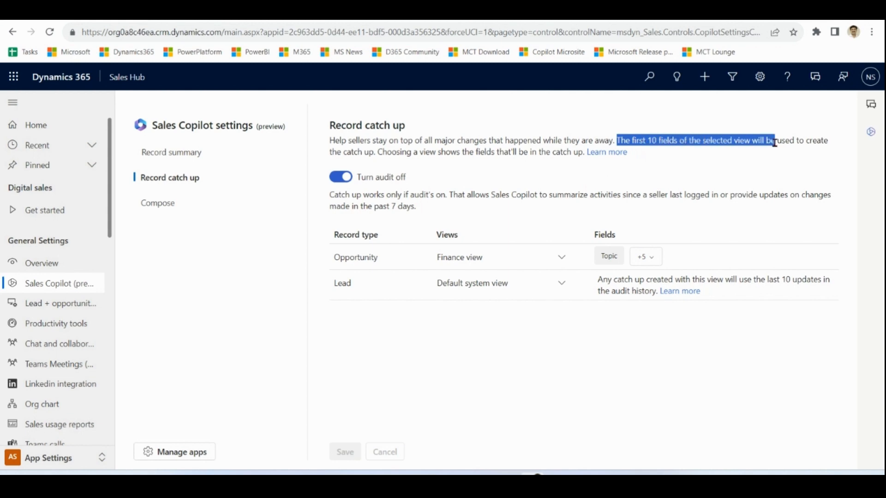
drag(774, 140, 571, 177)
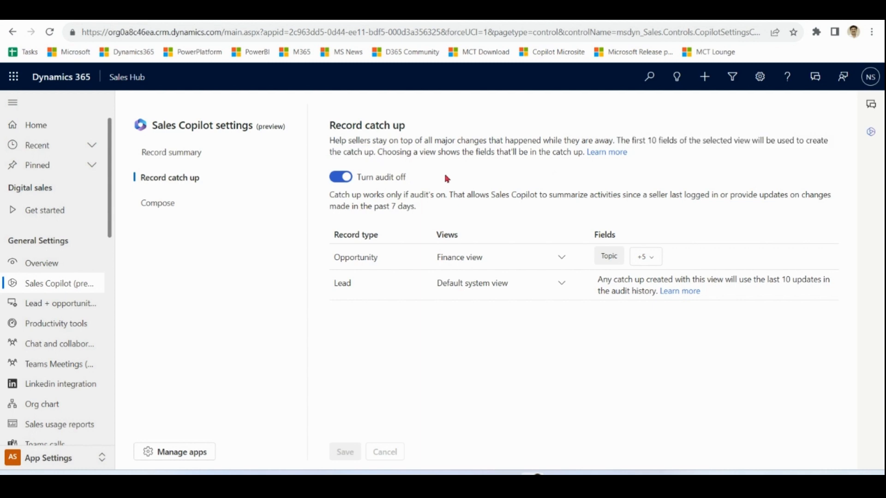
mouse_move(446, 375)
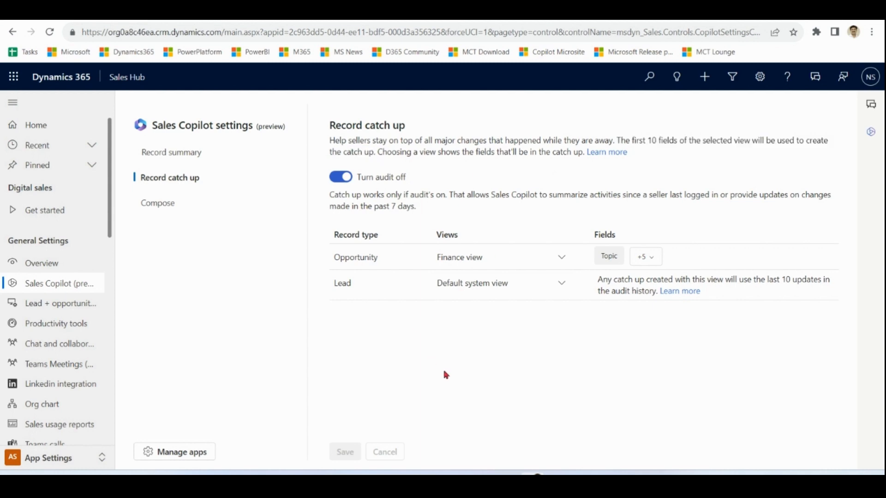
mouse_move(248, 432)
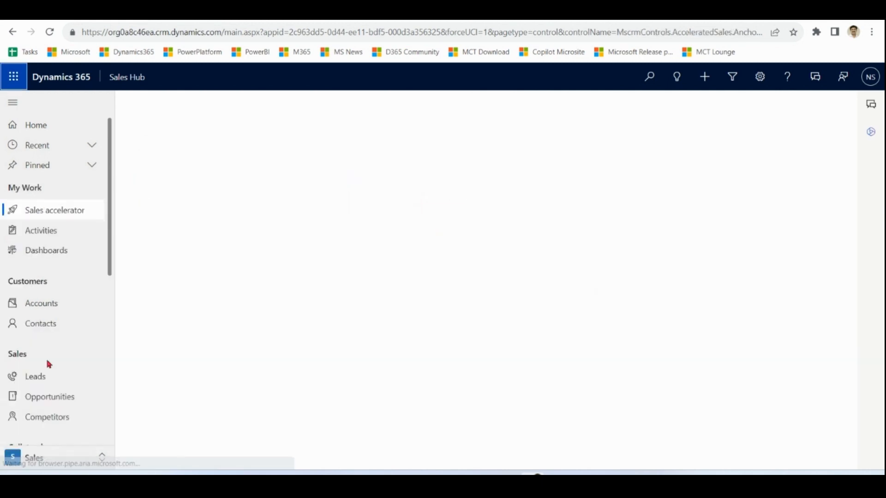
Give the espresso machines opportunity's products a 10% discount, making estimated revenue $40,230
click(50, 396)
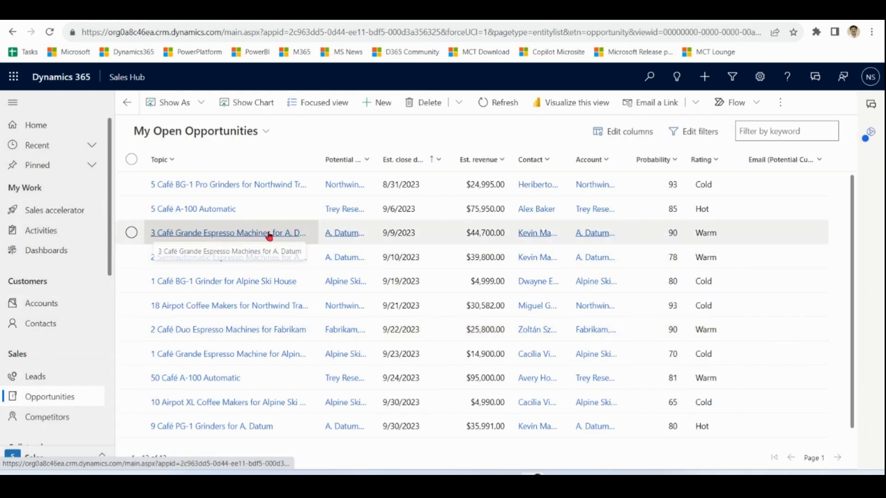
click(228, 232)
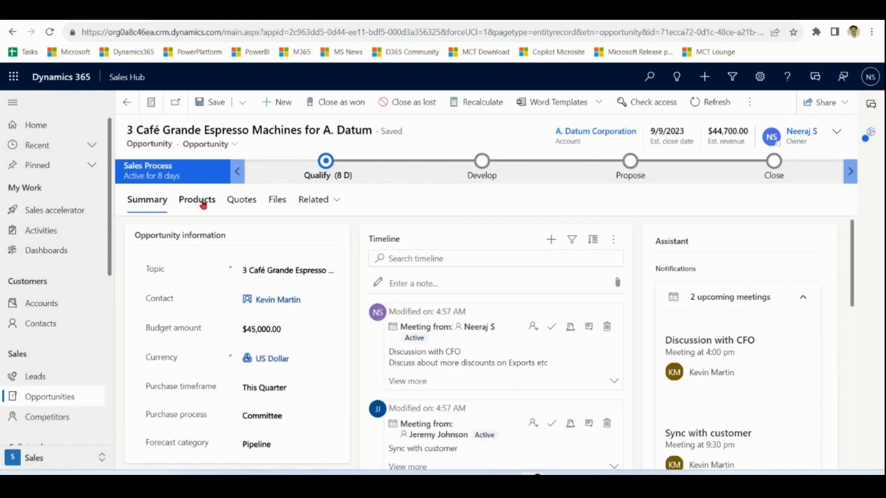
click(197, 199)
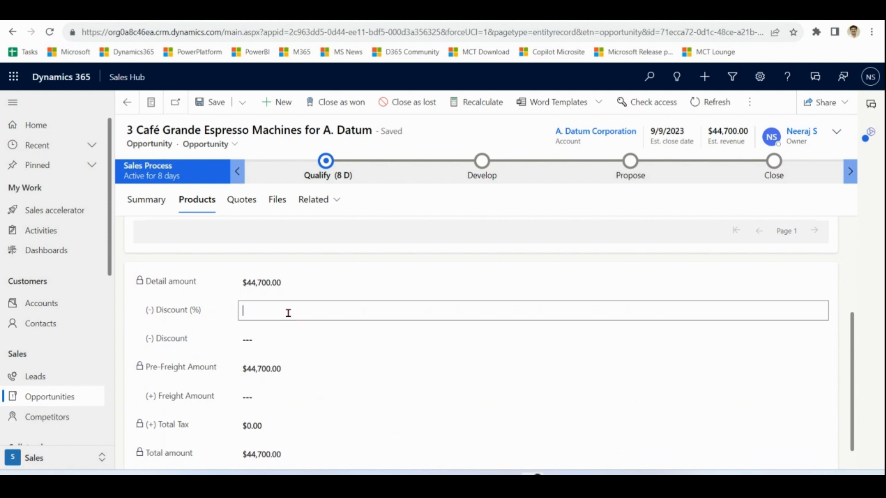
text(10.00)
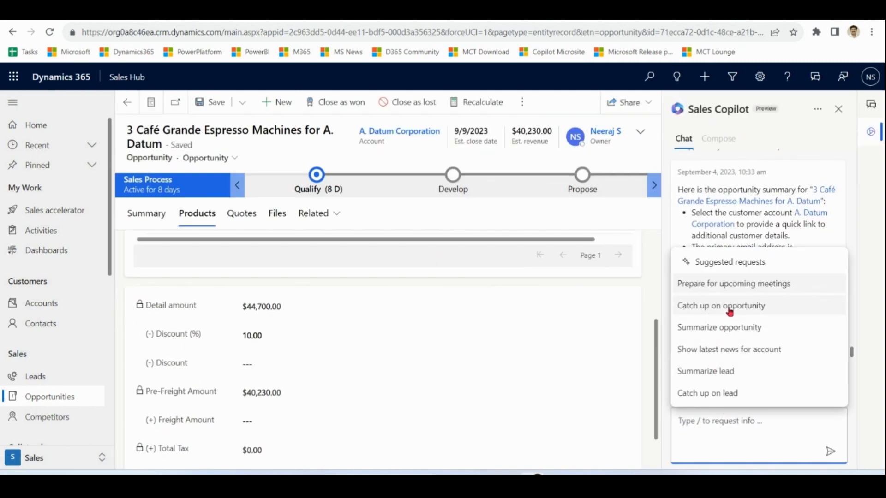
Ask Sales Copilot to catch up on the @3 Café Grande opportunity record
click(721, 306)
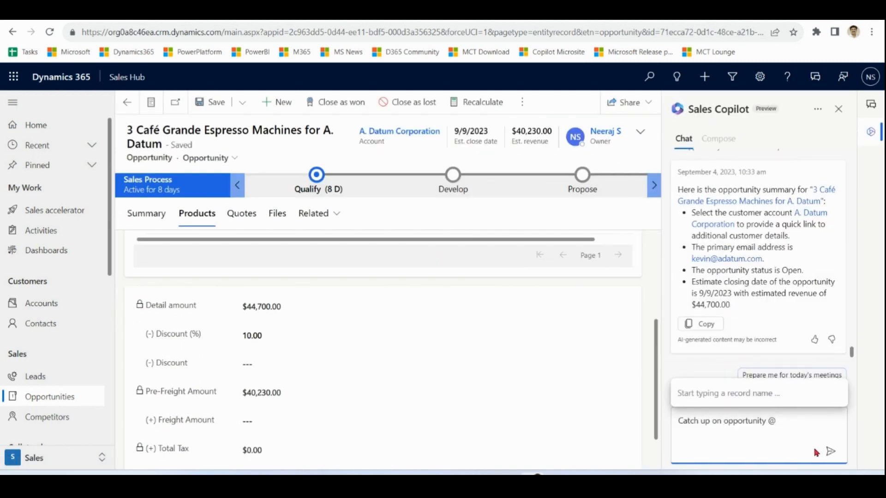
text(@3 ac)
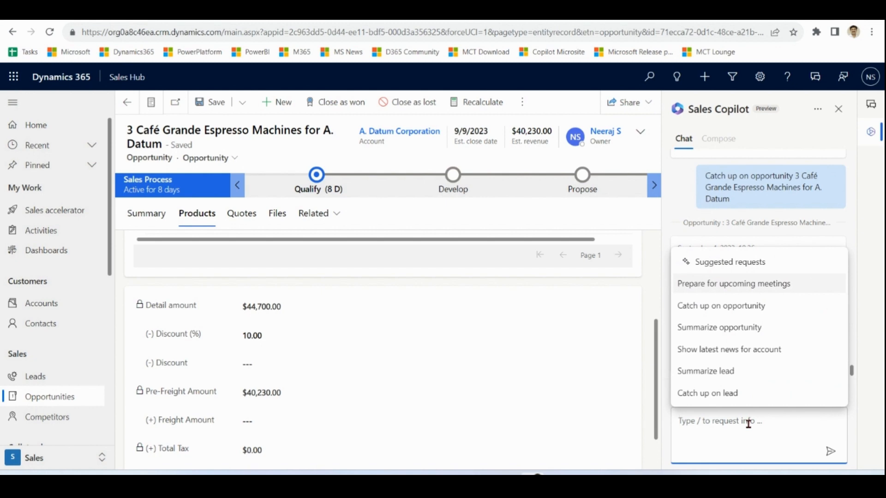
Ask Sales Copilot for the latest news on A. Datum Corporation
click(729, 349)
text(/)
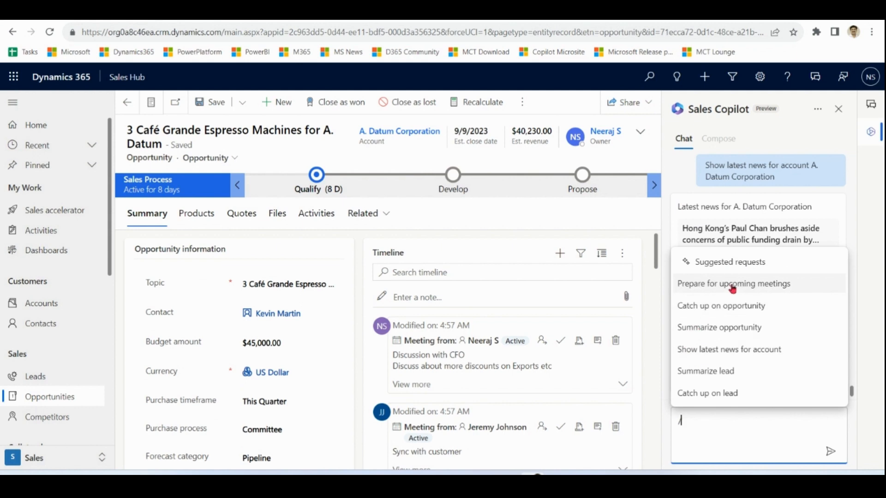
mouse_move(748, 289)
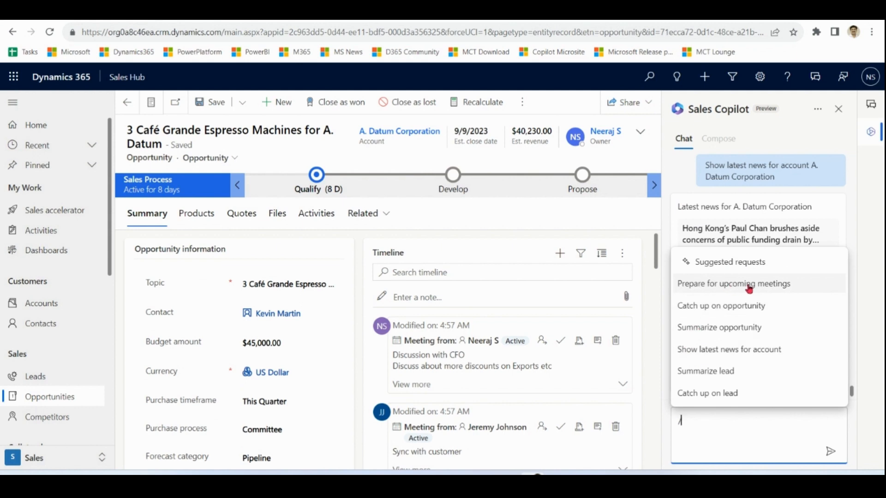
Send Copilot the 'Prepare for upcoming meetings' request with the Activities tab showing
click(733, 284)
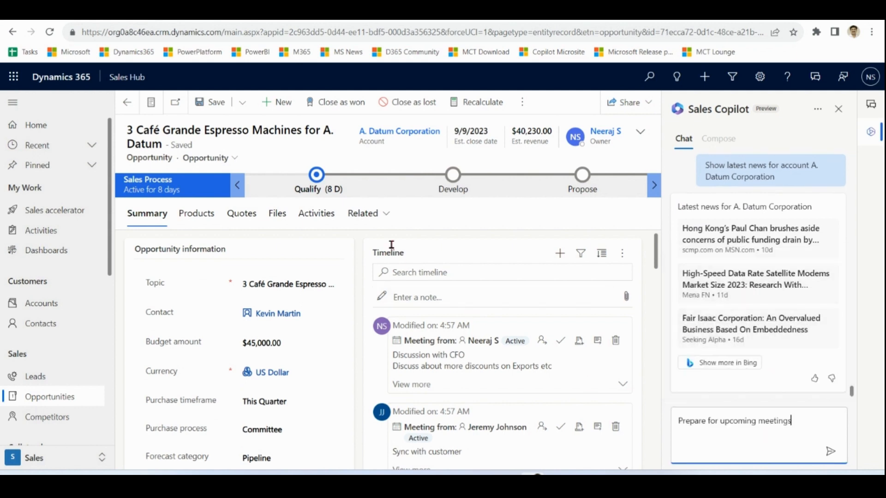
click(316, 213)
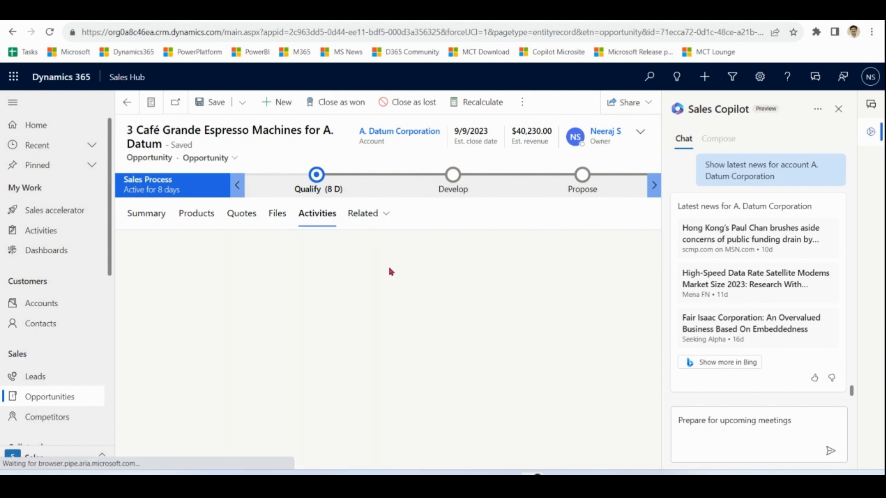
click(317, 213)
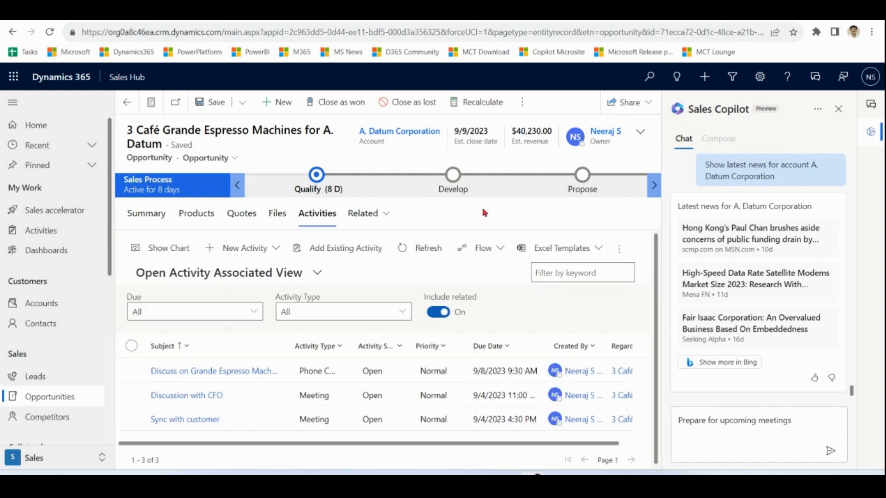
mouse_move(545, 229)
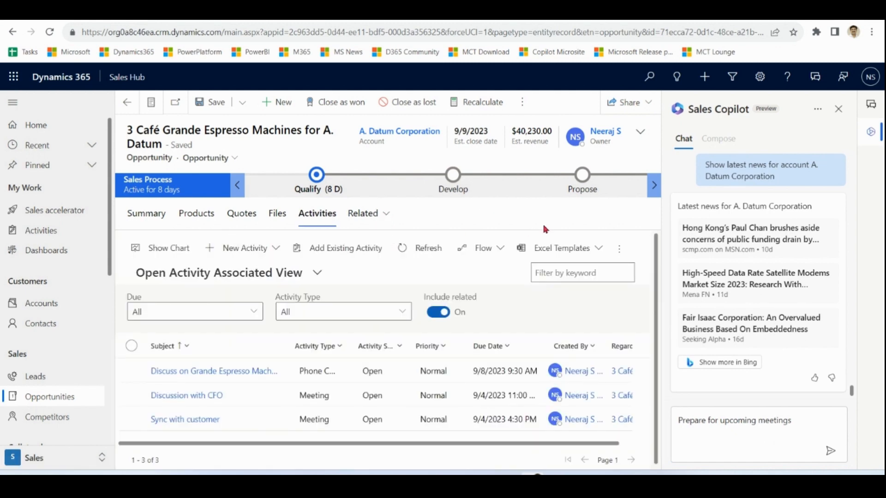
click(757, 420)
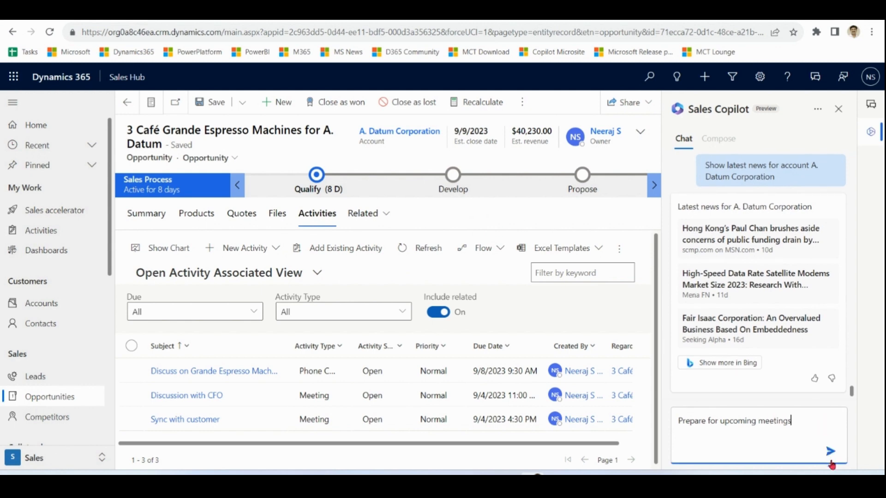
click(831, 451)
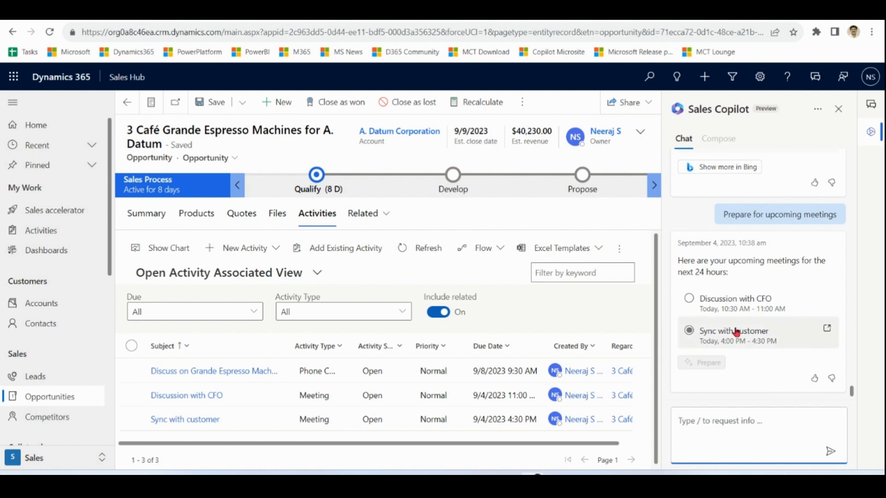
Choose the Discussion with CFO meeting to prepare for
click(689, 298)
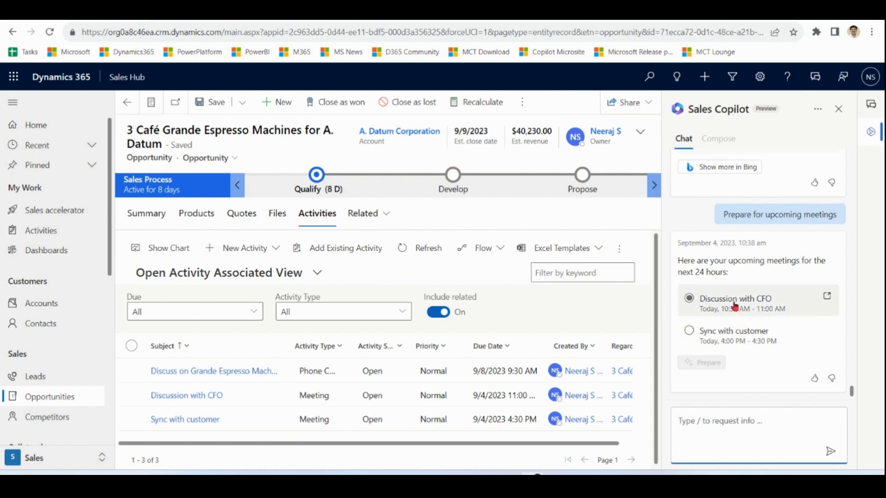
click(689, 298)
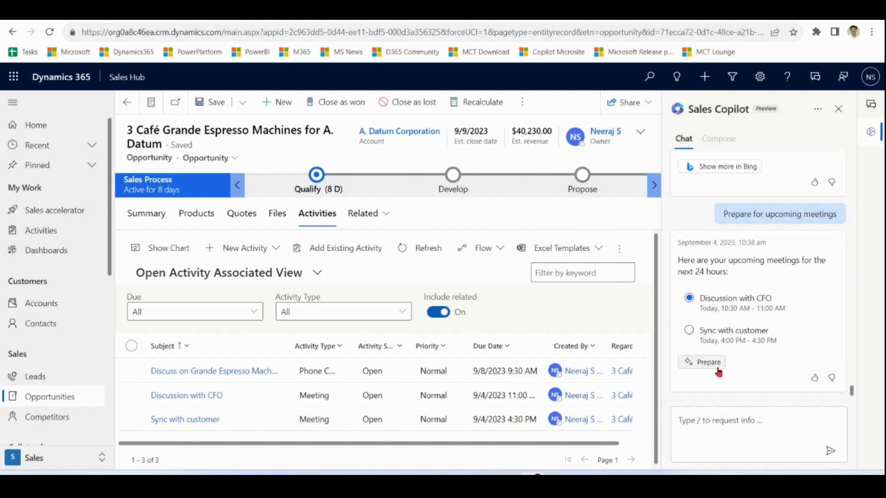
Ask Sales Copilot to prepare for the CFO meeting and highlight its 'unable to prepare' warning
click(701, 362)
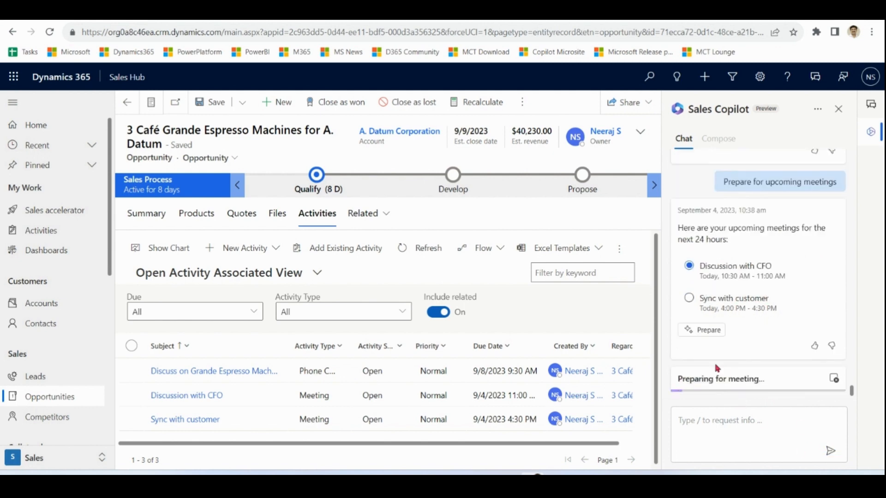
click(702, 331)
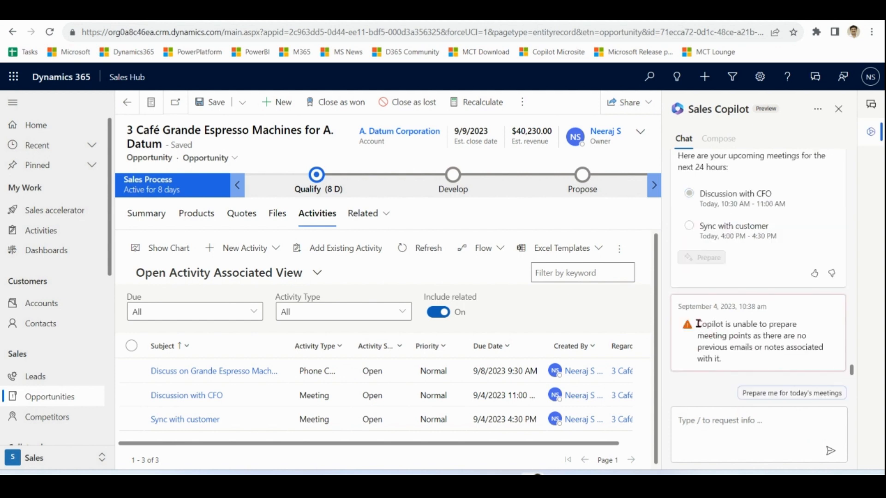
drag(698, 324, 750, 336)
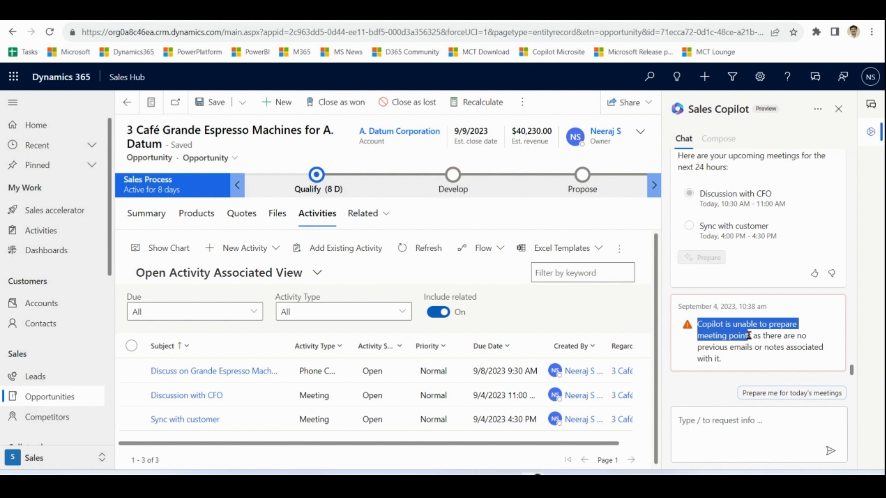
drag(749, 335, 759, 347)
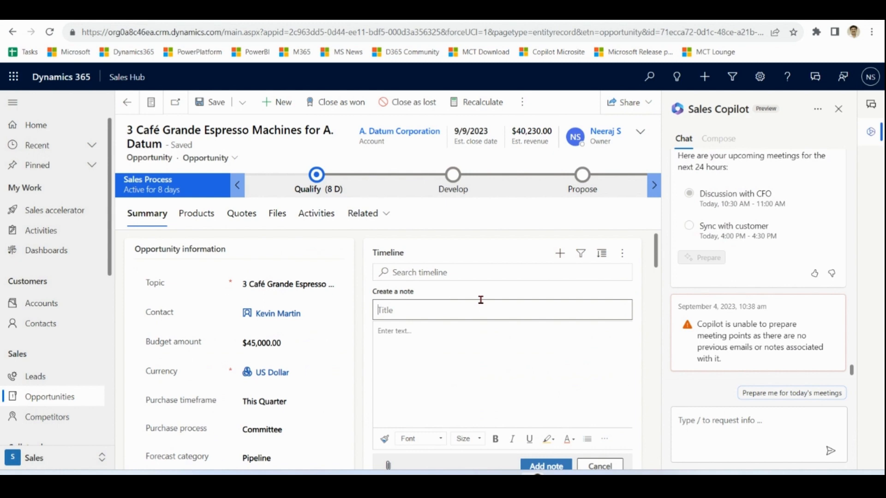
text(Important points)
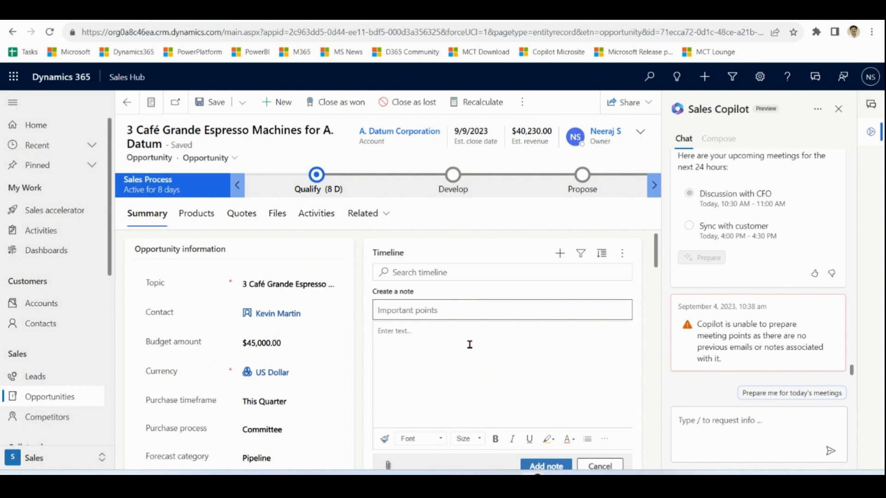
text(CFO can give hints about)
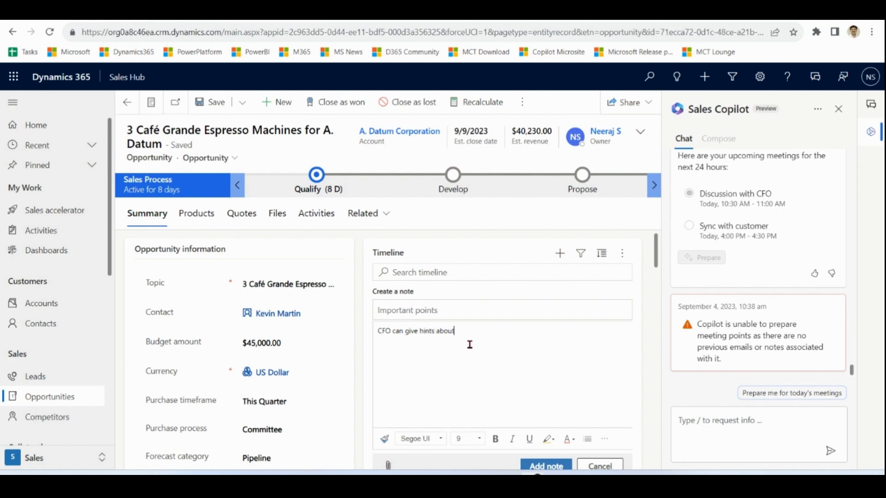
text(discounts)
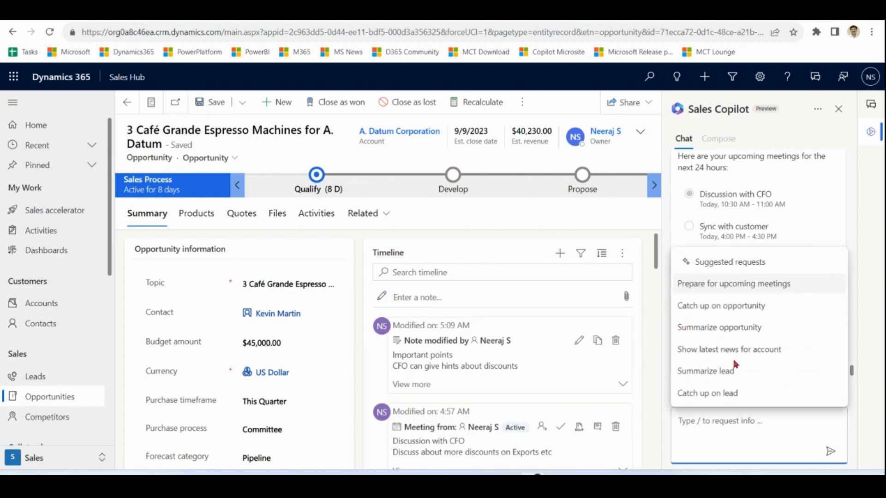
click(733, 284)
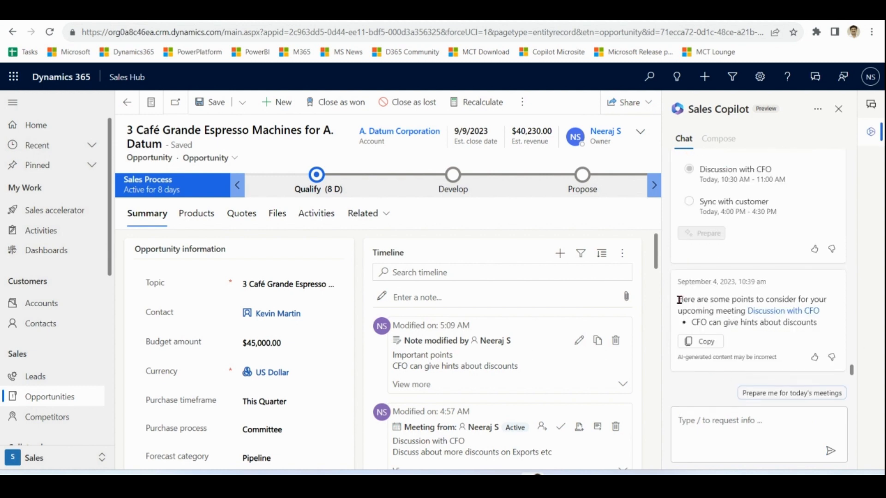
double_click(686, 299)
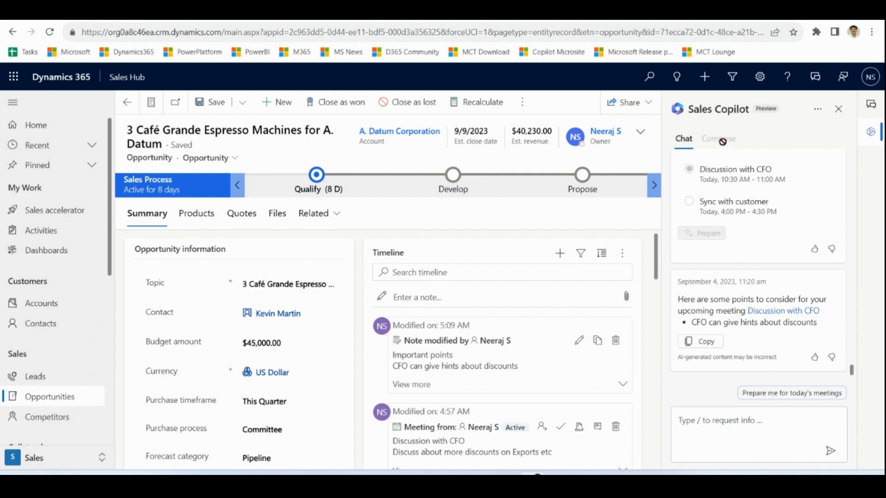
mouse_move(760, 145)
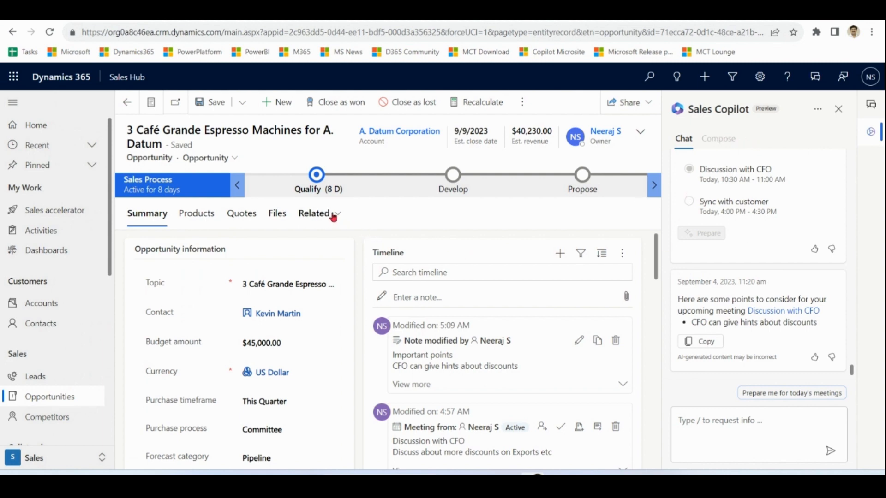
click(314, 214)
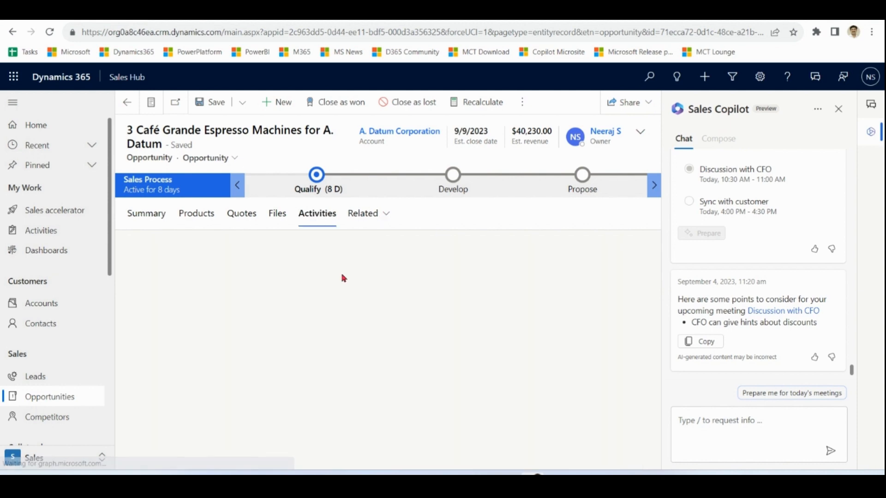
click(317, 213)
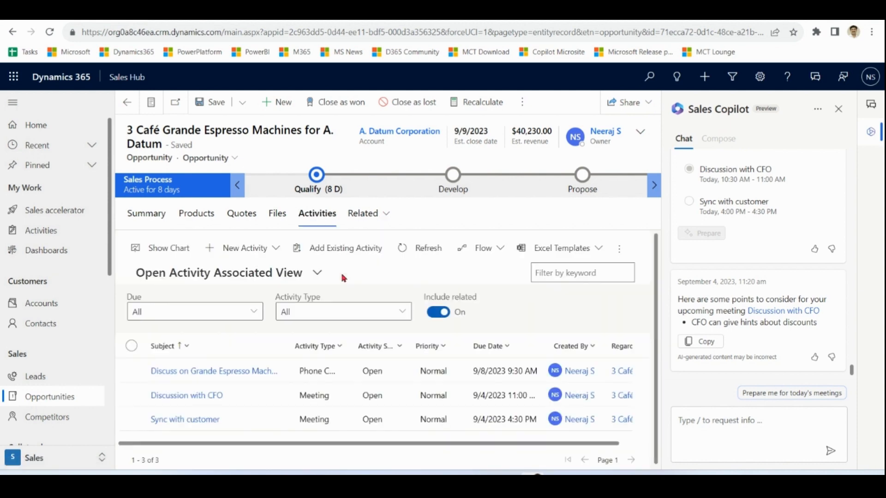
click(244, 248)
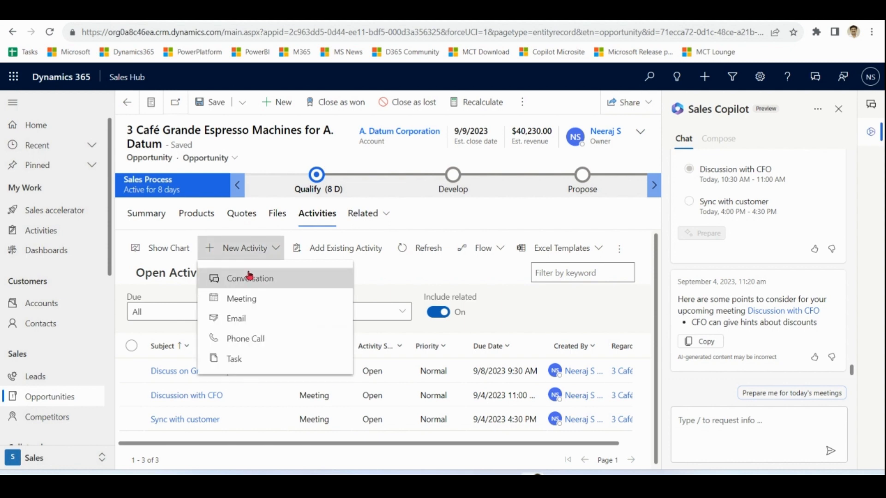
click(236, 318)
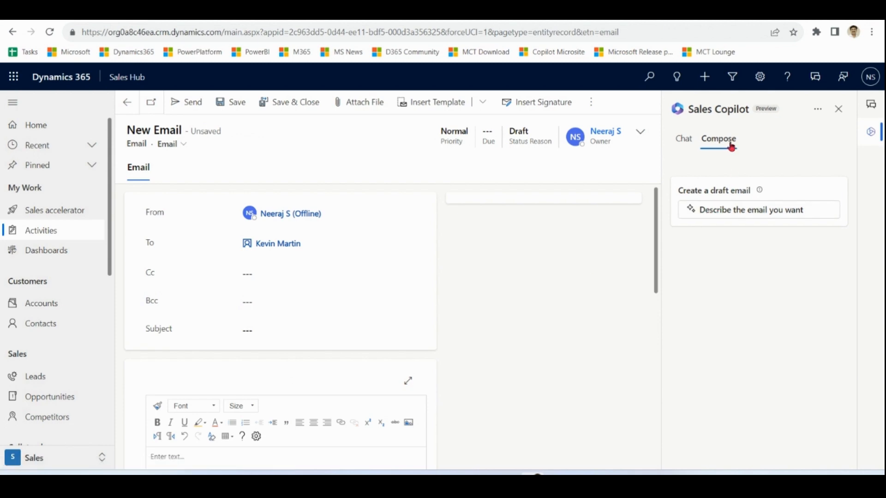
mouse_move(742, 284)
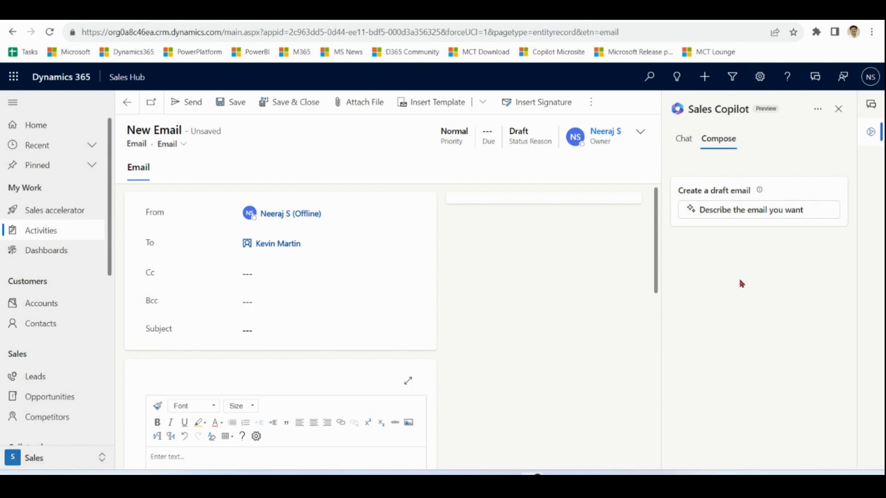
Request a Copilot draft with the prompt 'Suggest discounted stuff'
click(759, 209)
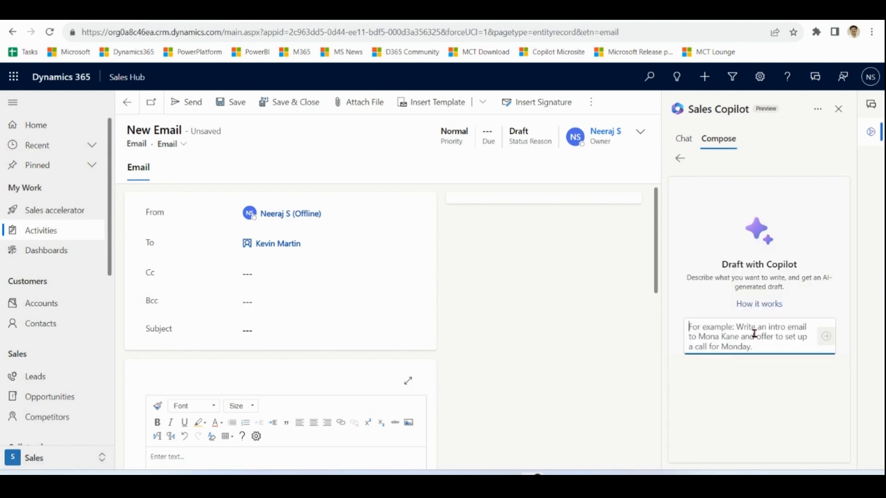
text(Suggest draft for d)
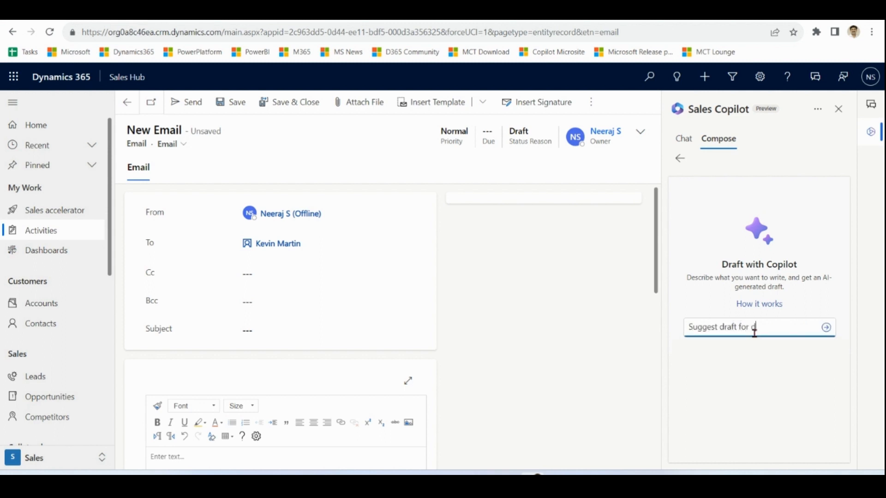
text(iscounted stuff)
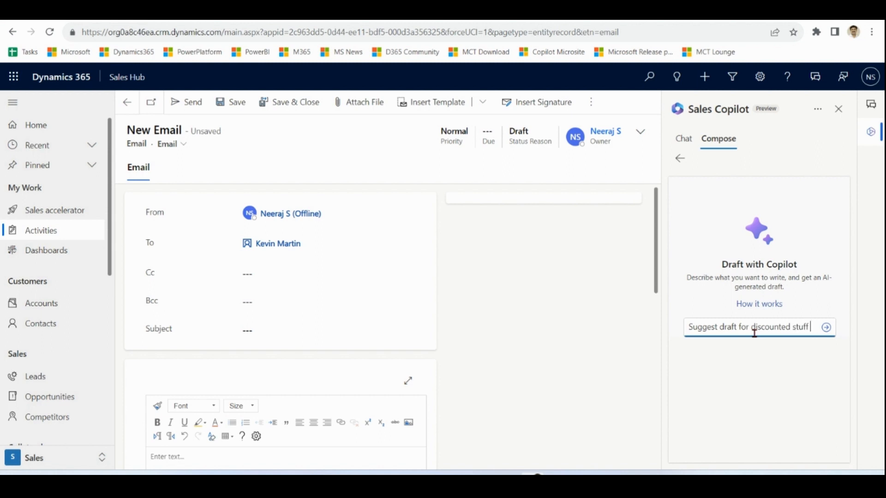
click(826, 327)
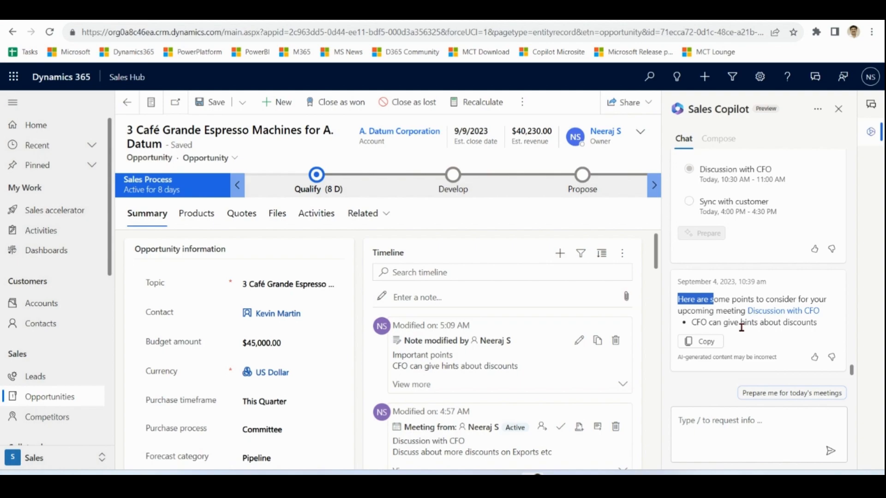
click(158, 35)
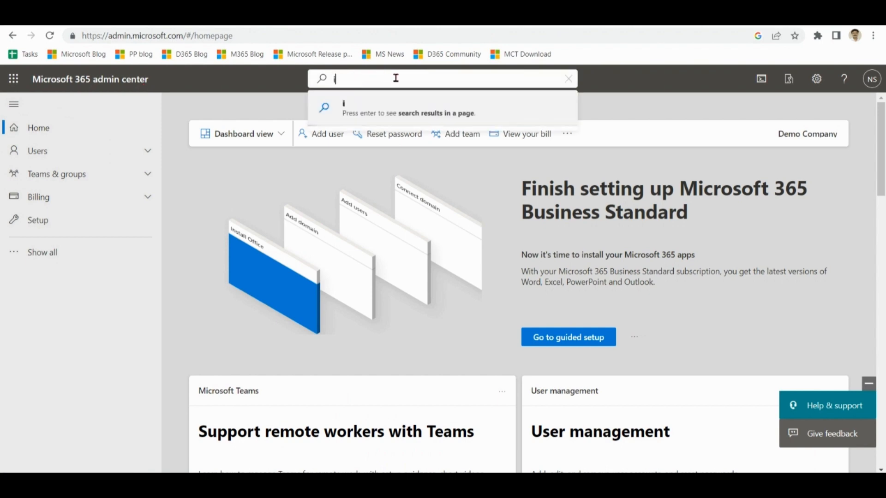
Go to Integrated apps via search 'integrat' and search AppSource for 'sal'
text(integrat)
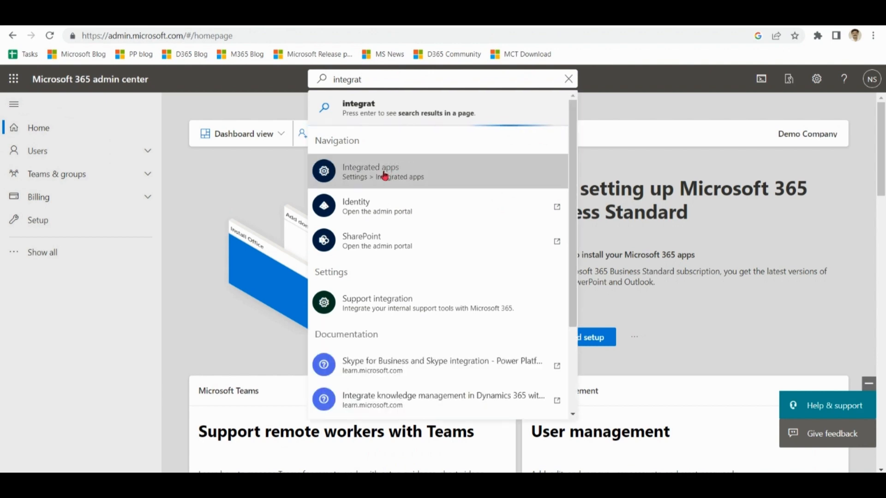
click(370, 171)
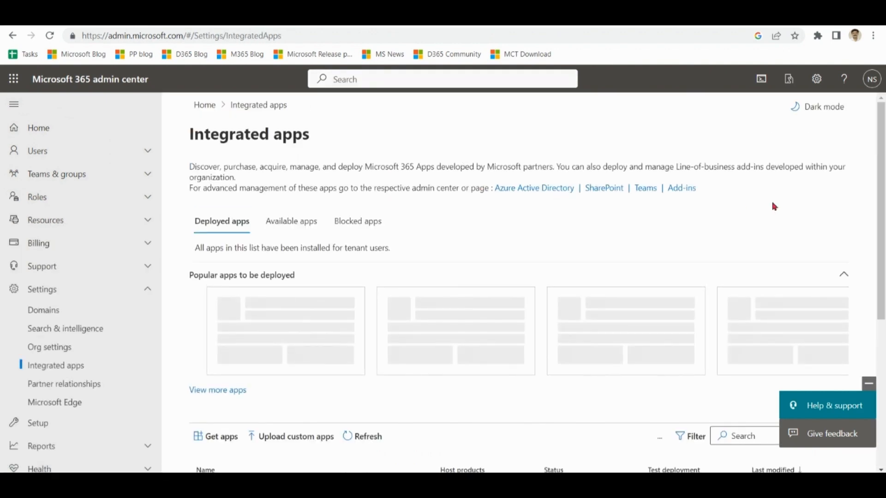
scroll(down, 3)
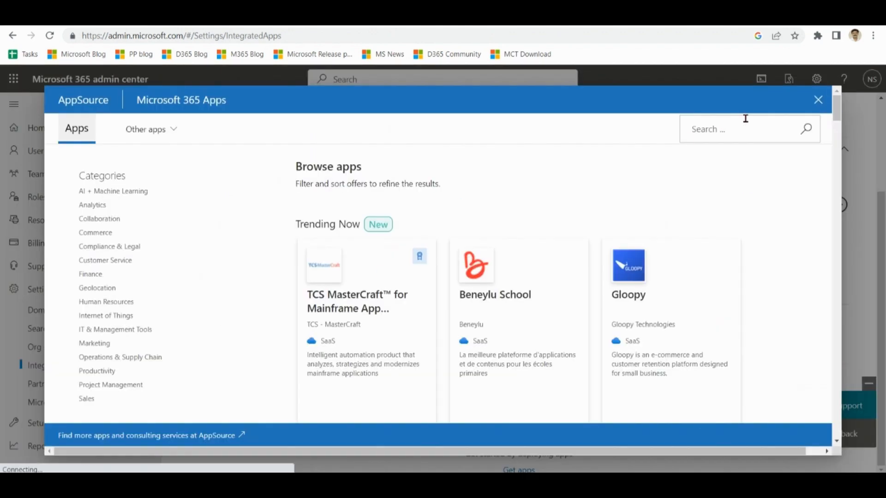
text(sal)
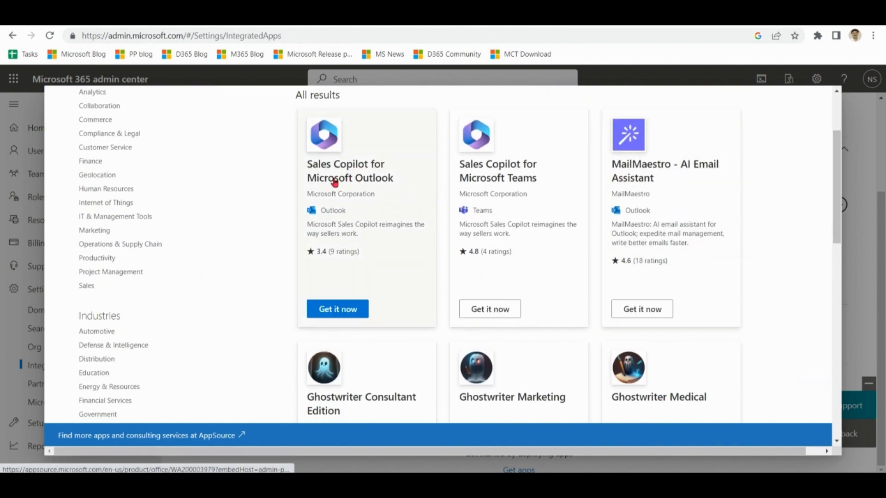
Get Sales Copilot for Microsoft Outlook, accept the terms and reach the Deploy New App configuration
click(338, 309)
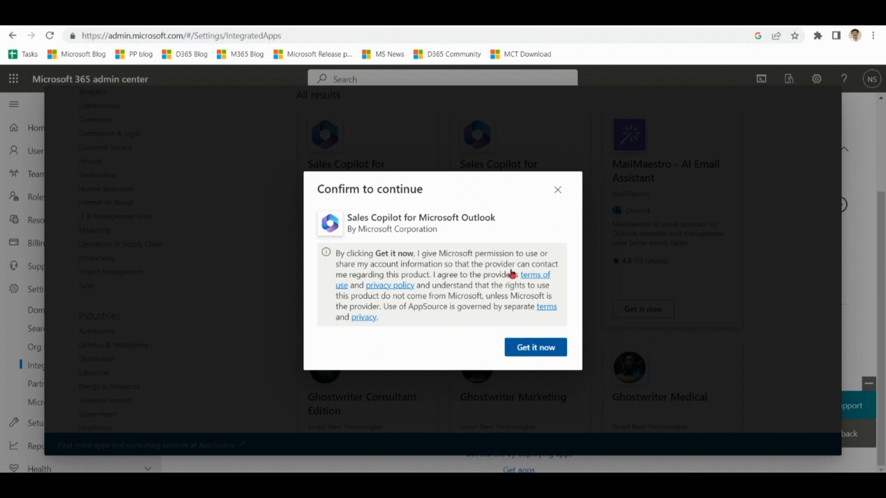
mouse_move(497, 215)
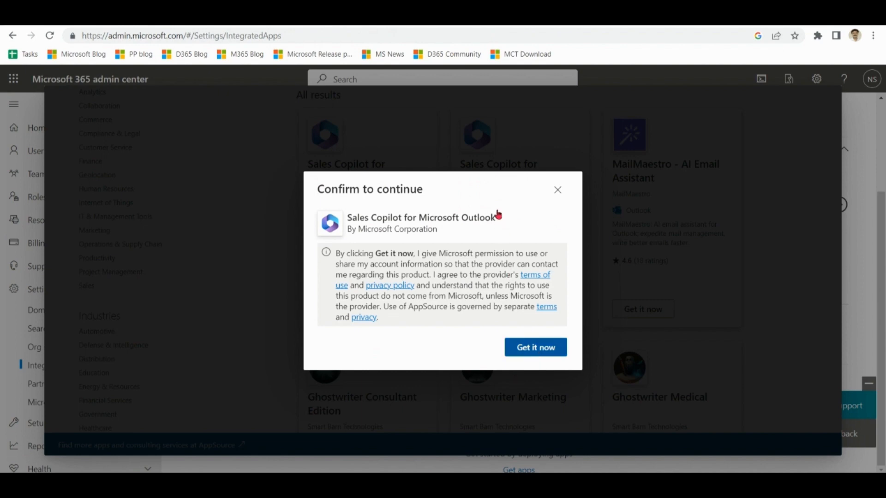
click(534, 347)
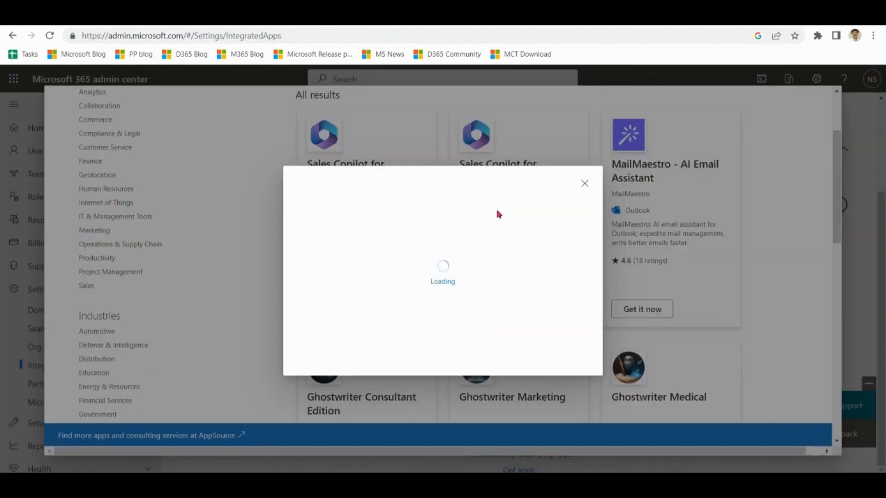
click(585, 184)
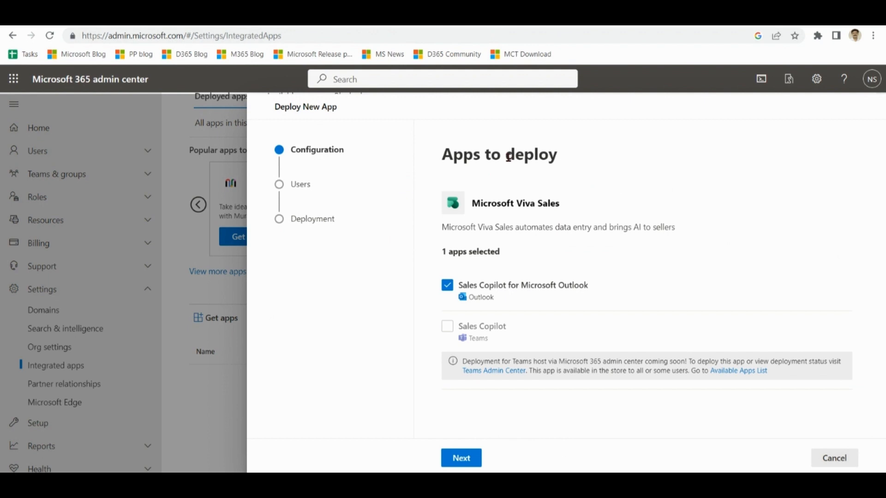
mouse_move(558, 218)
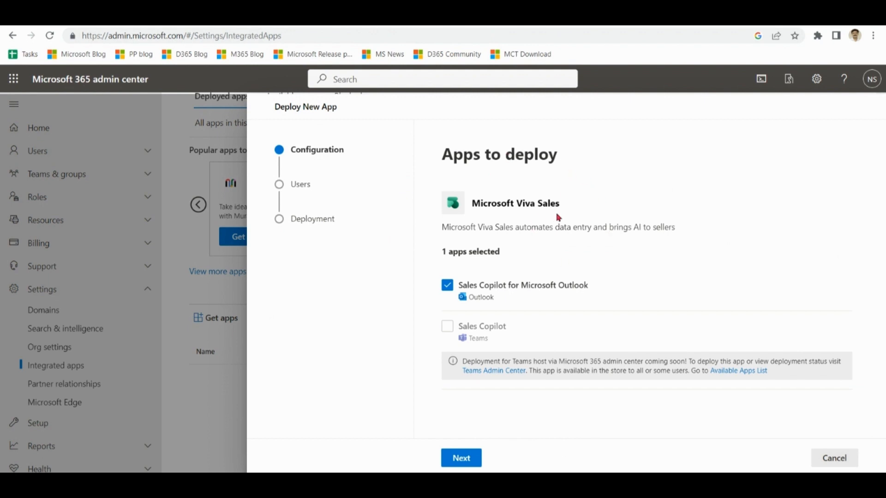
mouse_move(564, 206)
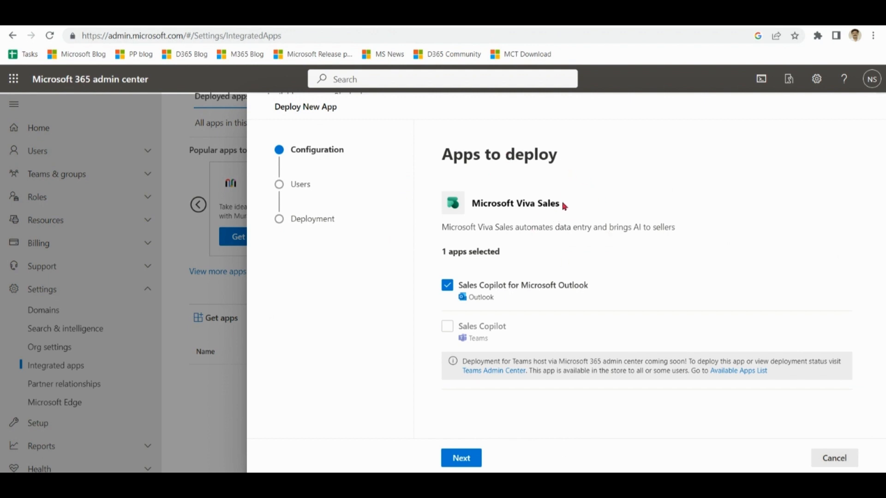
double_click(514, 203)
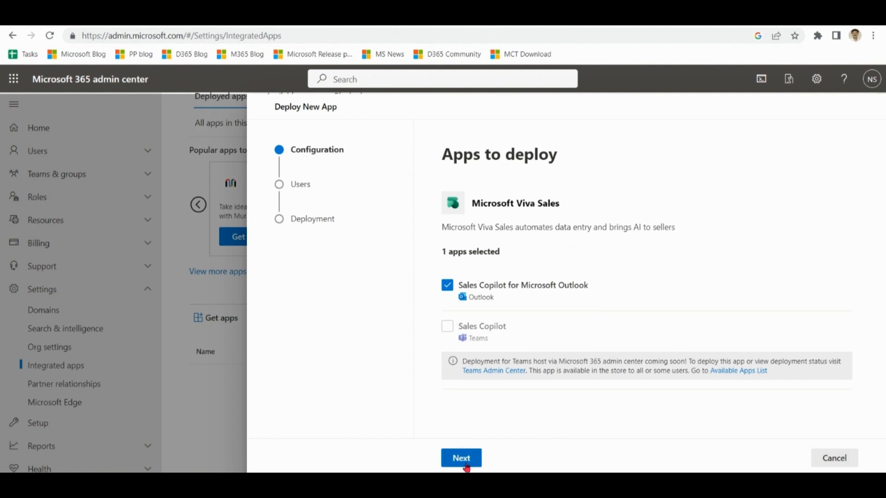
Assign the app to the entire organization and continue to permissions
click(462, 457)
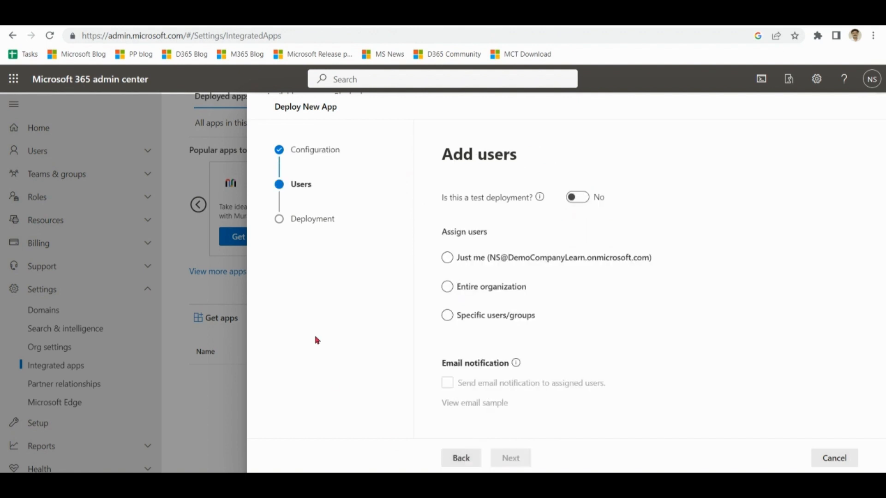
click(447, 315)
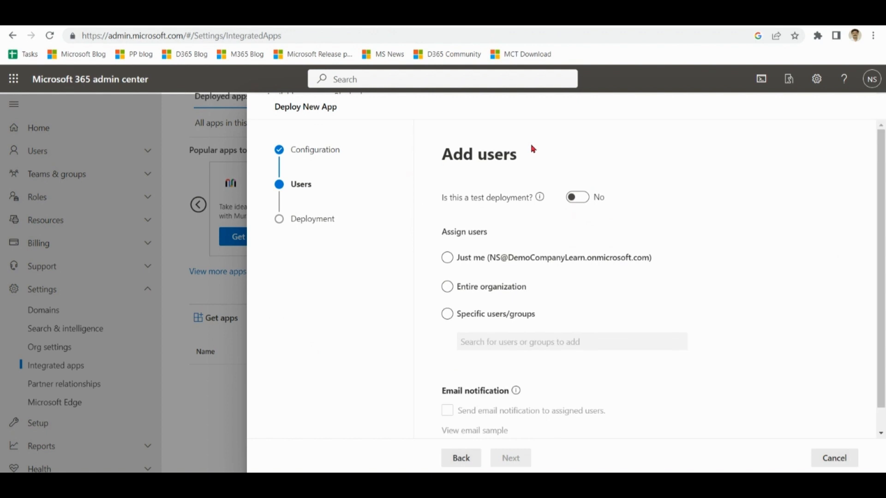
click(446, 286)
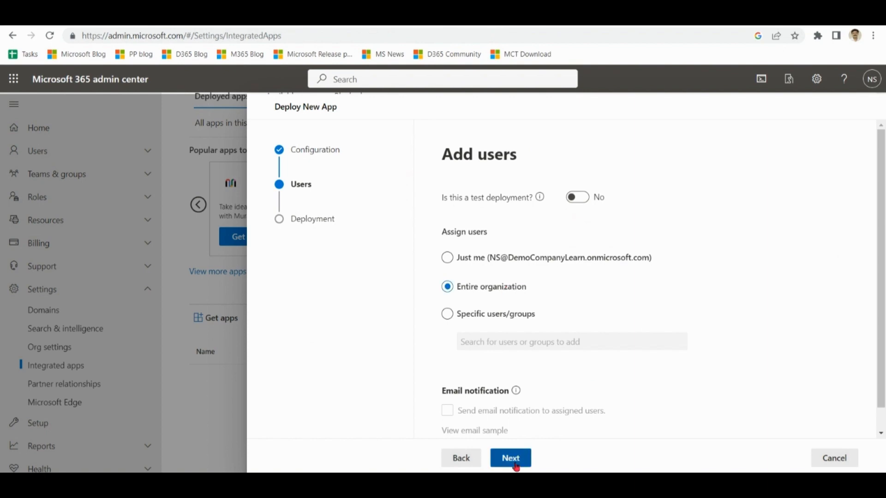
click(510, 457)
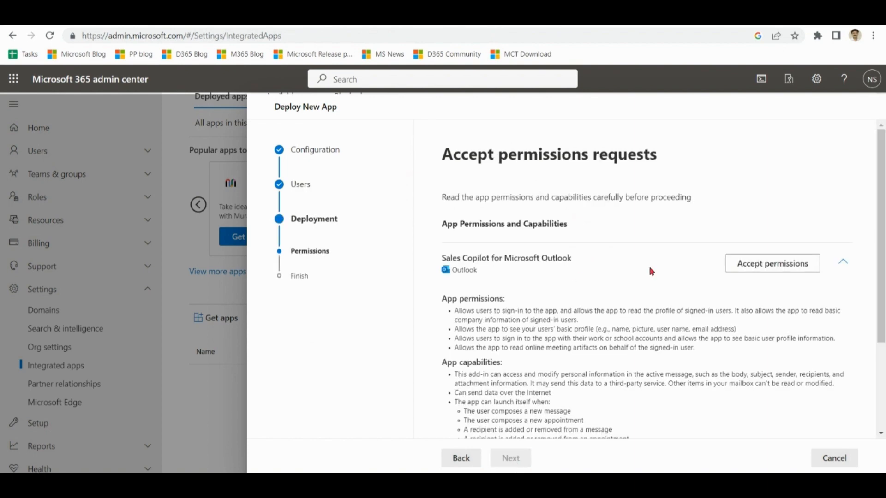
Accept the app's permission requests and finish the deployment
click(771, 263)
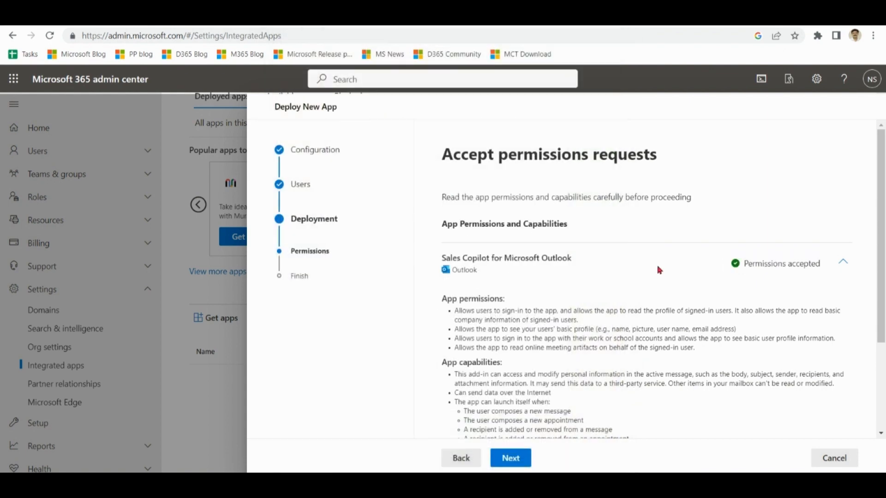
click(509, 457)
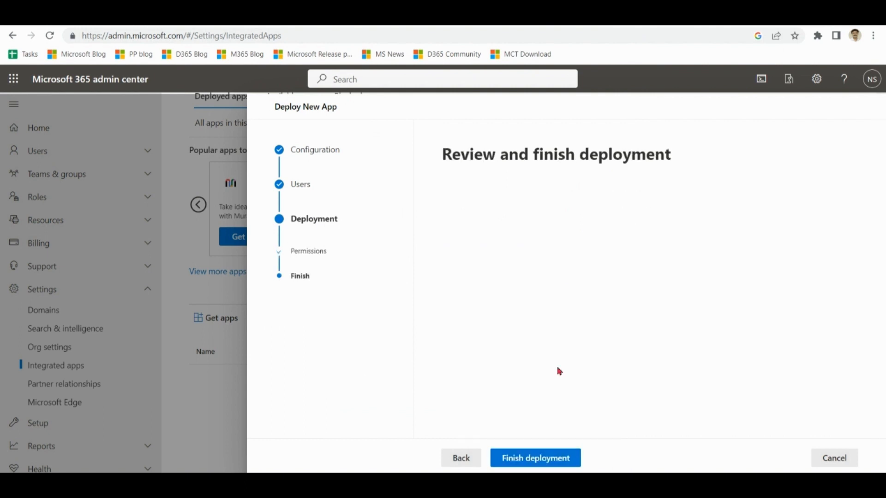
click(536, 458)
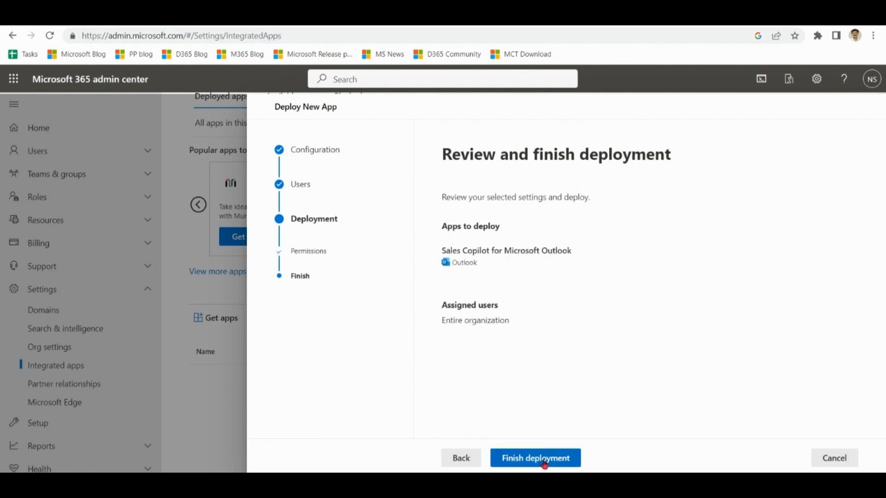
click(534, 458)
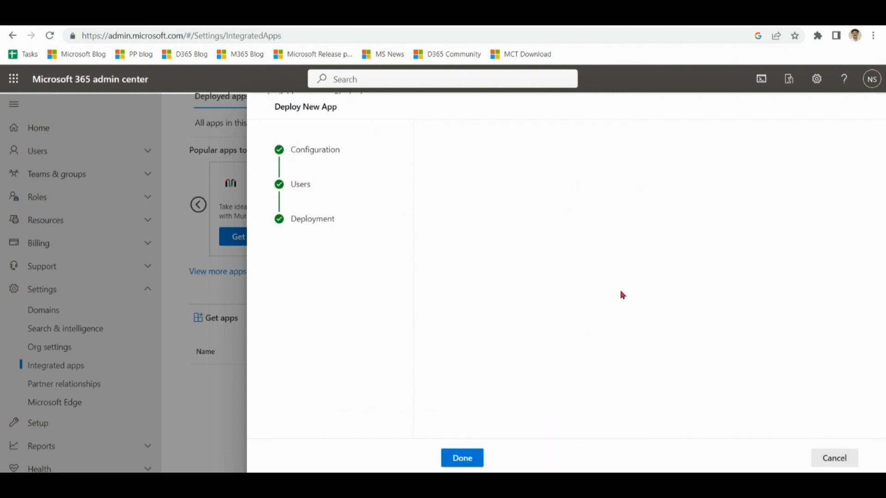
Close the completed deployment wizard with Done
click(461, 458)
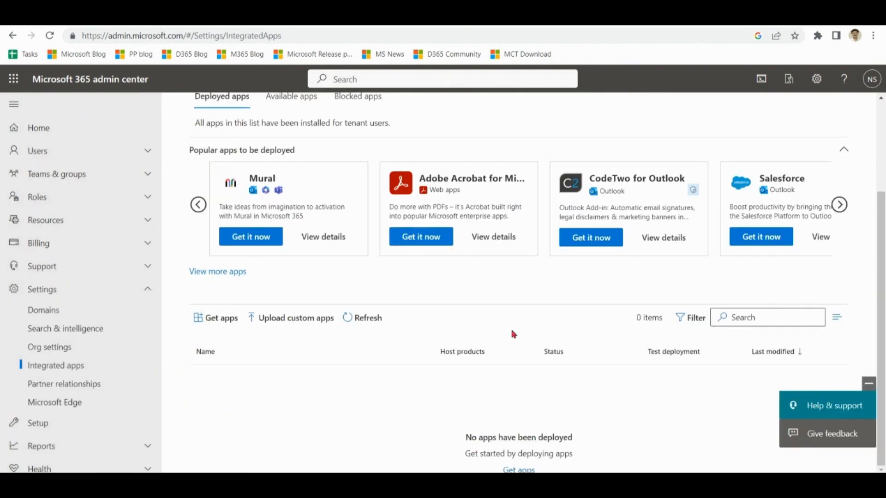
mouse_move(578, 276)
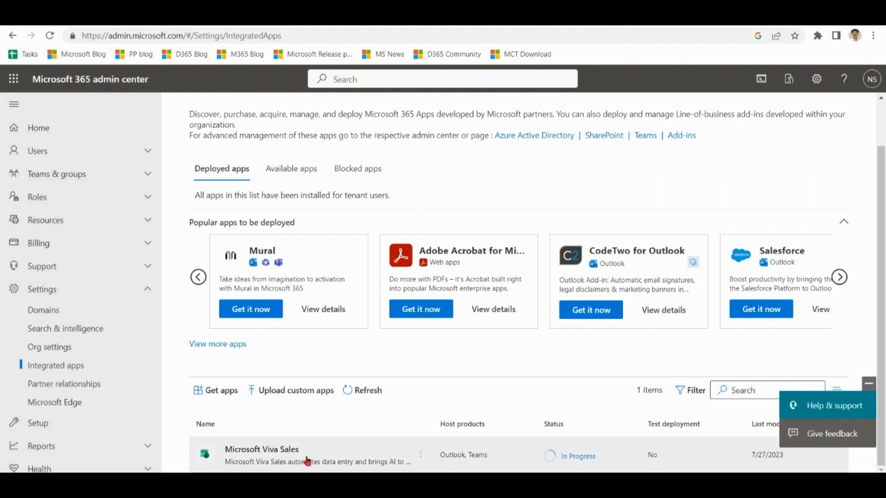
mouse_move(308, 460)
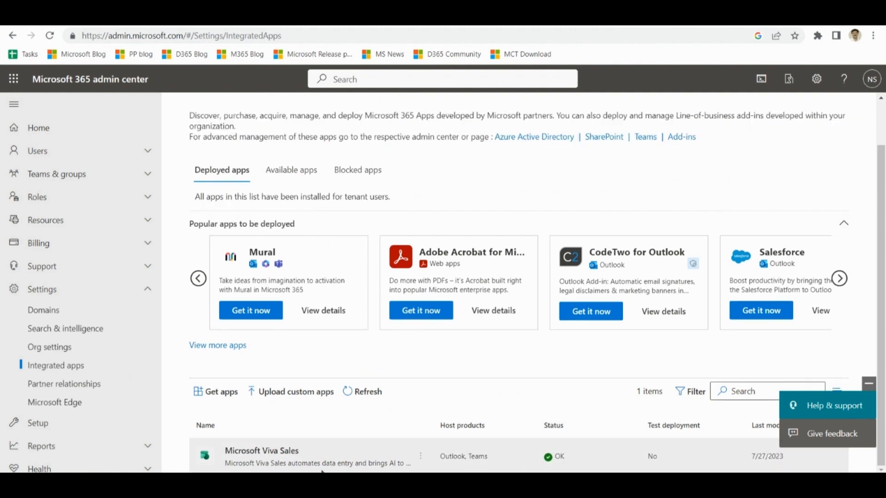
mouse_move(571, 435)
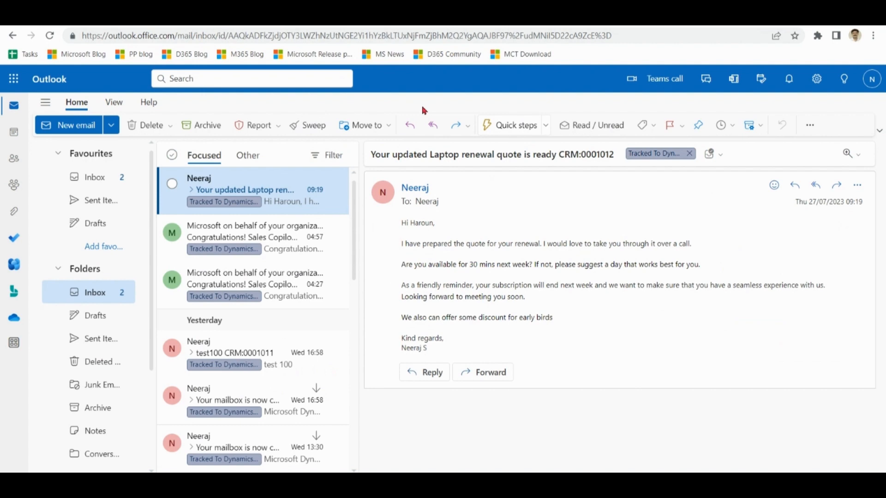
Add the admin-managed Sales Copilot for Microsoft Outlook add-in, found by searching 'sale'
click(809, 124)
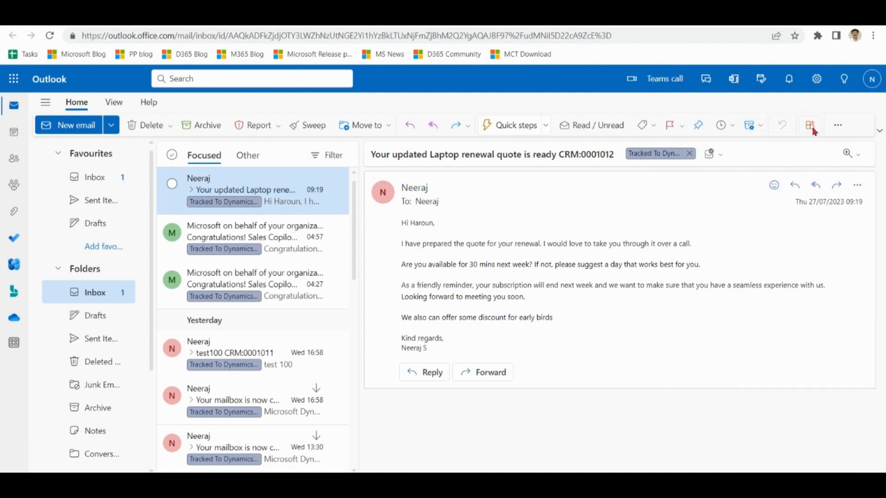
click(809, 125)
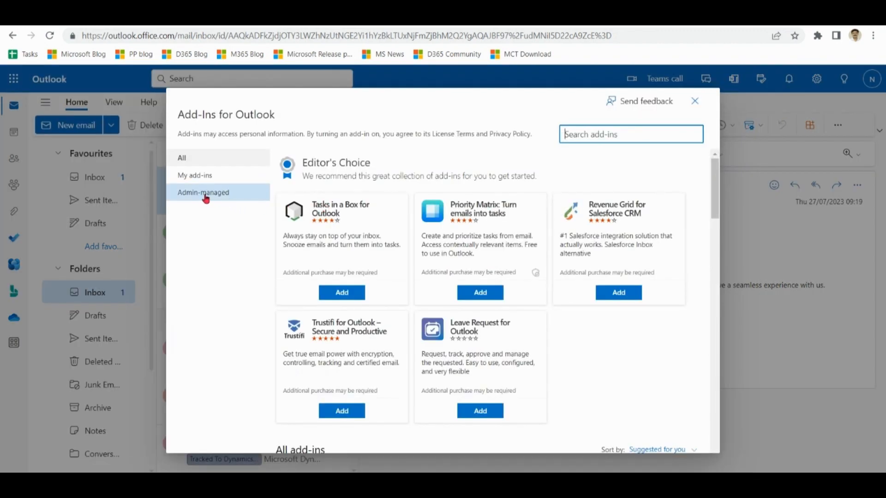
click(203, 192)
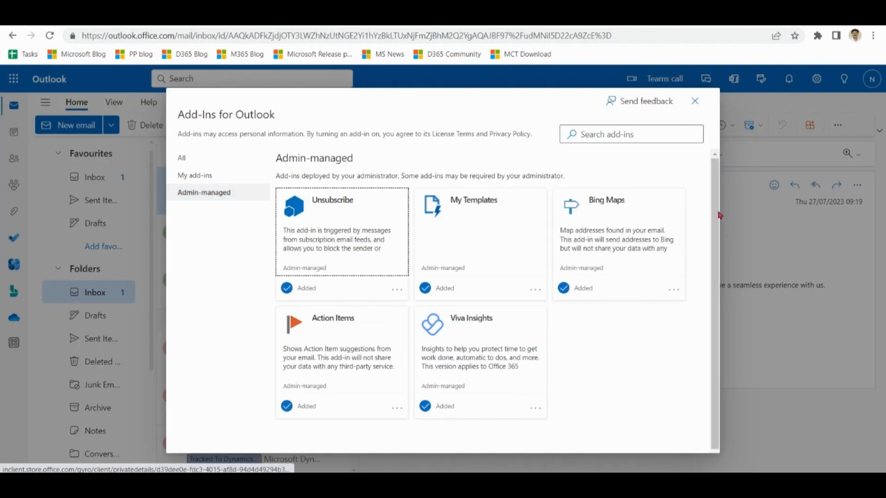
click(631, 134)
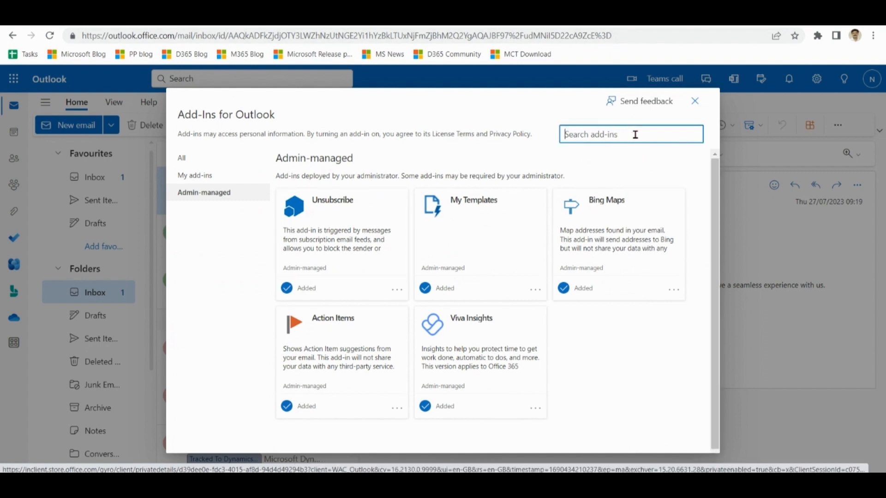
text(sales cop)
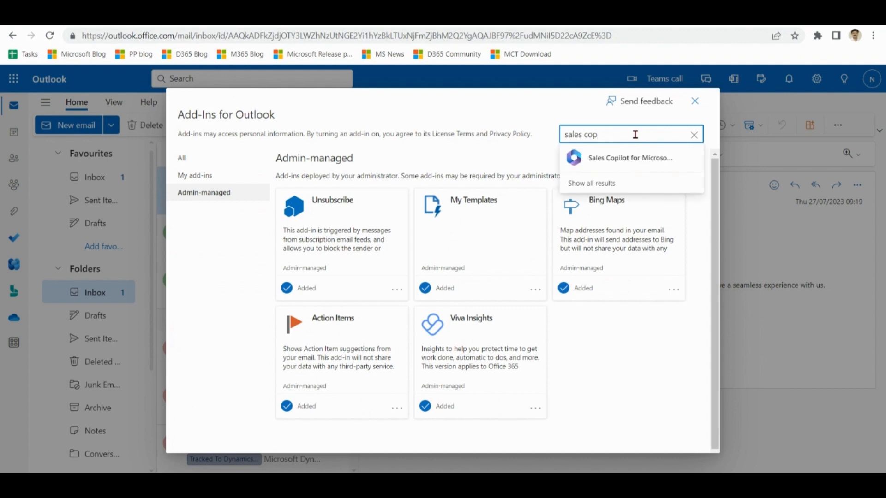
click(630, 158)
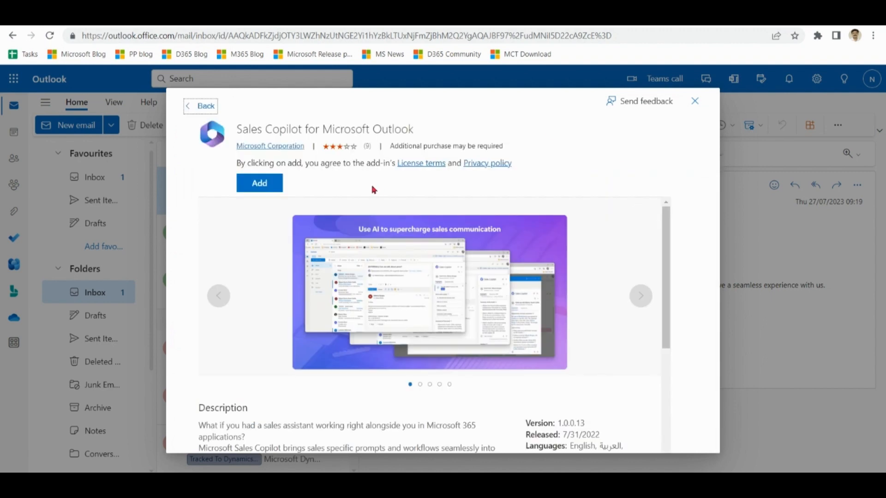
click(259, 183)
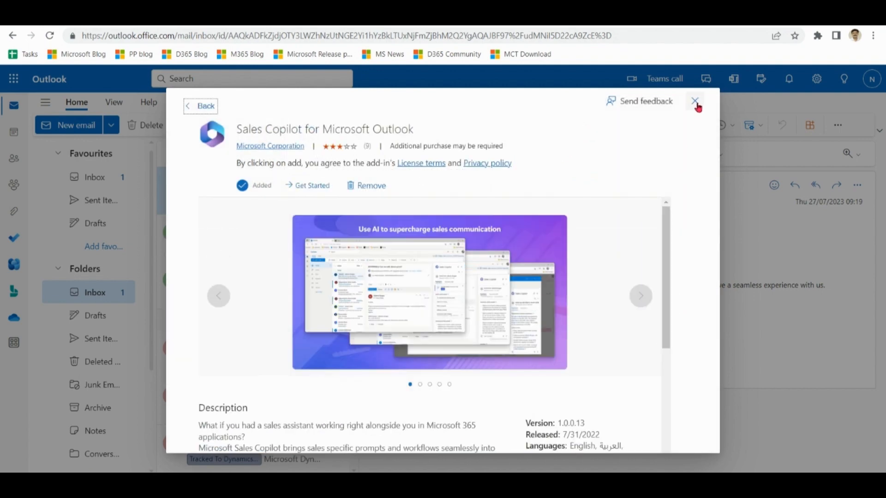
mouse_move(696, 105)
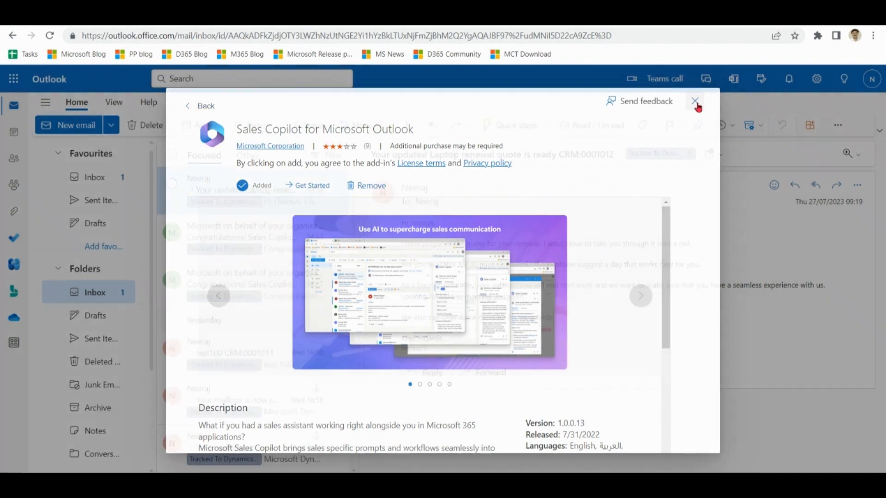
Close the add-ins store and launch Sales Copilot from the congratulations email's More actions
click(696, 102)
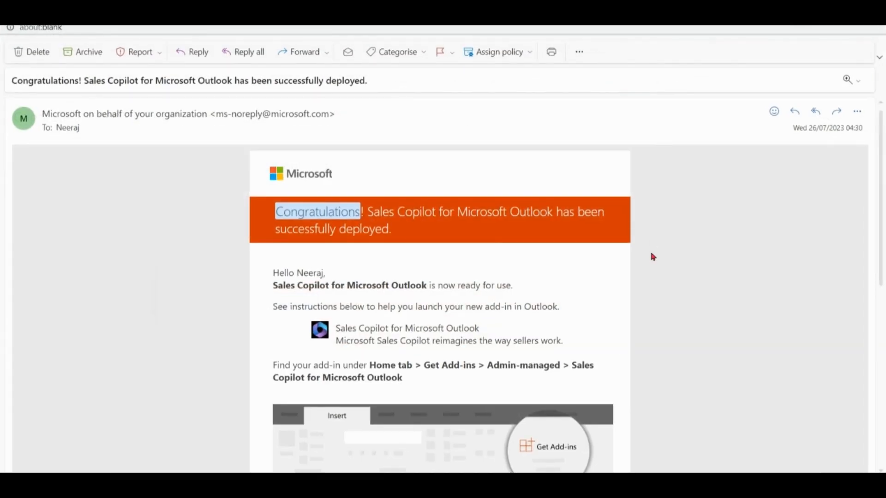
click(857, 112)
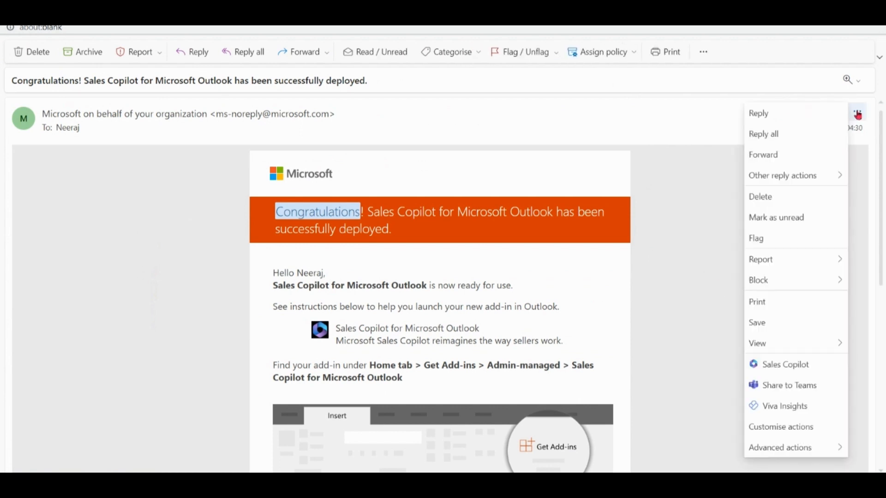
mouse_move(785, 365)
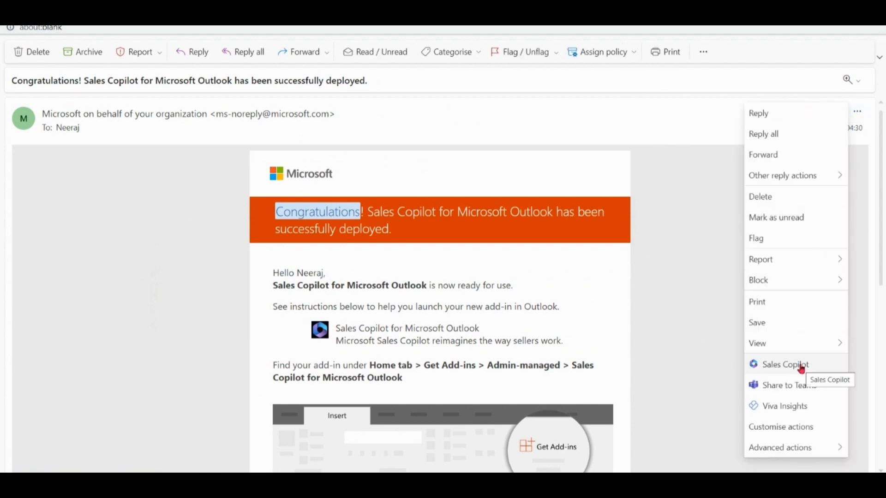
click(785, 363)
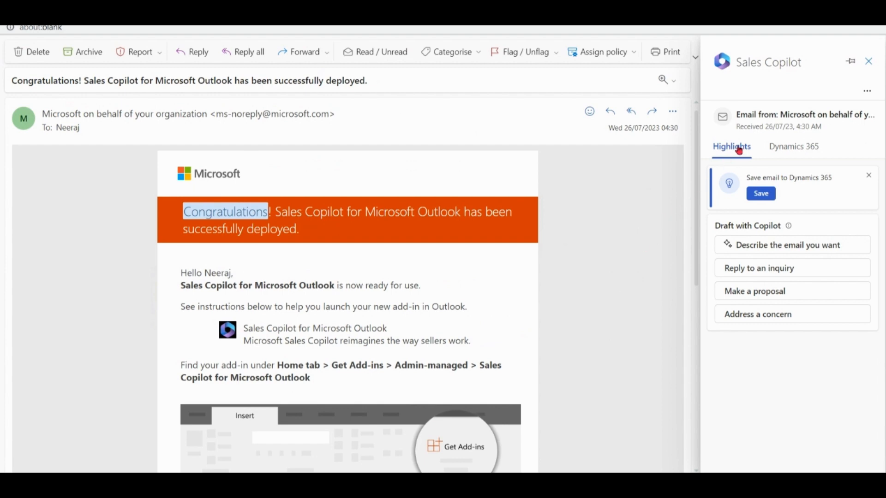
mouse_move(769, 215)
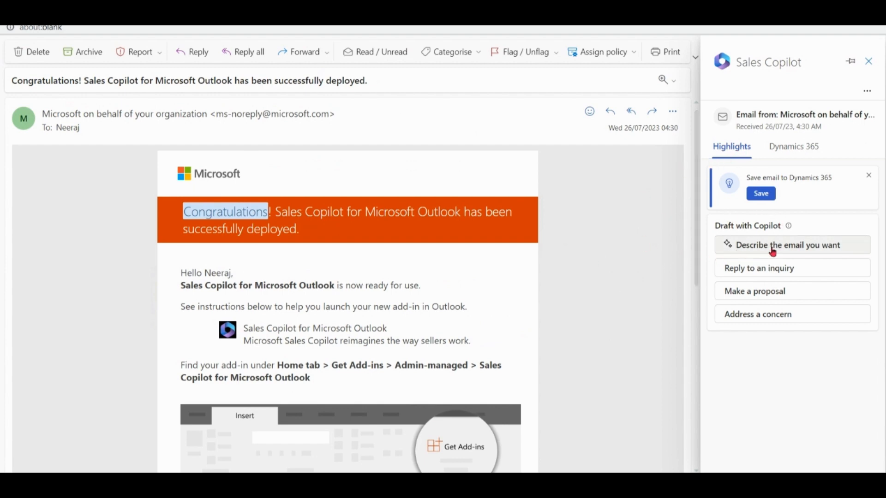
Generate a custom draft from the prompt 'pls provide me a soft denial email'
click(789, 245)
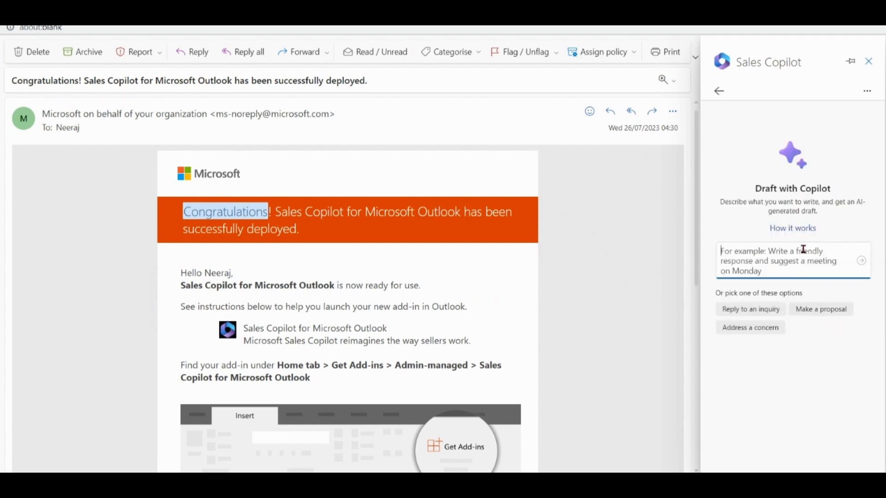
text(pls)
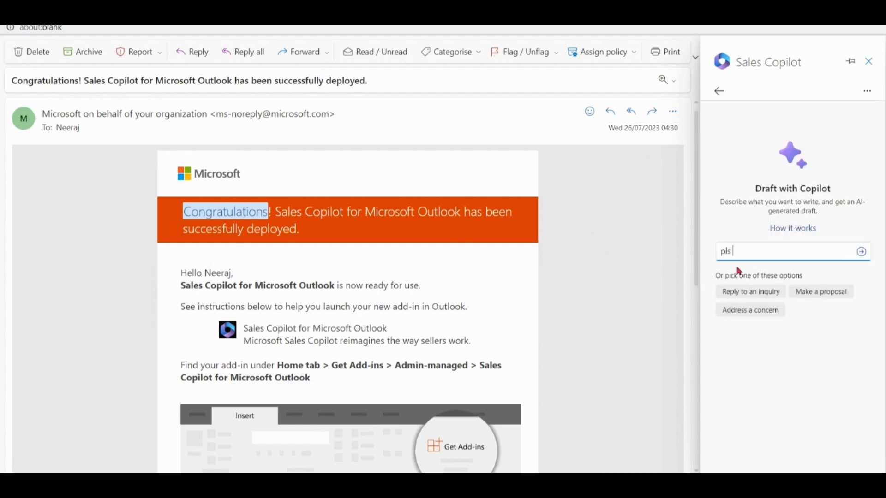
text(provide me a soft deni)
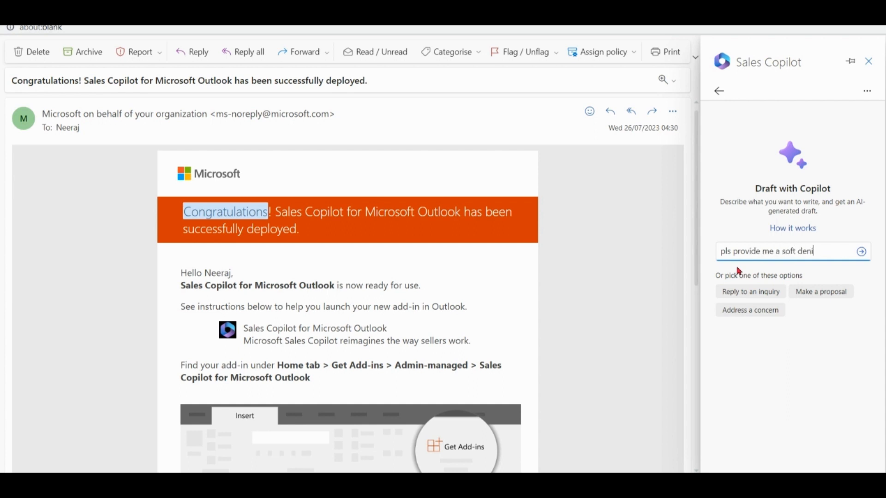
text(al email)
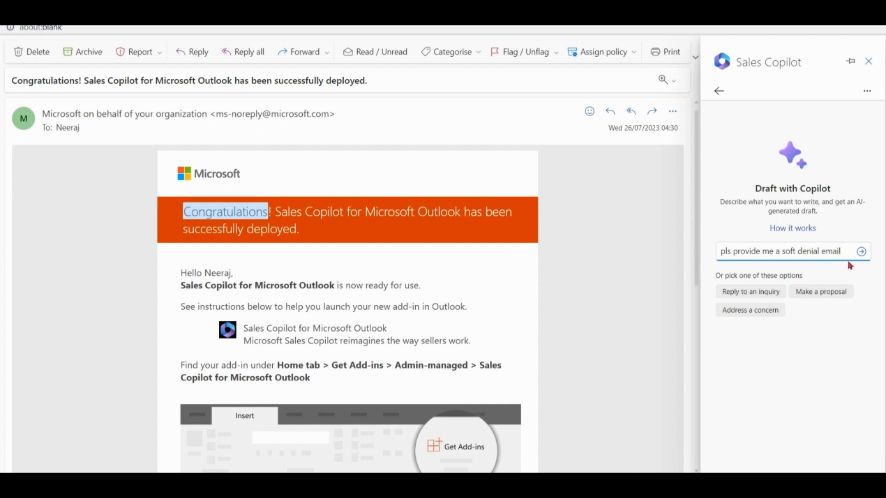
click(861, 251)
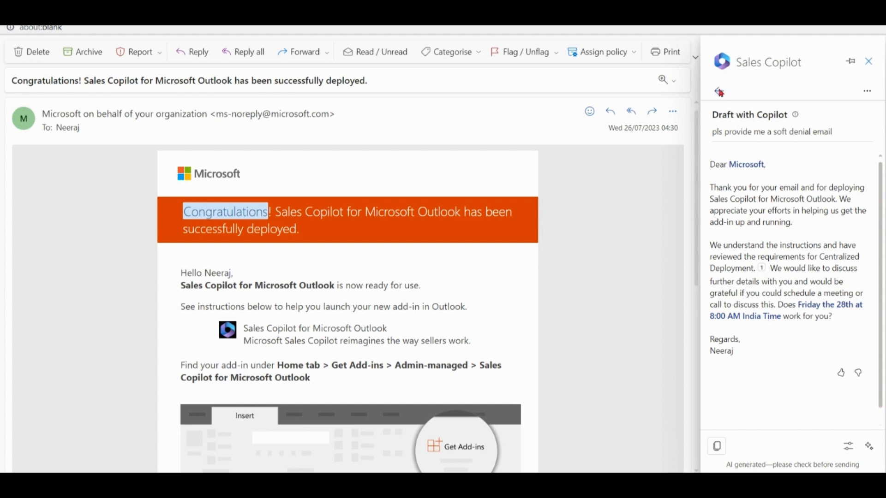
Generate 'Reply to an inquiry', 'Make a proposal' and 'Address a concern' drafts, returning with Back between each
click(719, 92)
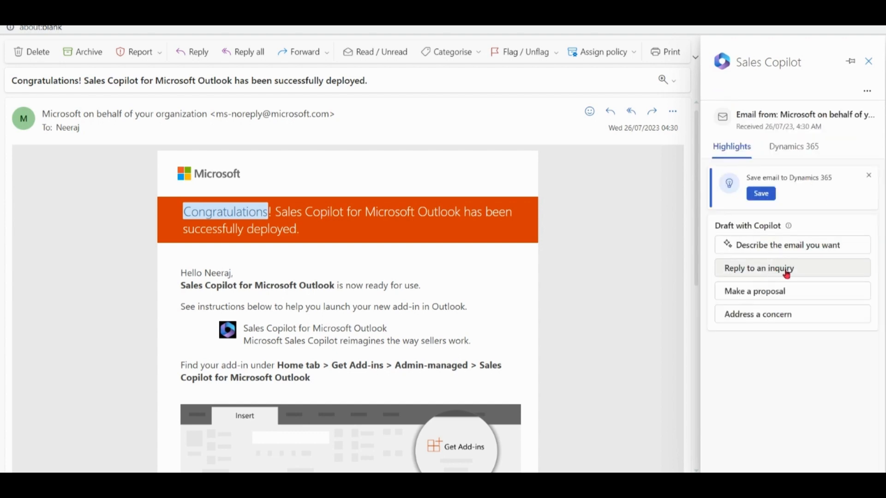
click(759, 268)
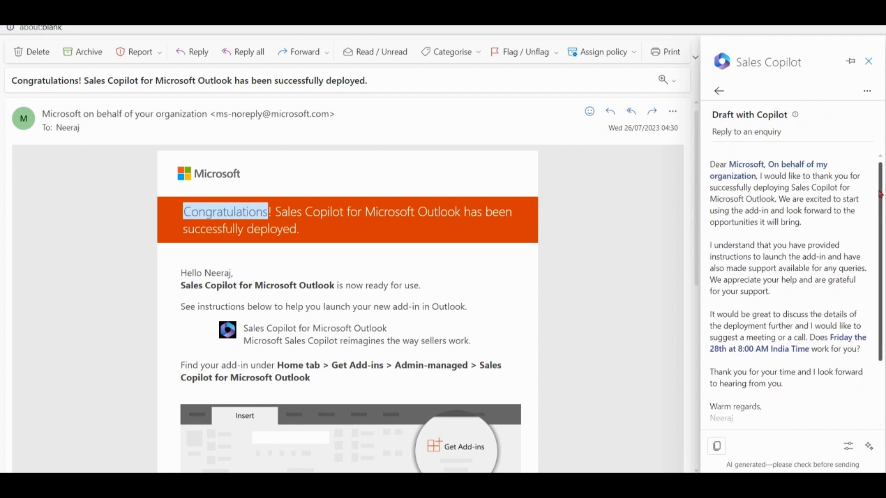
click(718, 91)
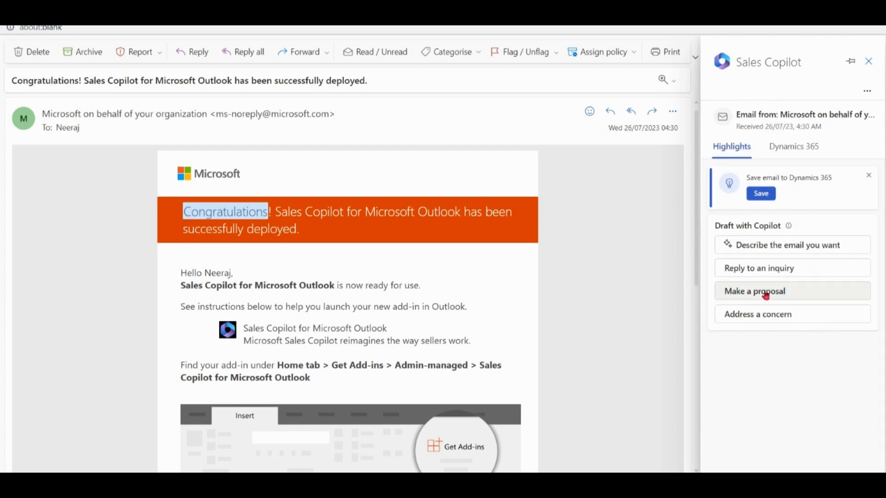
click(754, 291)
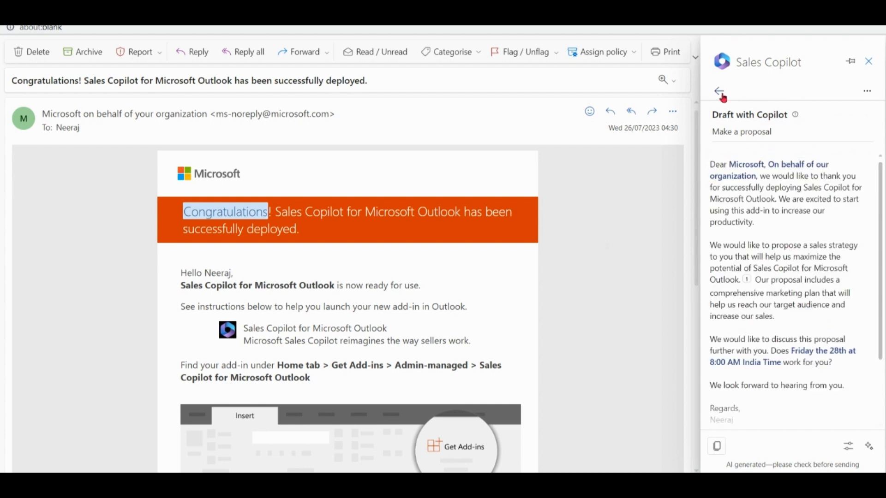
click(721, 91)
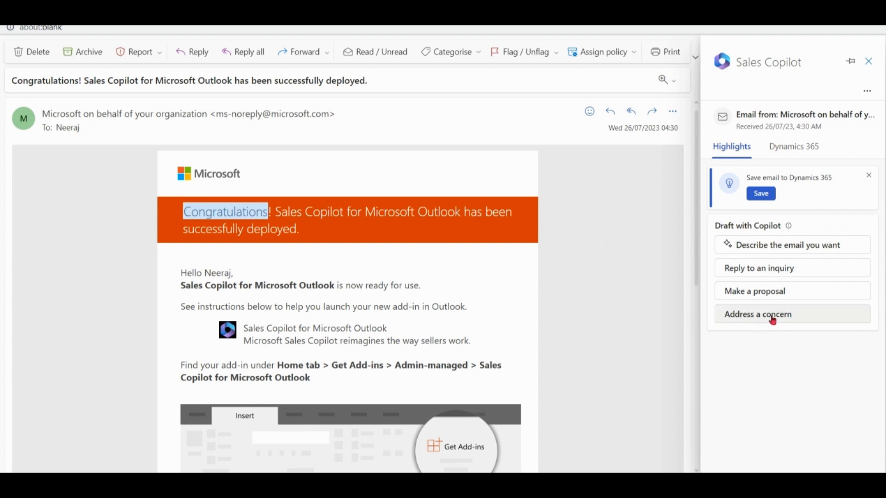
click(758, 314)
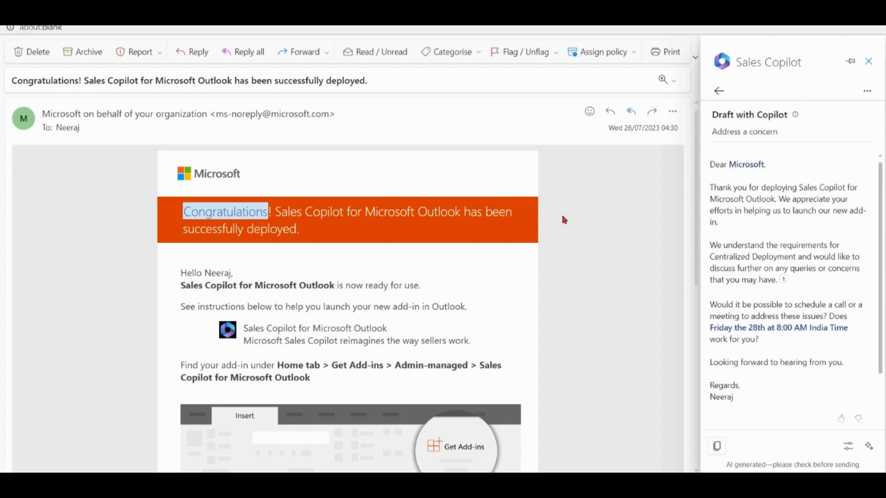
mouse_move(719, 114)
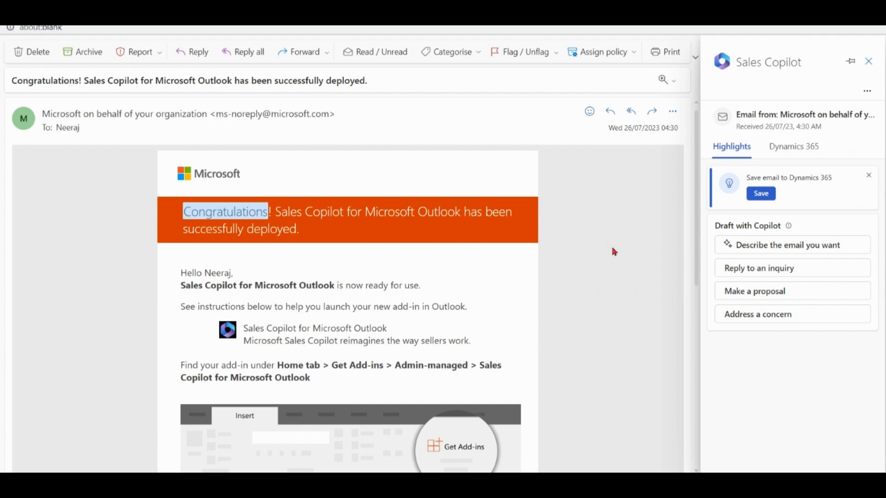
mouse_move(618, 281)
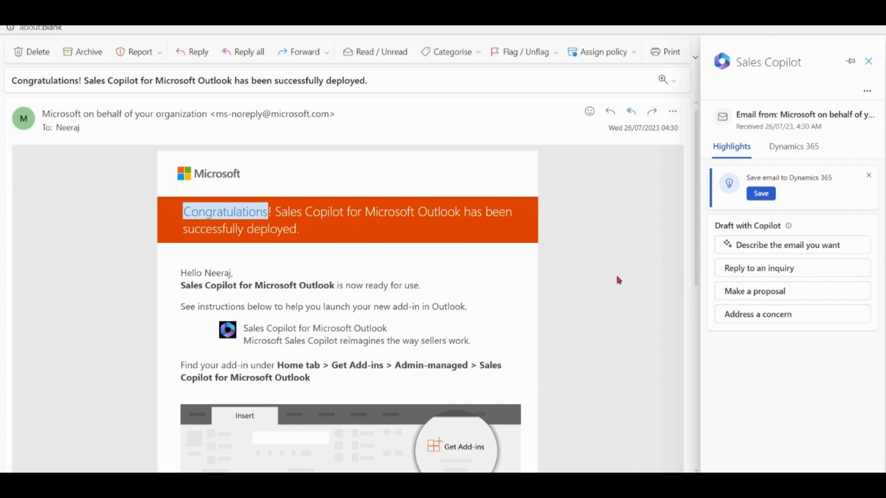
Save the deployment email to Dynamics 365 connected to the Fabrikam, Inc. record
click(793, 147)
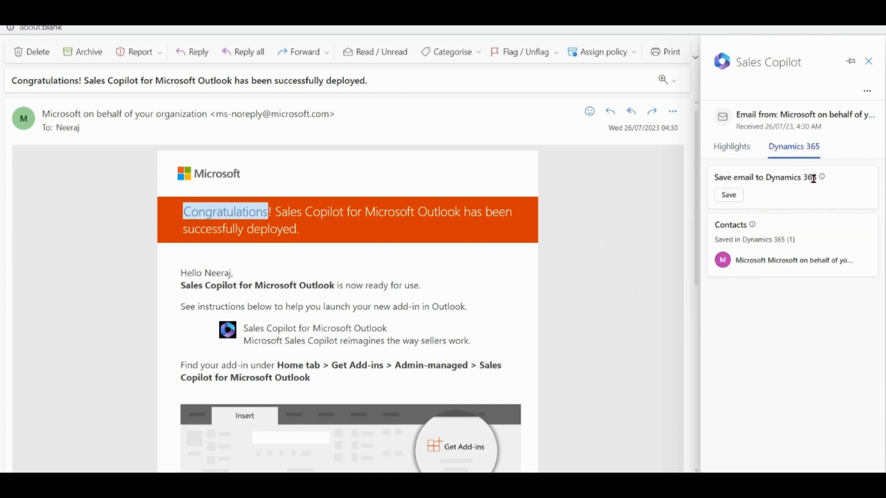
click(728, 195)
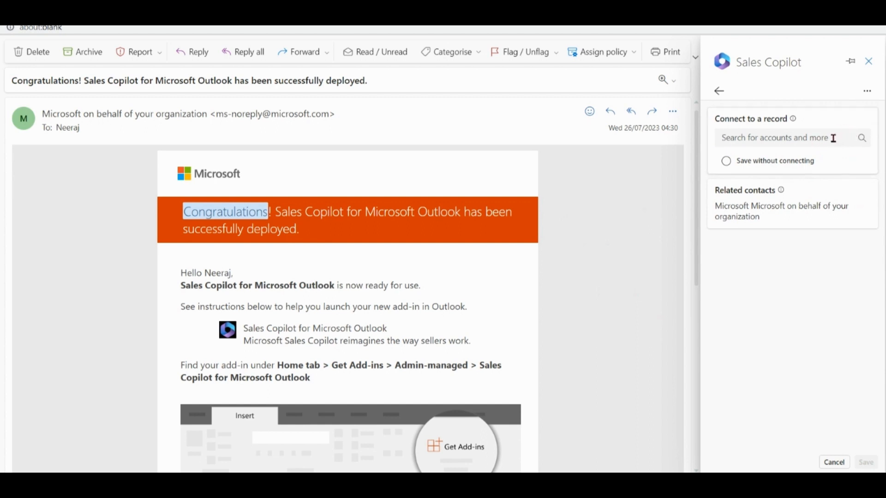
text(fab)
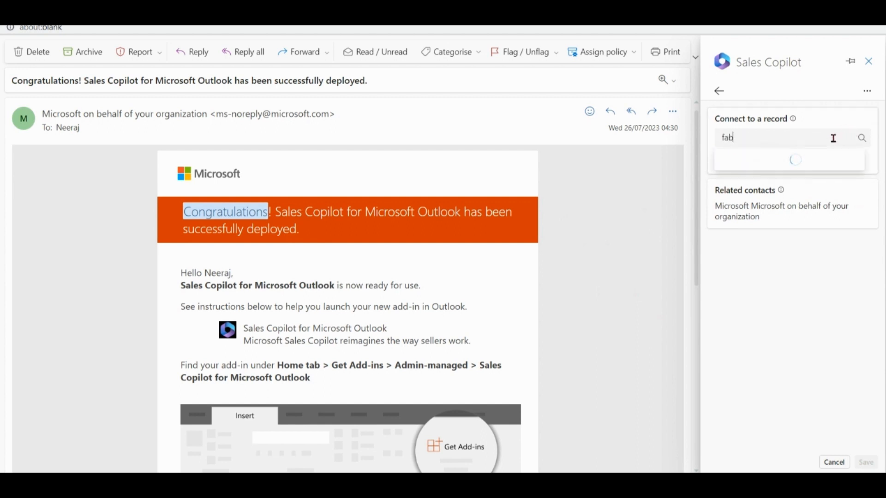
click(726, 180)
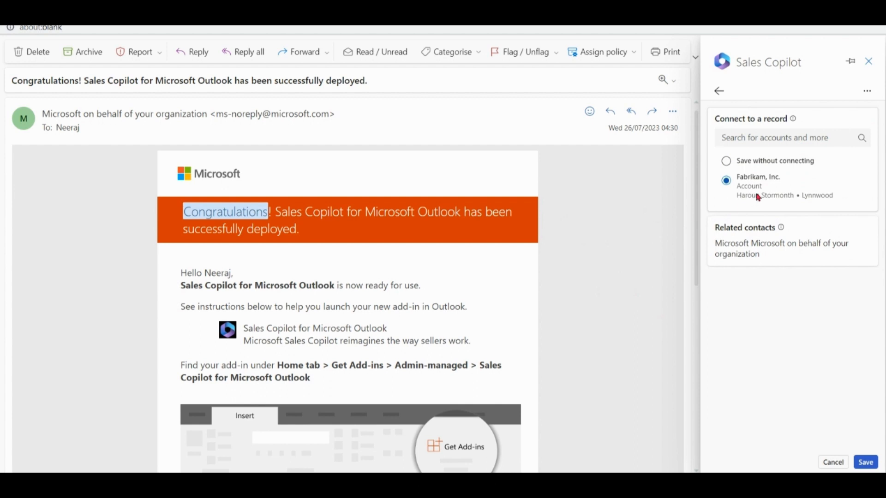
click(865, 462)
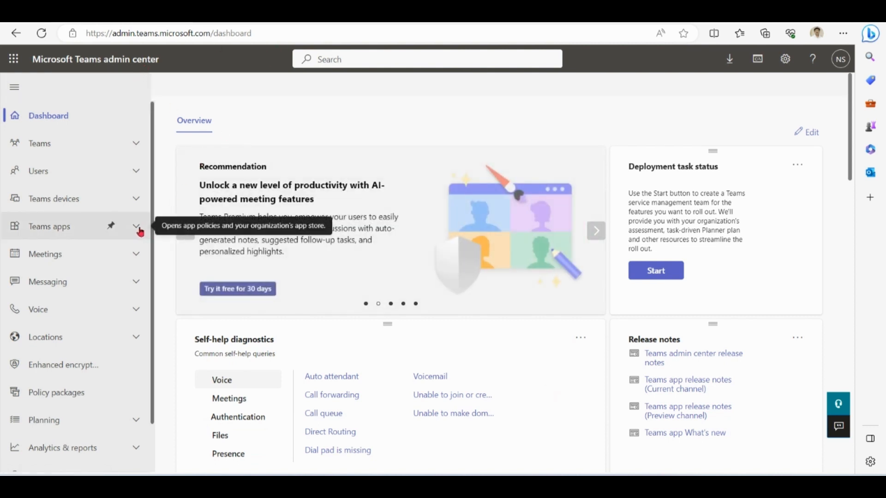
Go to Teams apps > Setup policies, start a new policy and cancel it without saving
click(136, 226)
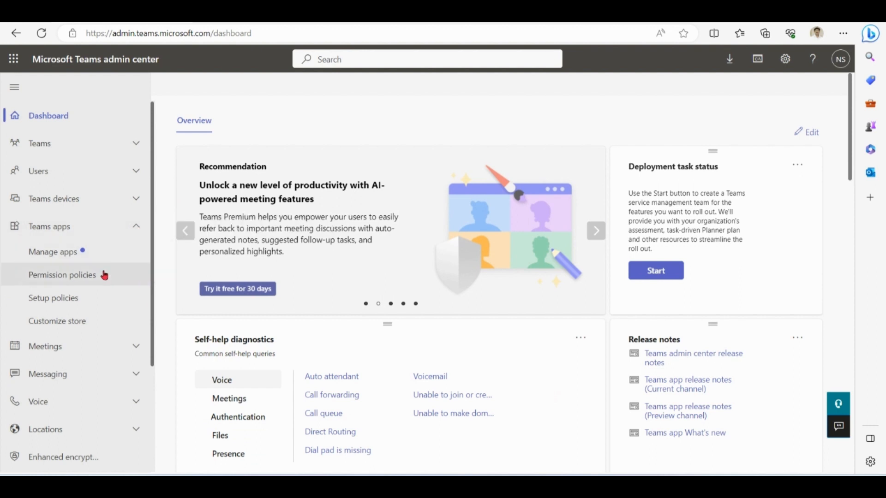
click(53, 299)
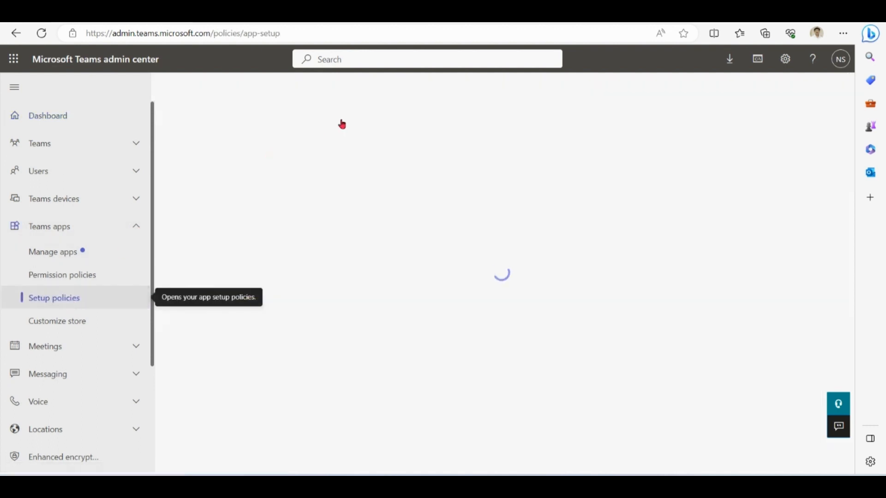
click(54, 298)
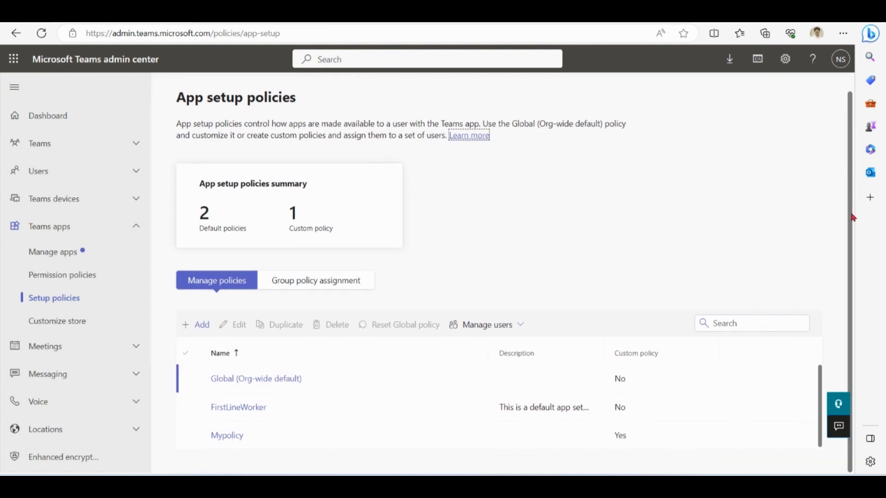
mouse_move(192, 334)
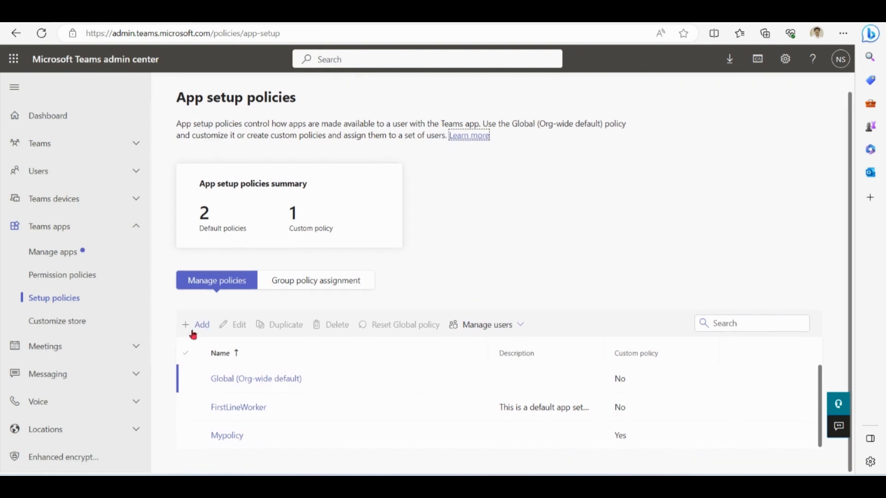
click(196, 324)
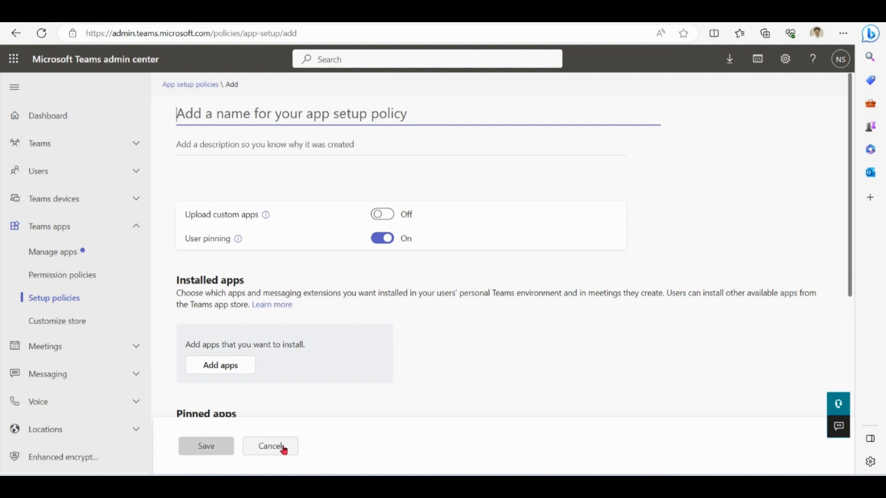
click(270, 446)
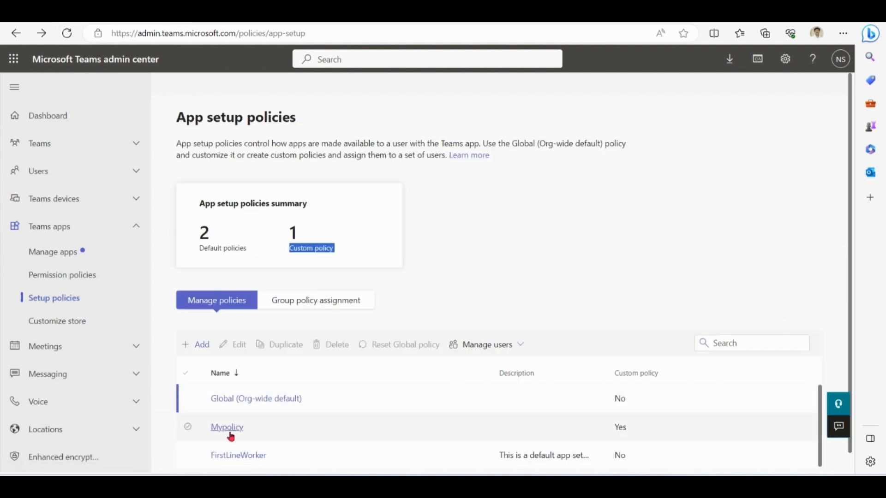
Open Mypolicy and review its Installed apps and Pinned apps showing Sales Copilot
click(227, 426)
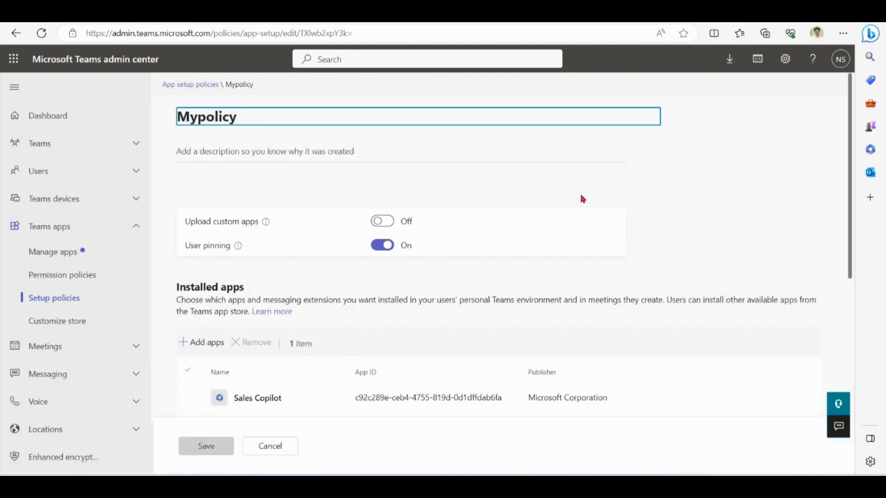
mouse_move(646, 193)
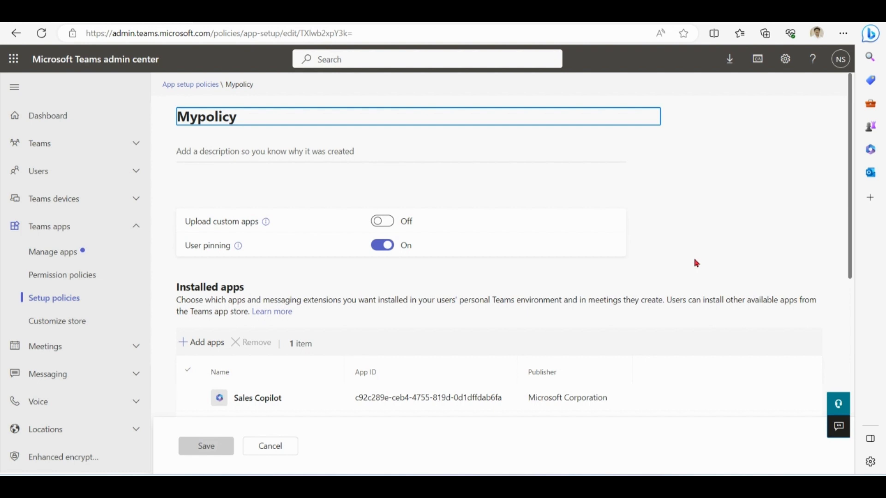
scroll(down, 3)
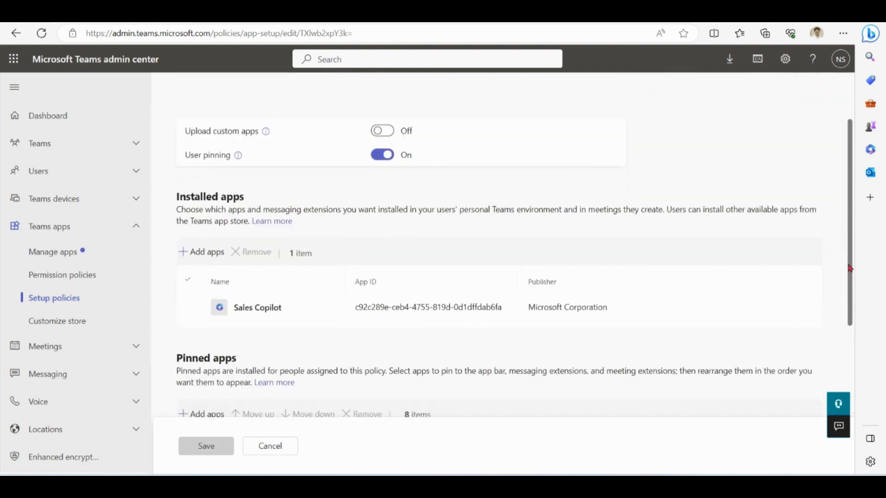
scroll(down, 3)
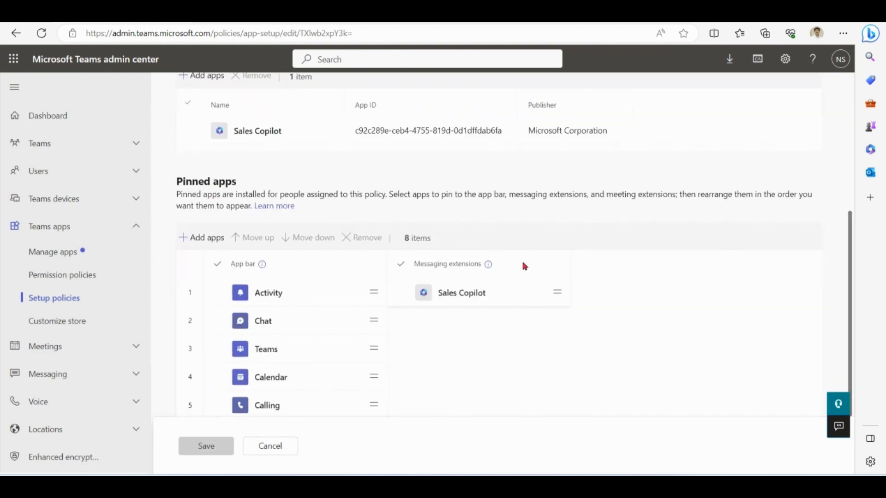
mouse_move(855, 316)
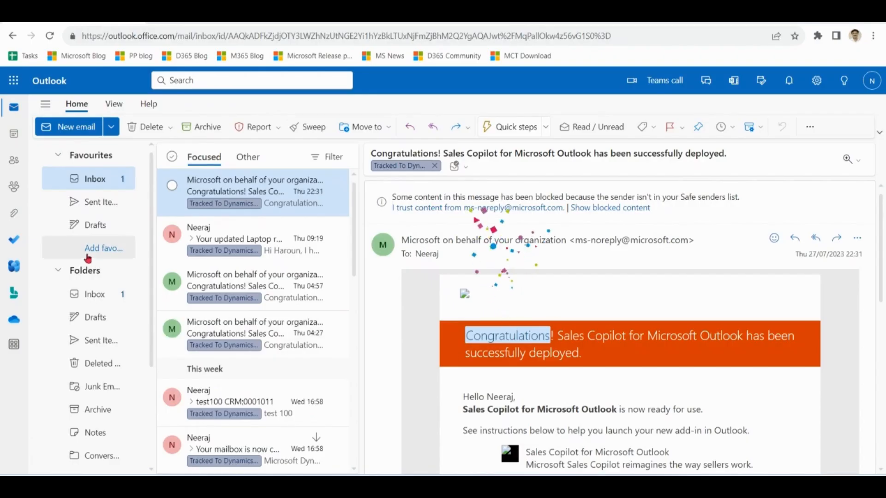
mouse_move(14, 134)
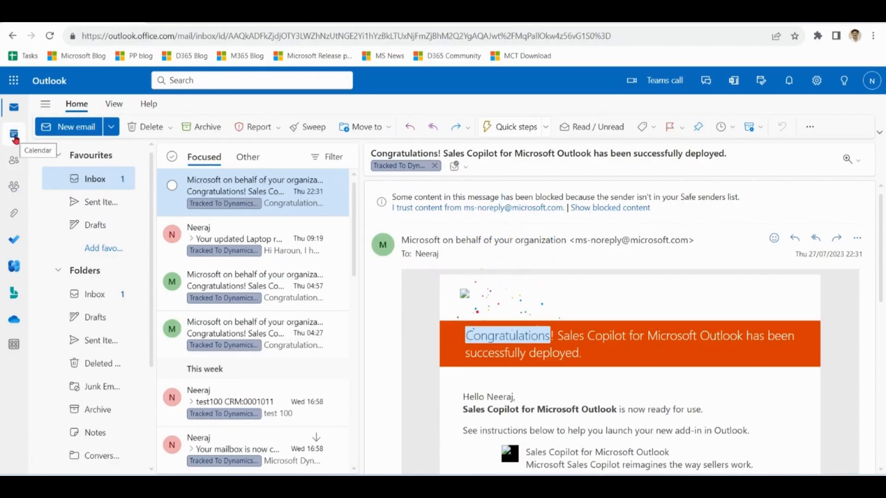
Create a new calendar event titled 'Test meeting for Sales copilot'
click(14, 133)
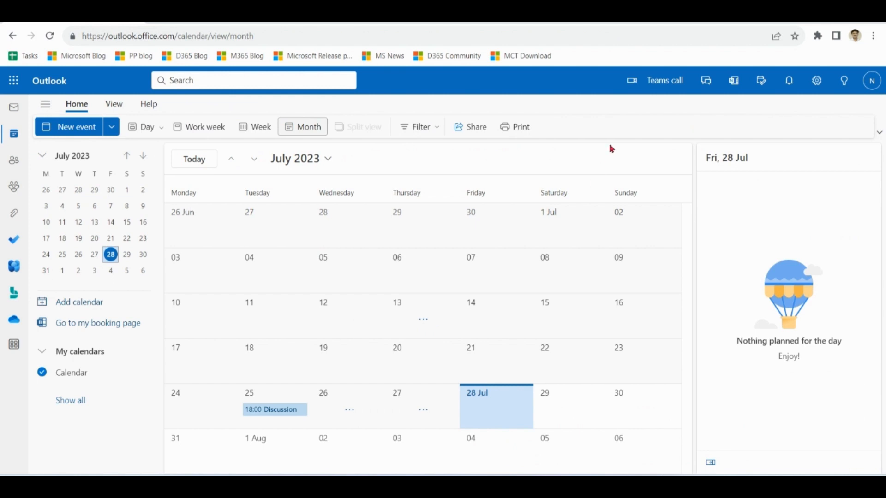
click(77, 126)
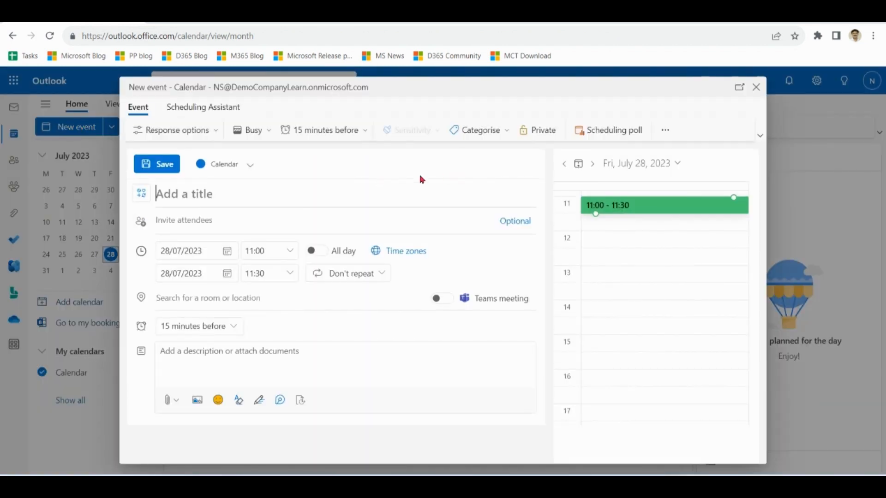
text(T)
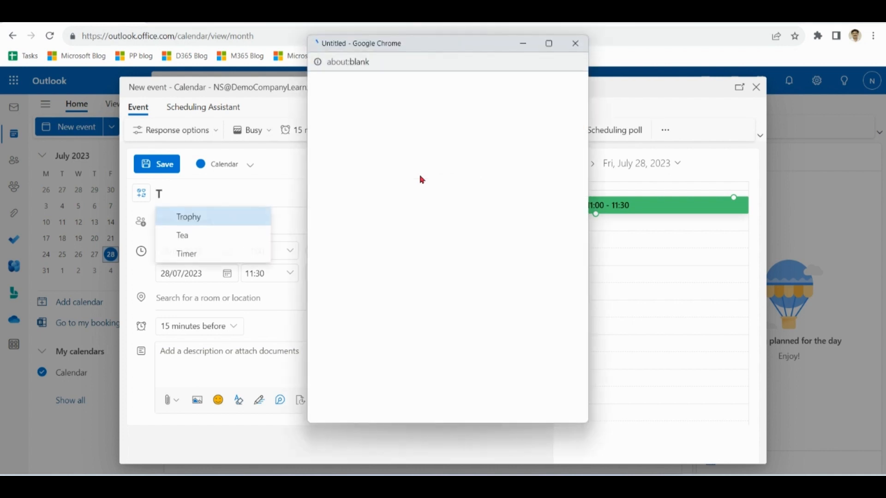
click(575, 44)
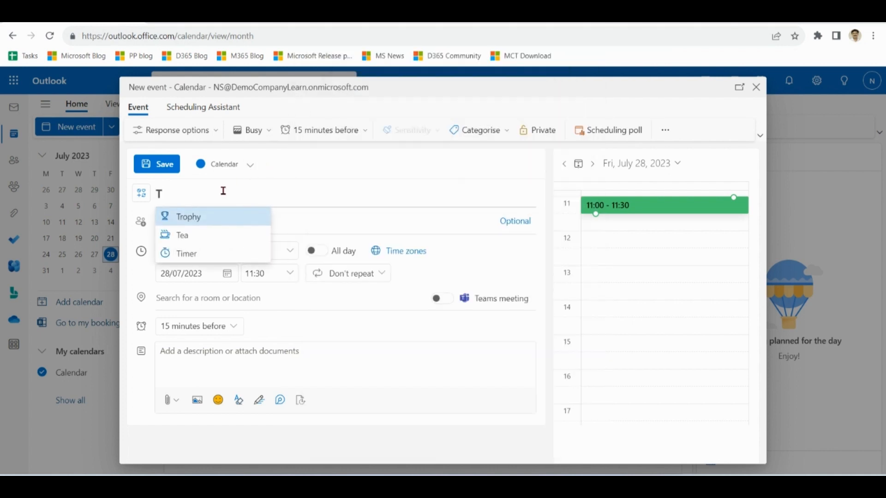
text(est meeti)
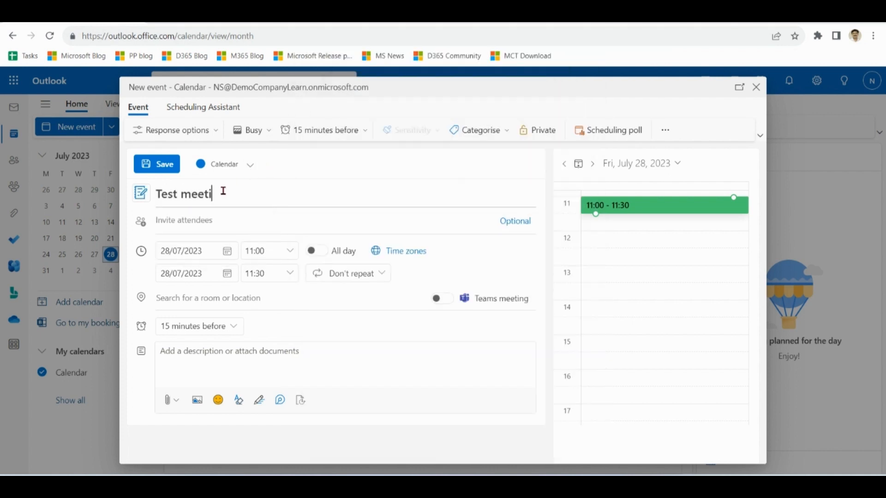
text(ng for)
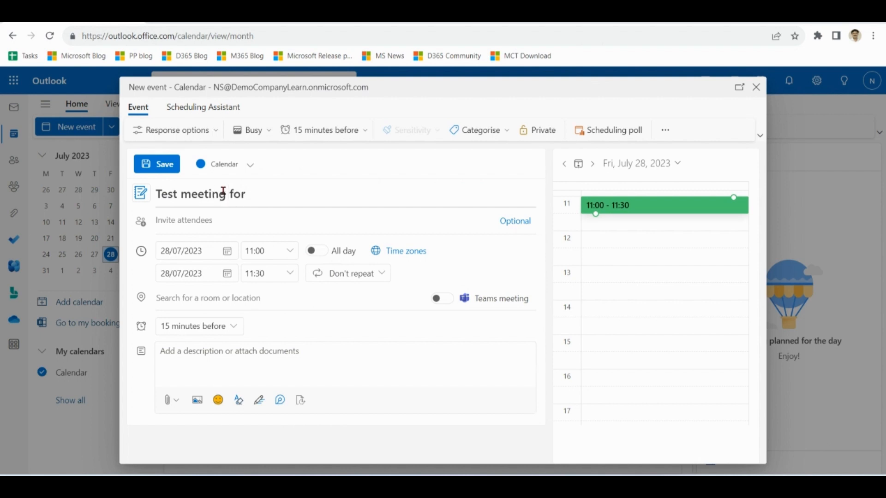
text(Sales copilot)
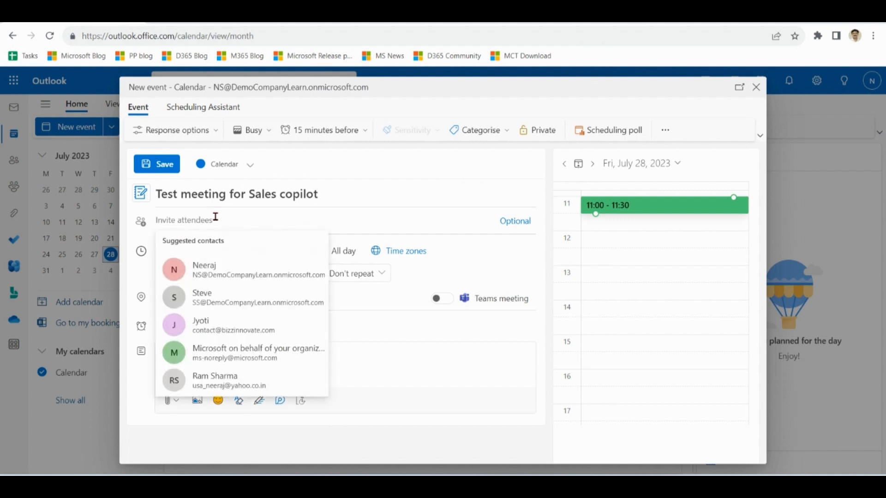
text(ss)
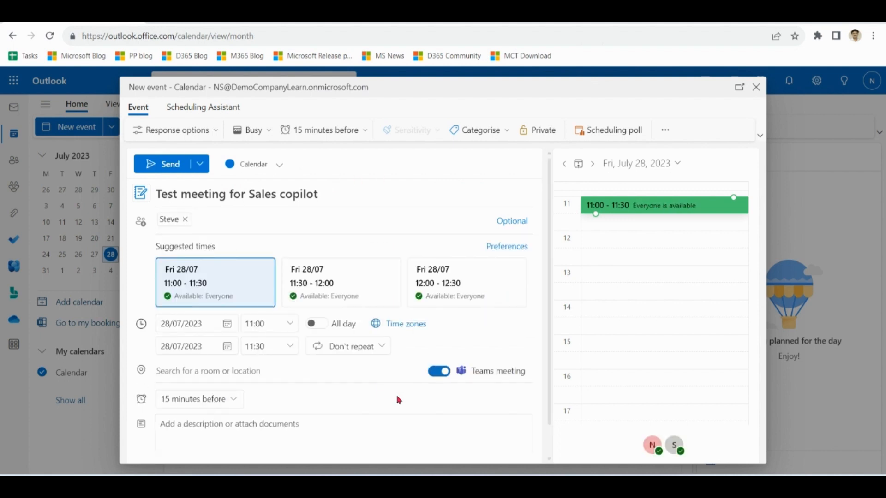
Keep the Teams meeting option on, add the attendee and send the invitation
click(439, 371)
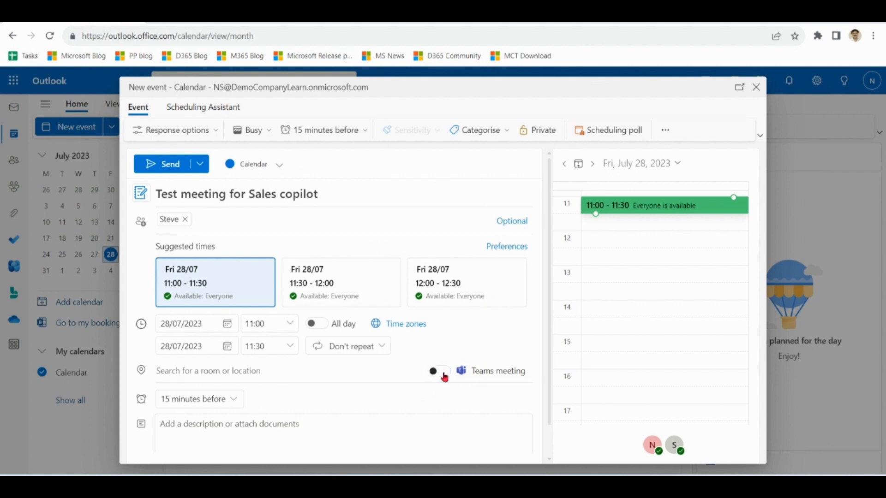
click(438, 371)
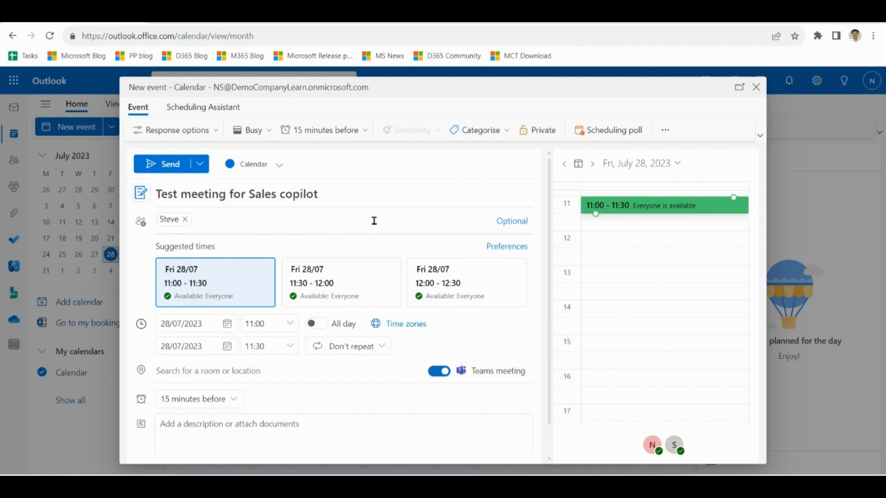
click(237, 220)
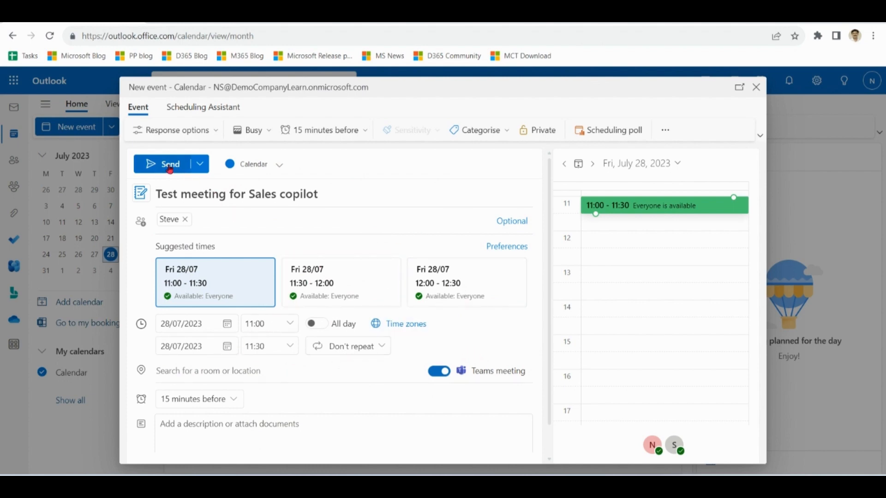
click(170, 164)
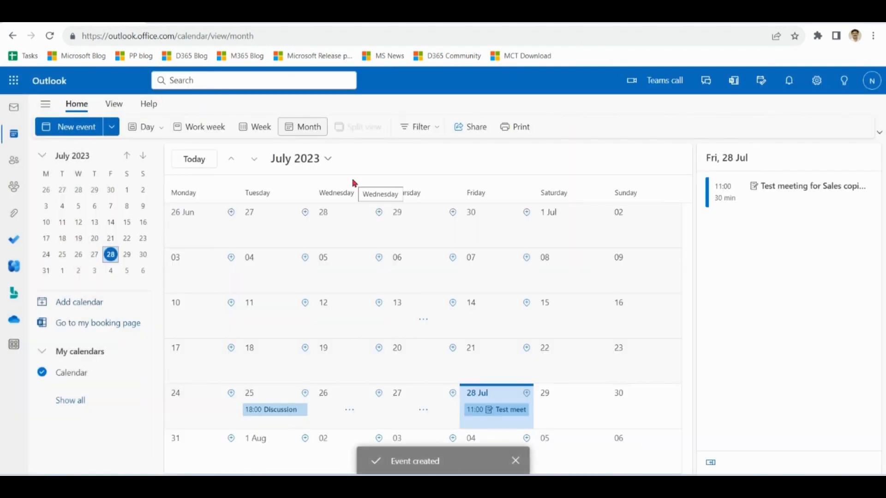
mouse_move(404, 157)
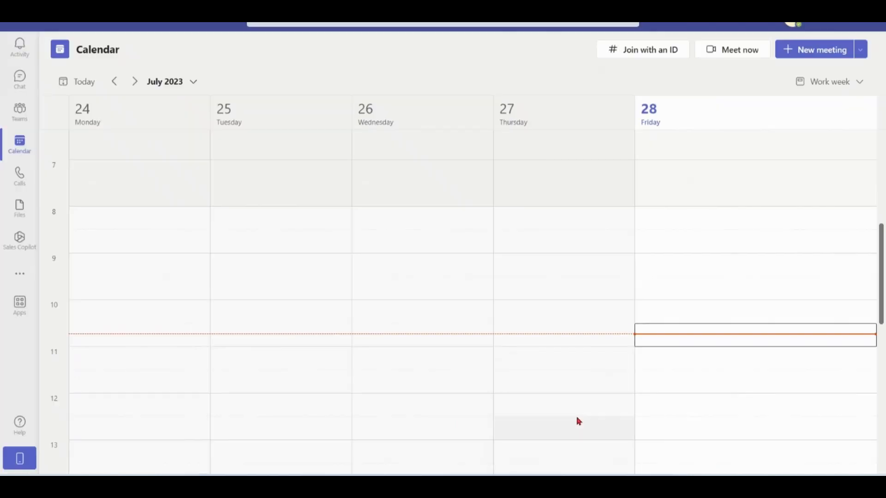
Scroll the Test meeting for Sales copilot details page in Teams
scroll(down, 3)
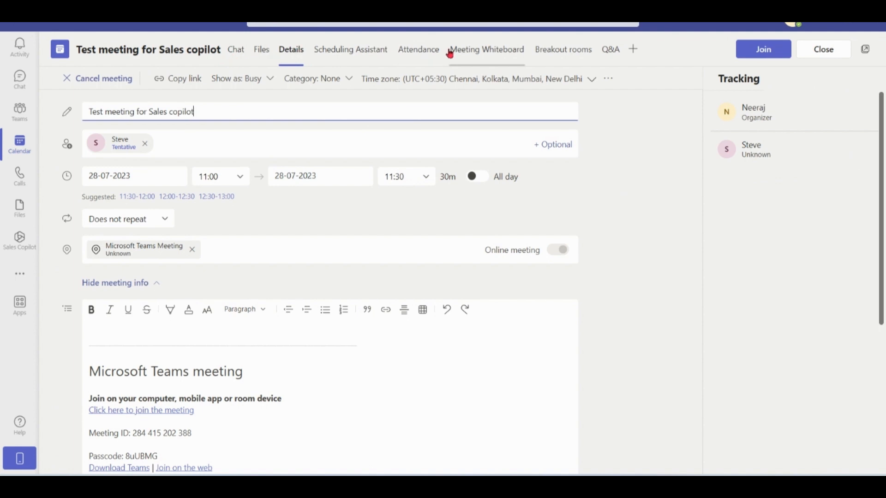
mouse_move(563, 49)
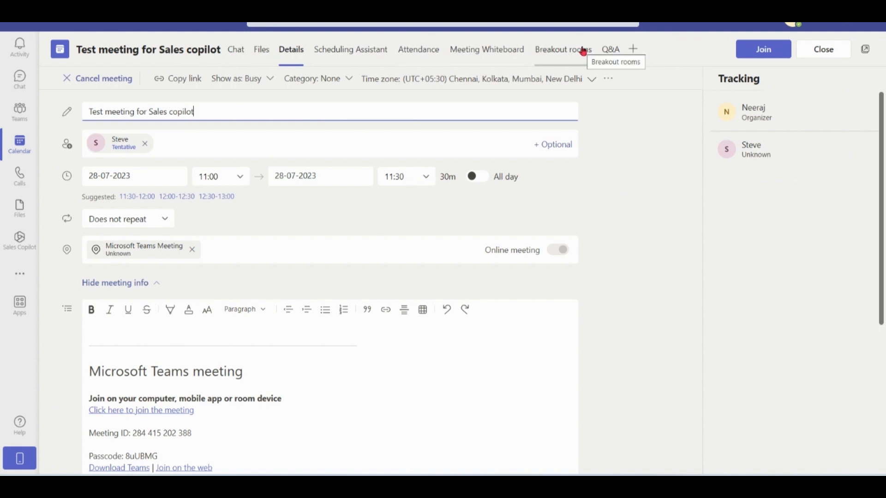
mouse_move(650, 188)
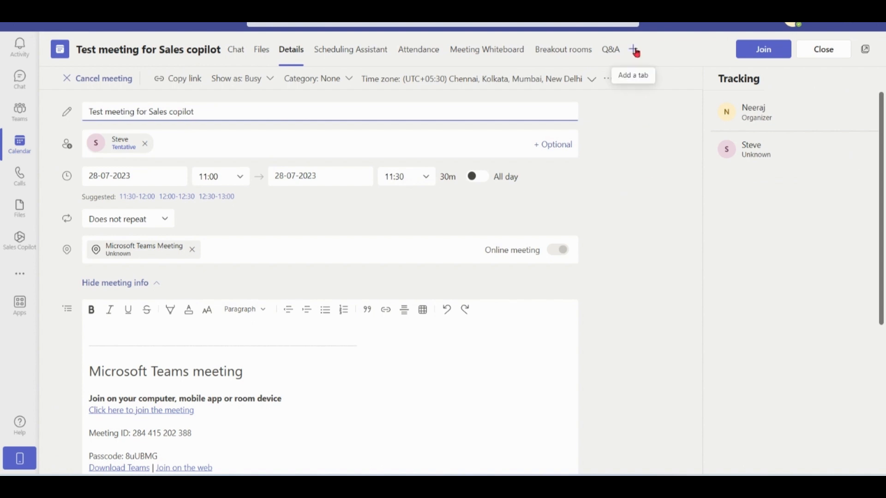
Add a Sales Copilot tab to the meeting and return to the Teams calendar
click(634, 49)
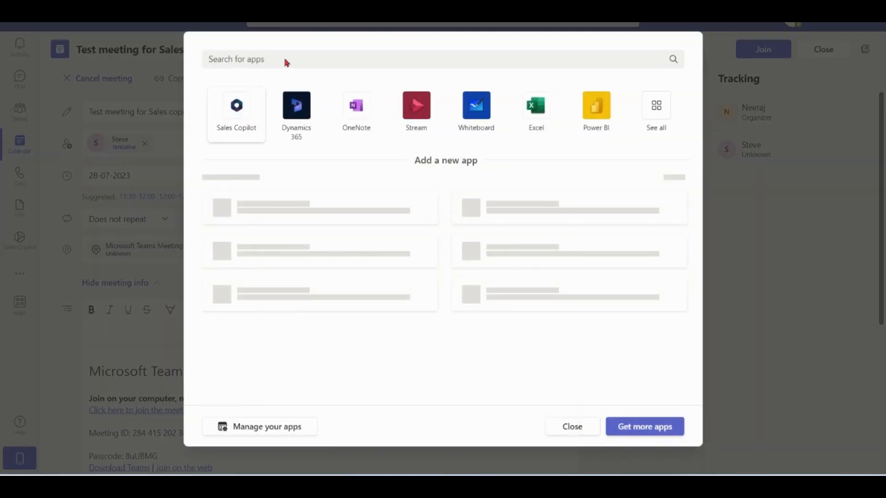
click(236, 107)
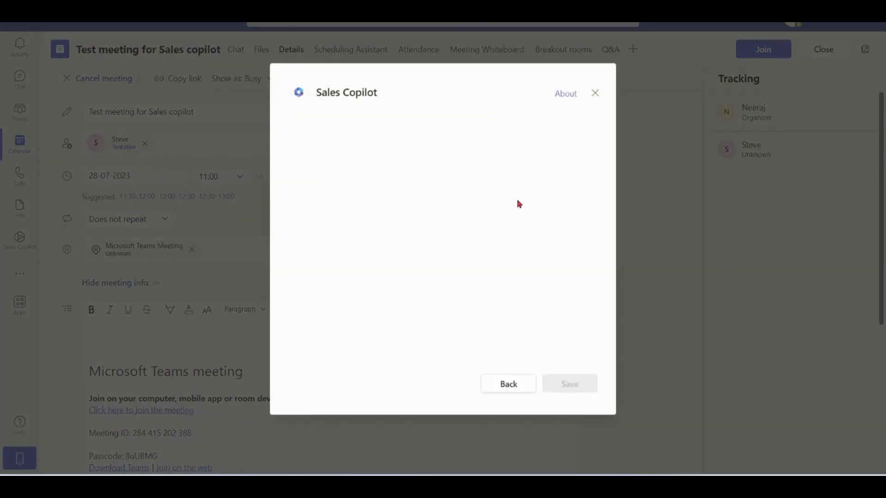
mouse_move(463, 193)
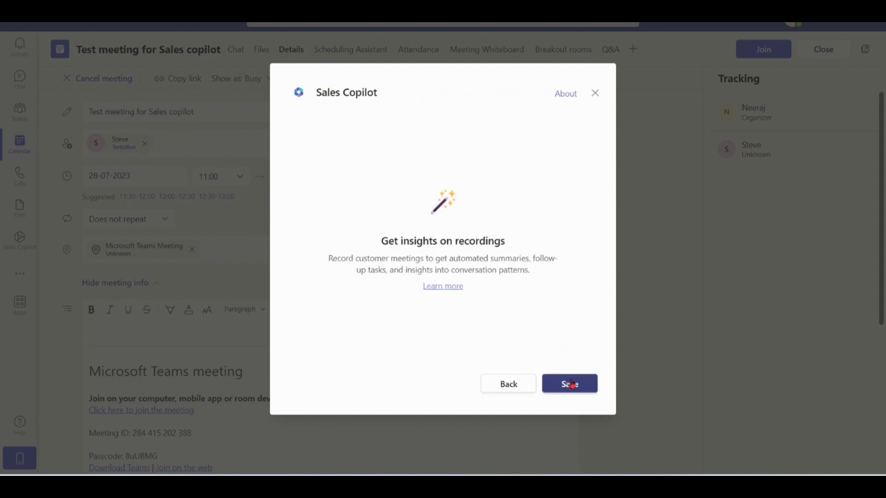
click(570, 384)
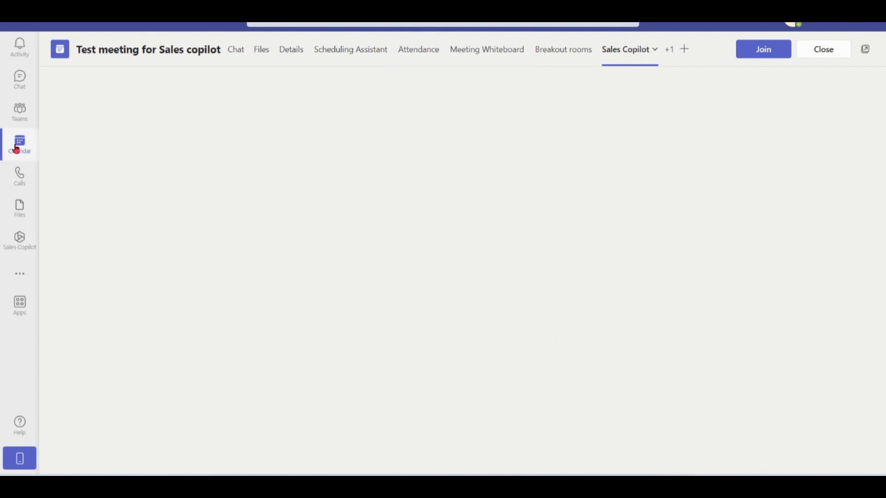
click(20, 144)
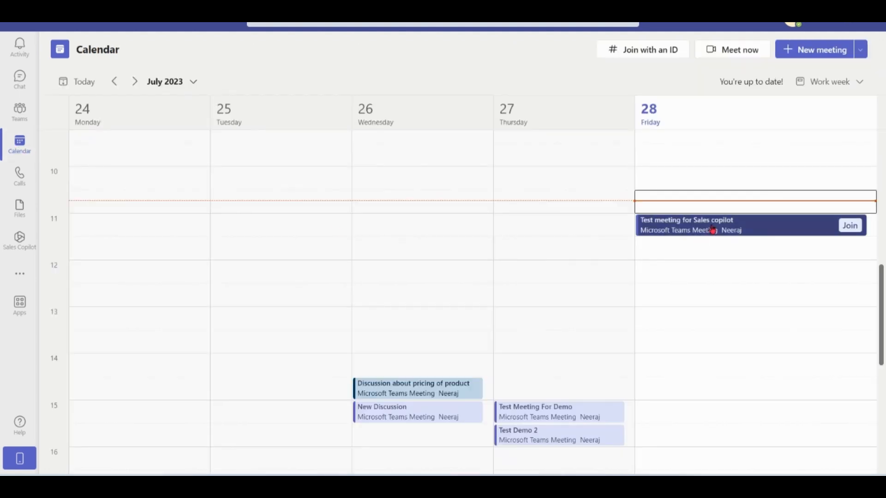
Join the Test meeting for Sales copilot call with the microphone off and maximise it
click(687, 225)
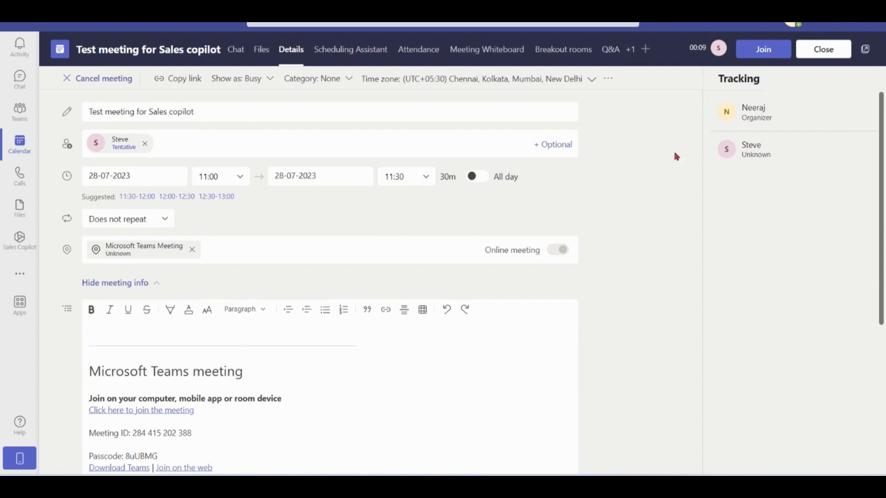
mouse_move(753, 72)
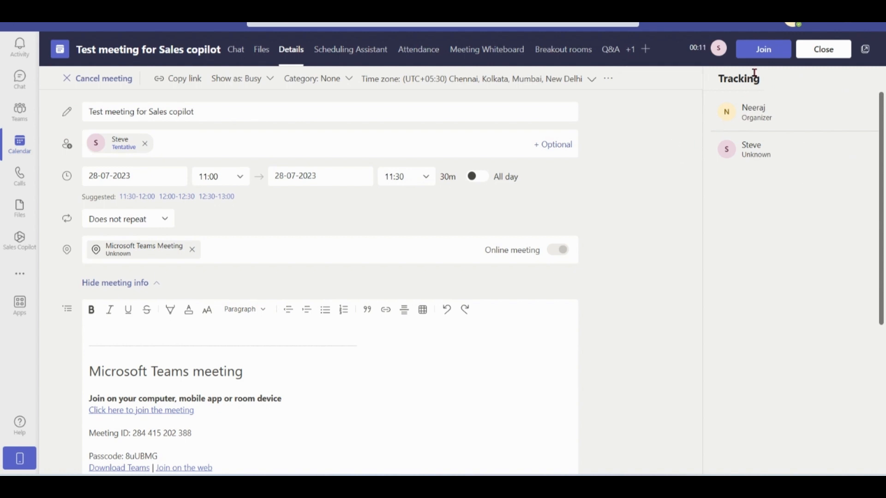
click(764, 49)
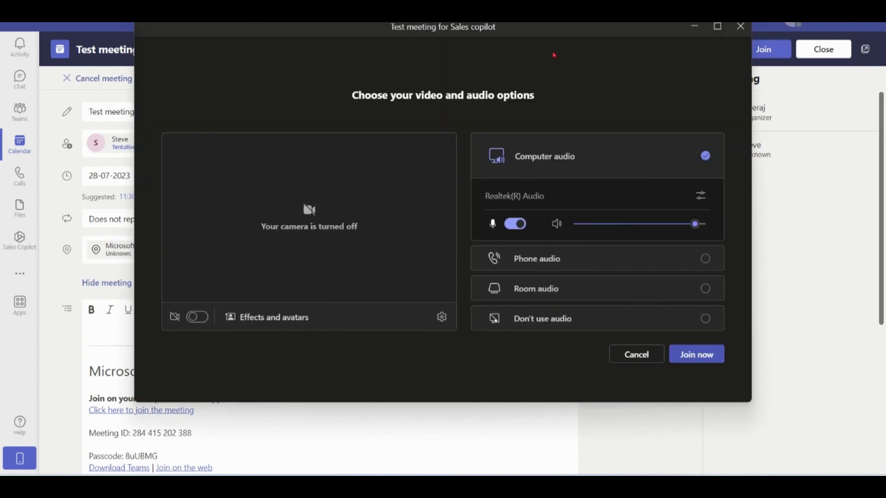
mouse_move(493, 223)
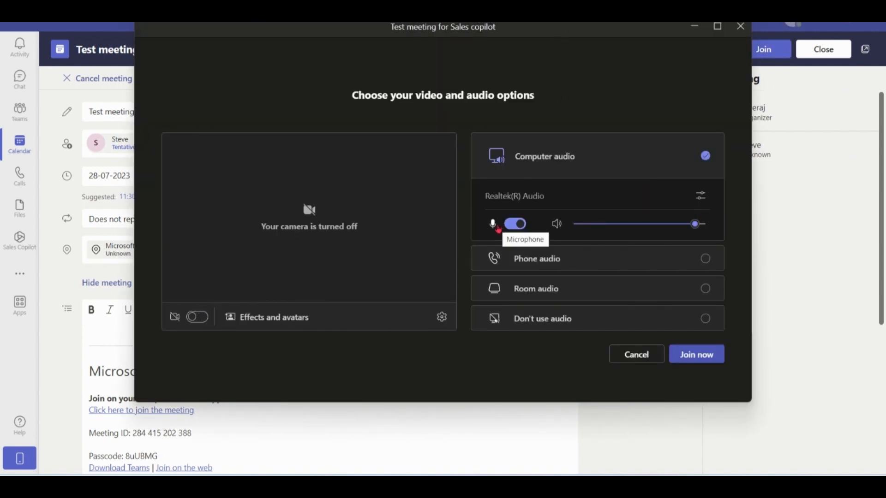
click(514, 223)
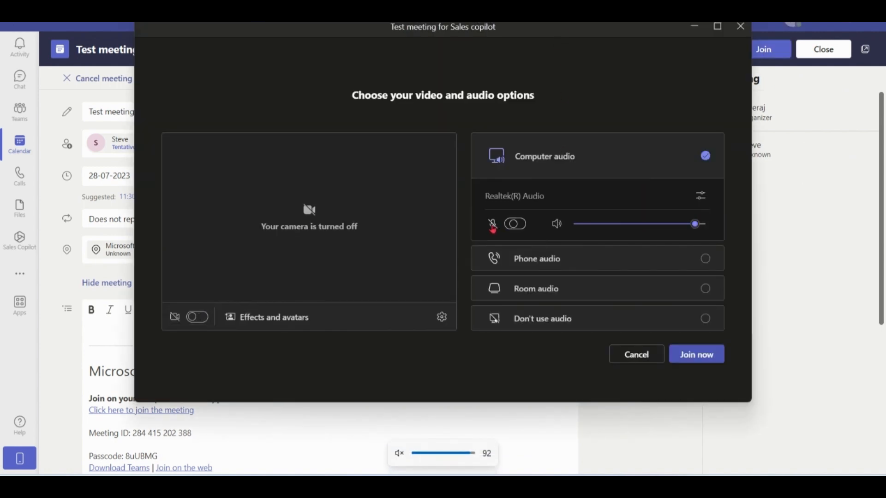
click(696, 354)
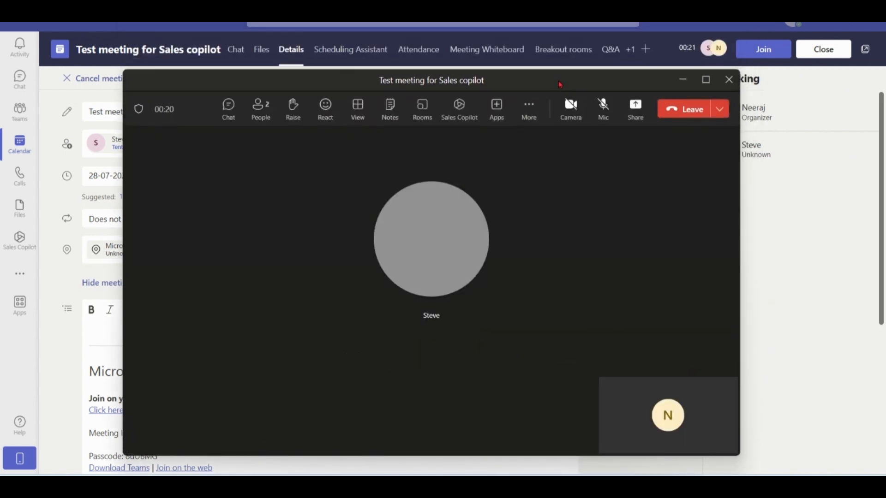
click(706, 80)
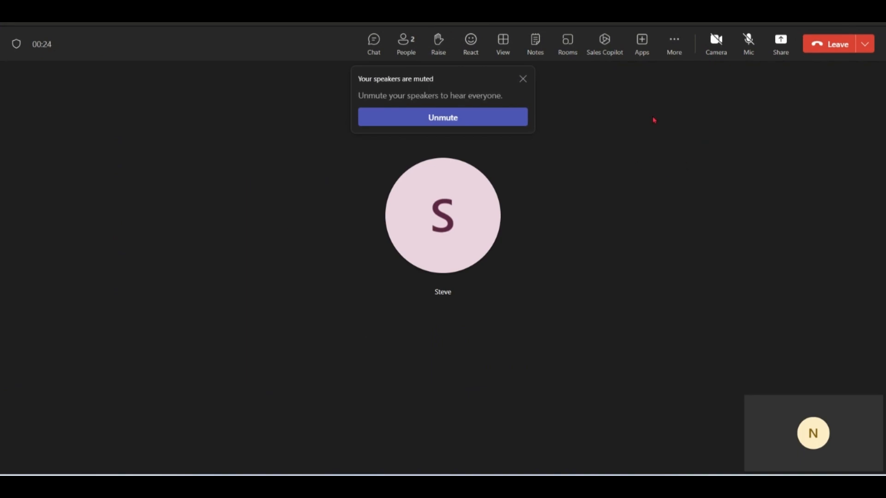
Start recording and transcribing the meeting from the More options menu
click(674, 44)
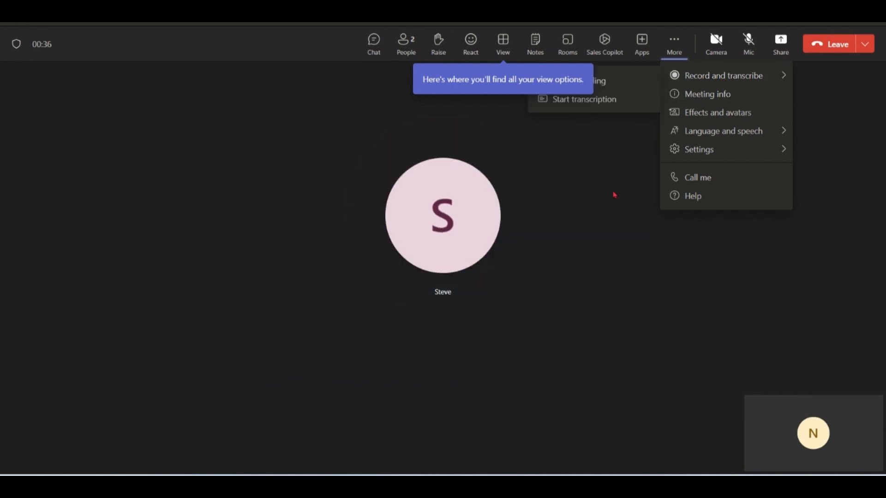
click(584, 99)
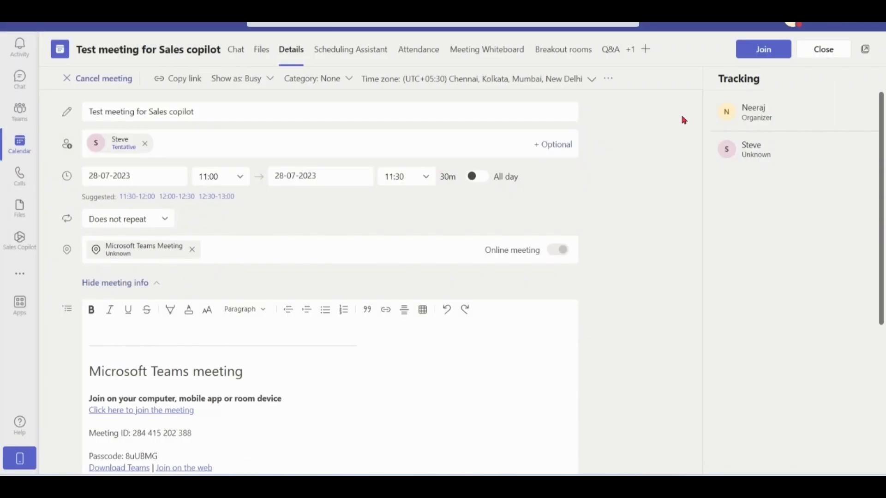
mouse_move(671, 153)
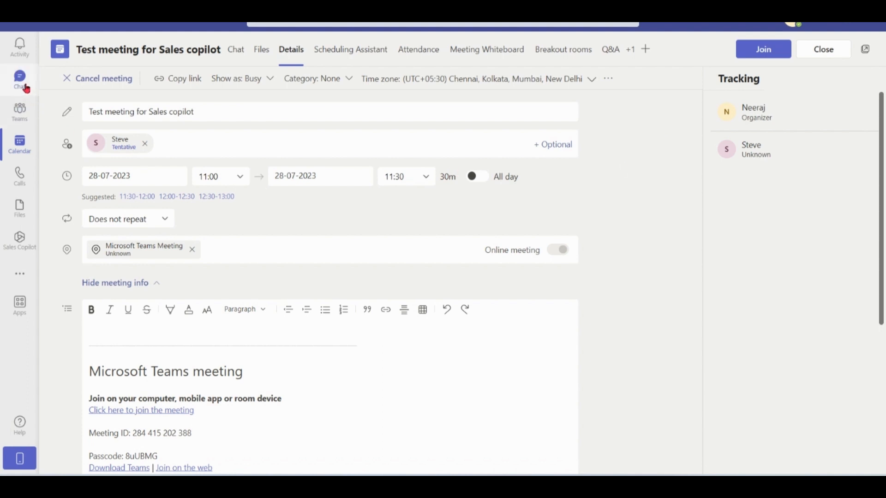
From Chat, open the meeting's Sales Copilot tab, review Details and return to Recap
click(19, 79)
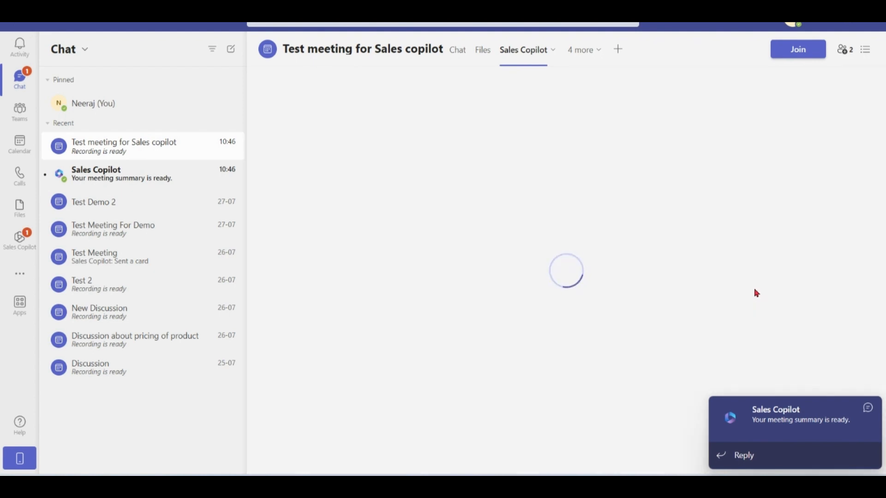
click(522, 49)
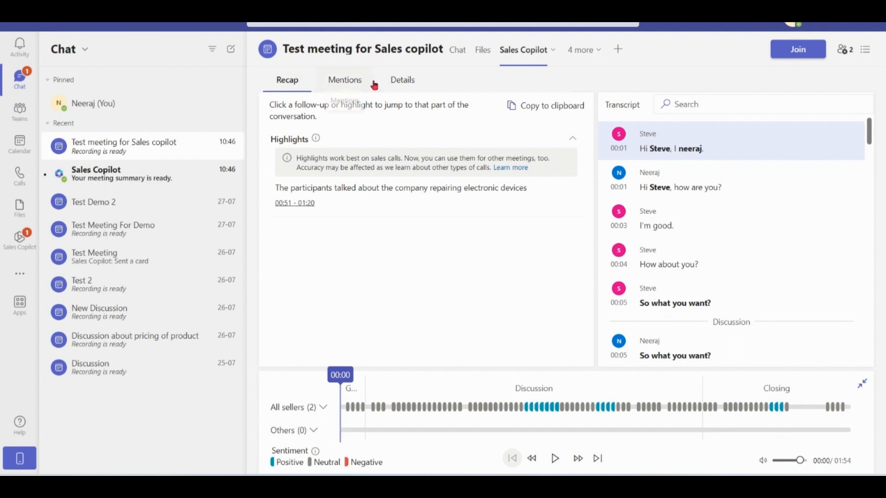
click(402, 80)
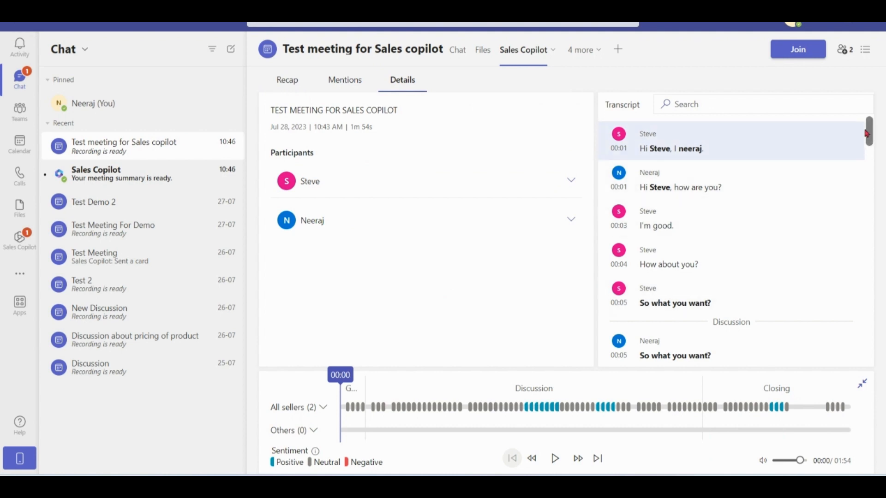
scroll(down, 3)
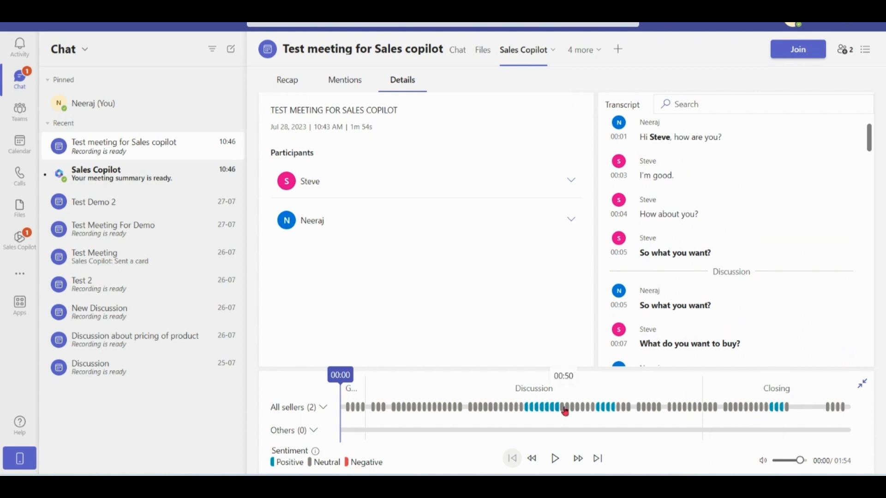
click(287, 80)
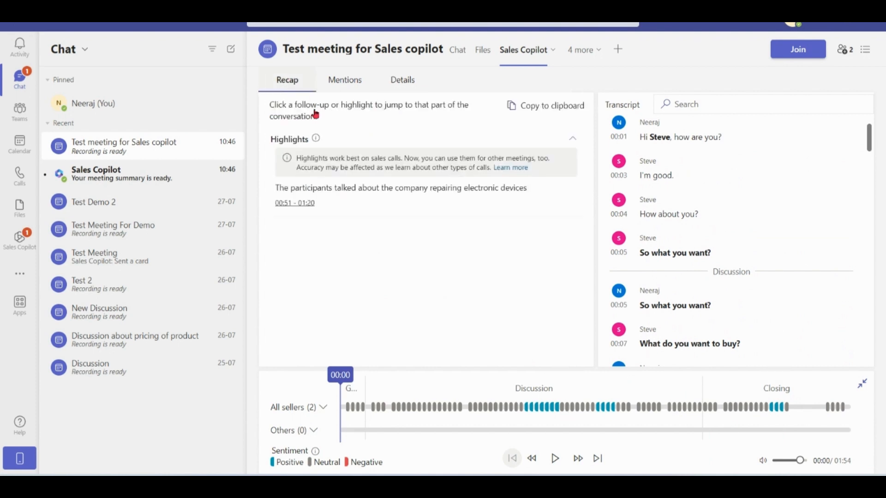
mouse_move(440, 284)
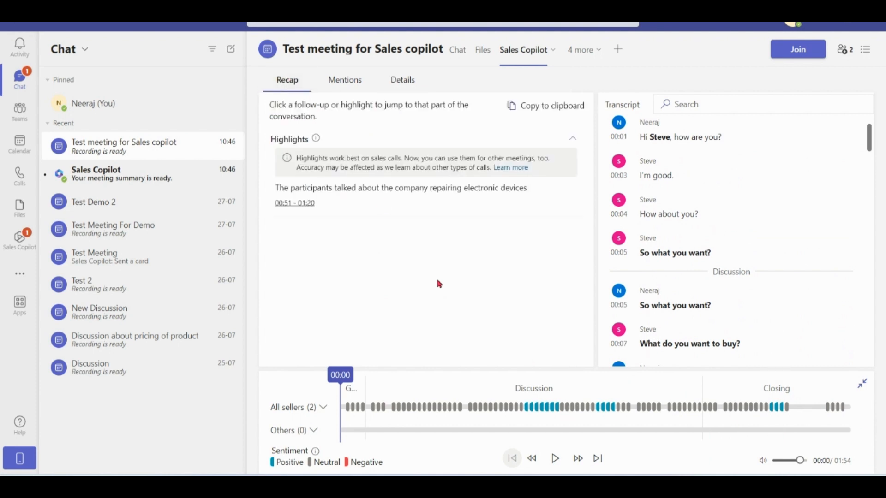
mouse_move(285, 195)
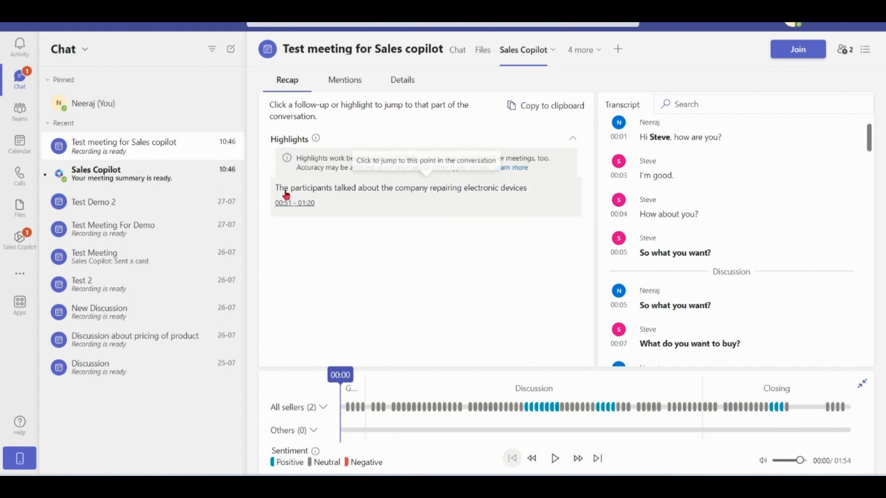
mouse_move(454, 196)
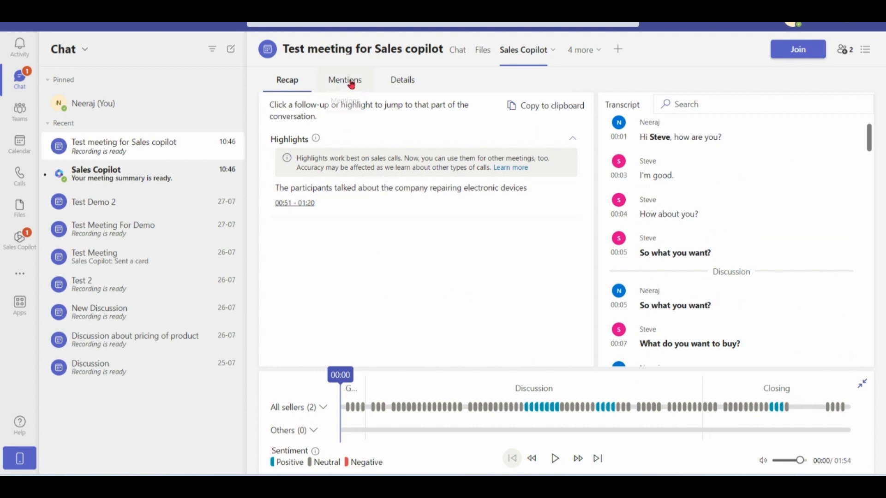
click(344, 79)
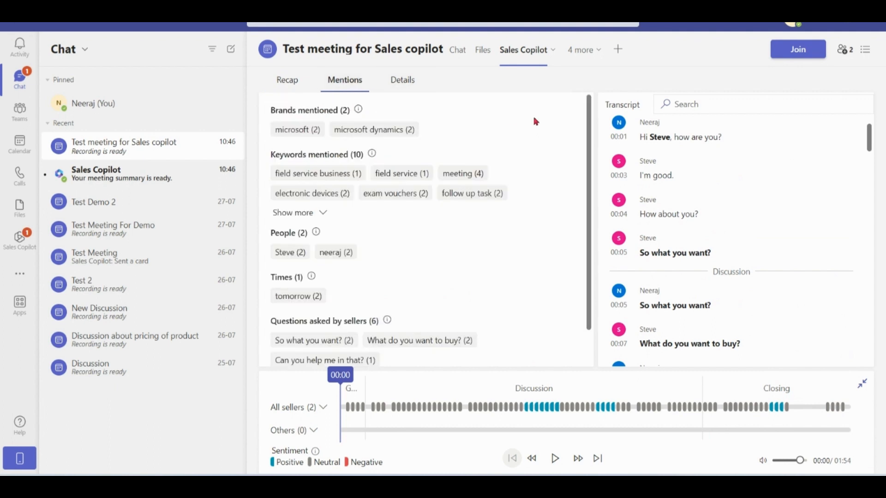
mouse_move(582, 182)
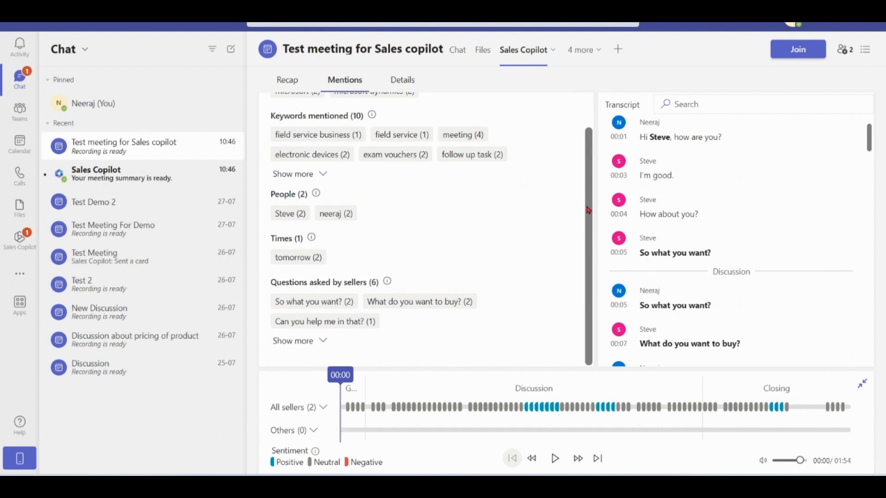
click(299, 340)
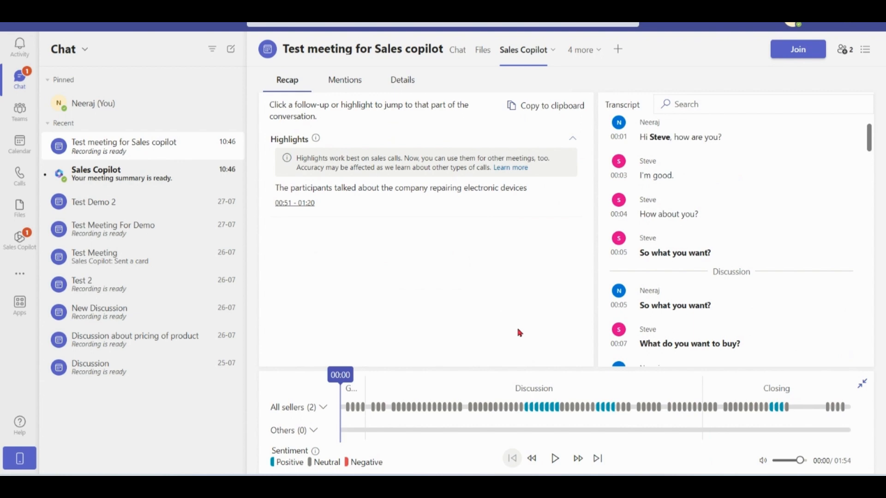
mouse_move(884, 284)
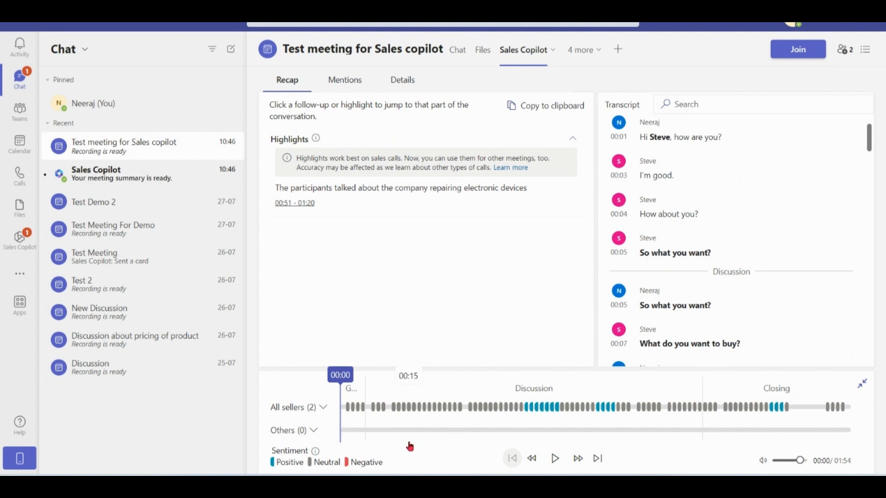
Expand All sellers (2) to show per-seller speaking and sentiment tracks for Steve and Neeraj
click(299, 407)
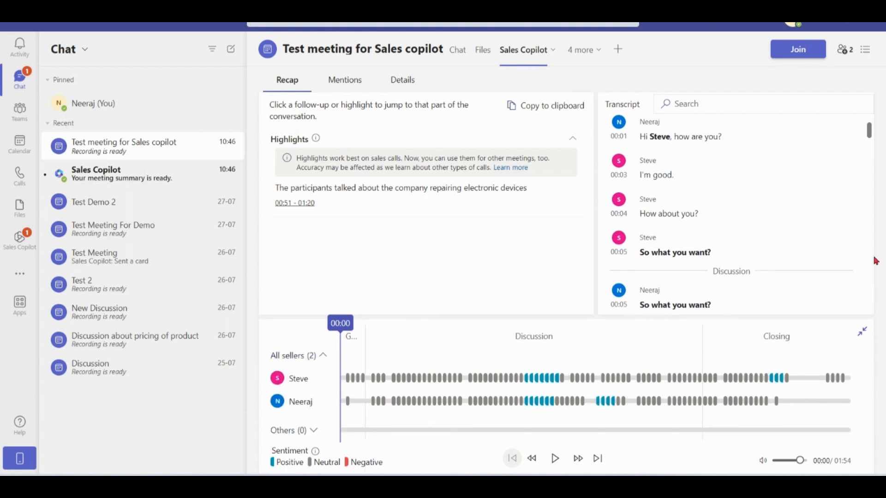
mouse_move(435, 266)
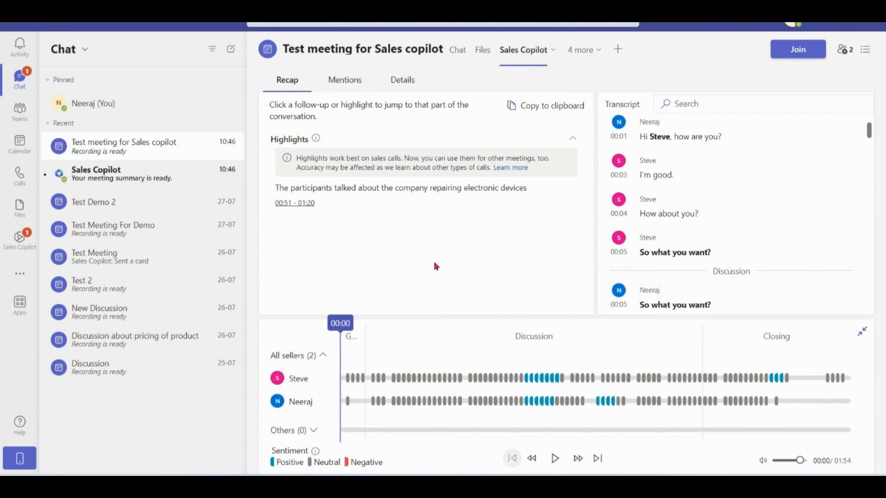